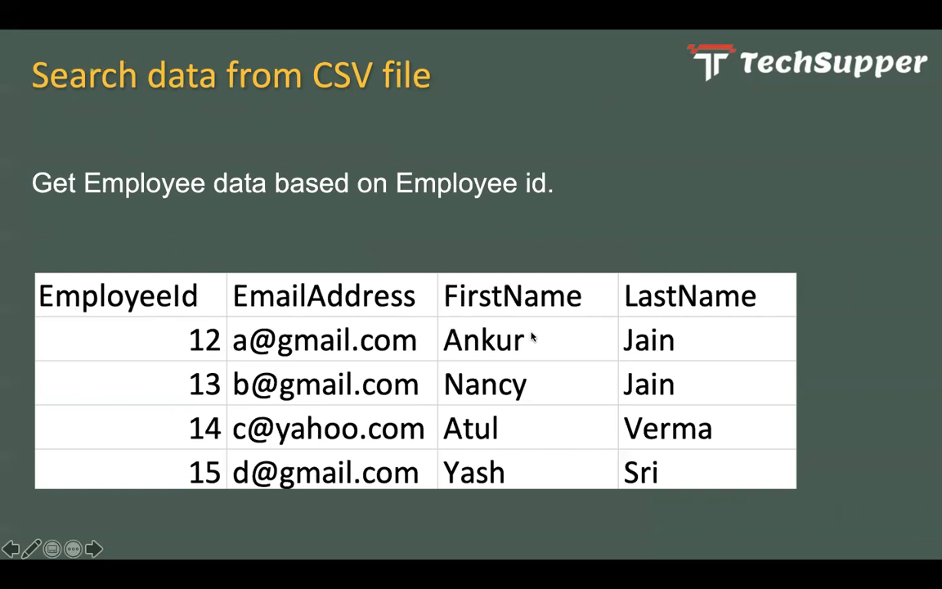
{"action": "mouse_move", "coordinate": [686, 24]}
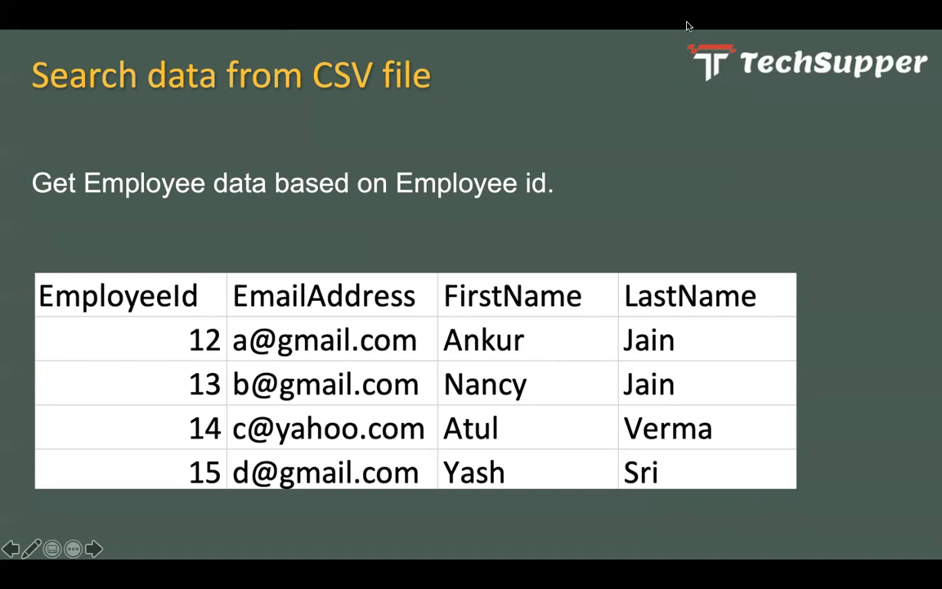
{"action": "mouse_move", "coordinate": [620, 13]}
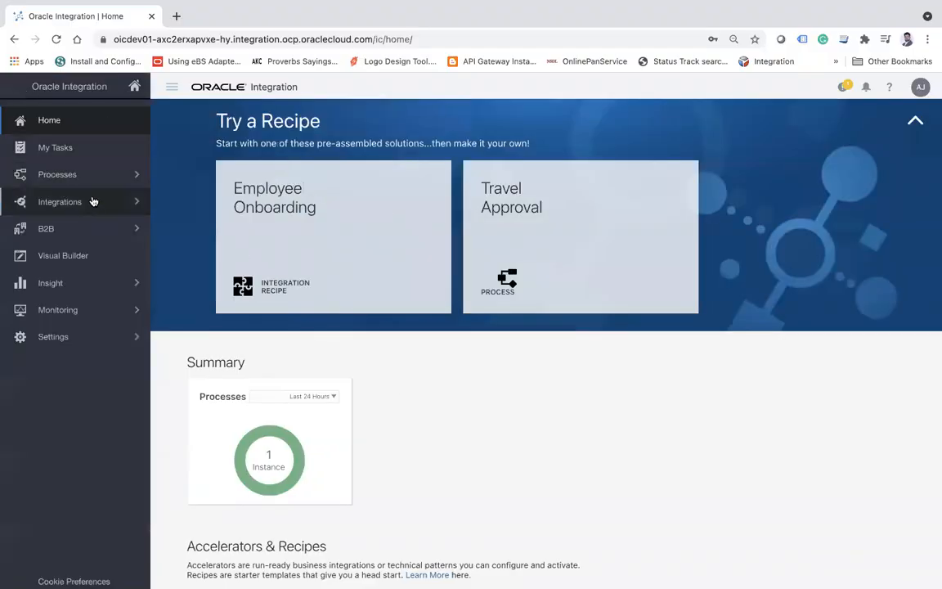
Step: Create the app-driven integration 'Search Employee Data from file' and open its empty canvas
{"action": "left_click", "coordinate": [58, 202]}
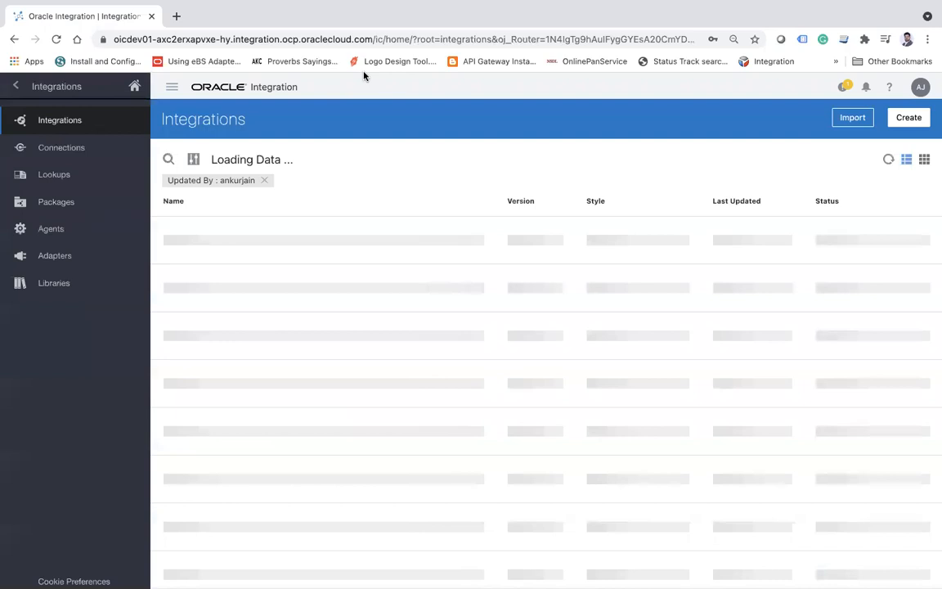
{"action": "left_click", "coordinate": [909, 118]}
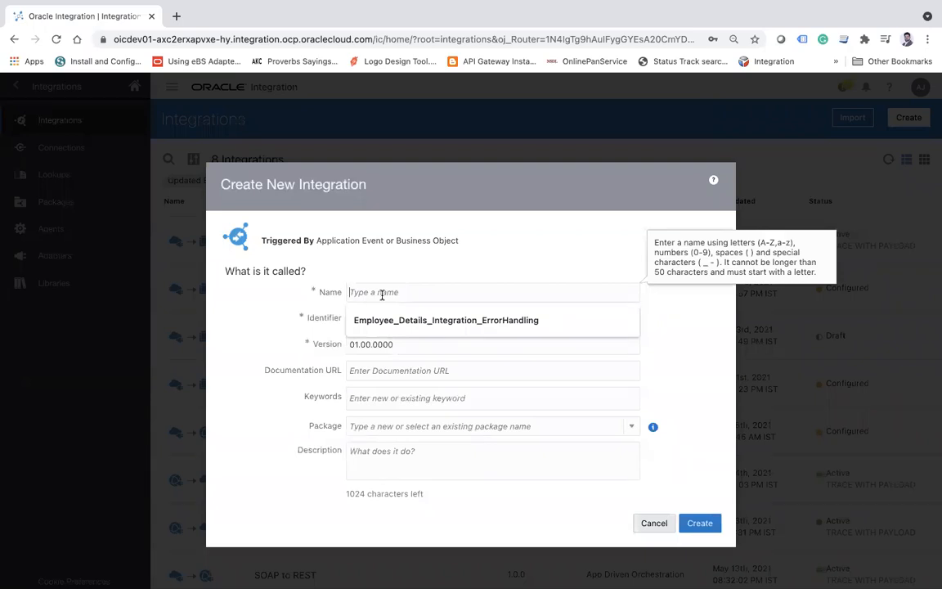
{"action": "type", "text": "Search Employee Data from file"}
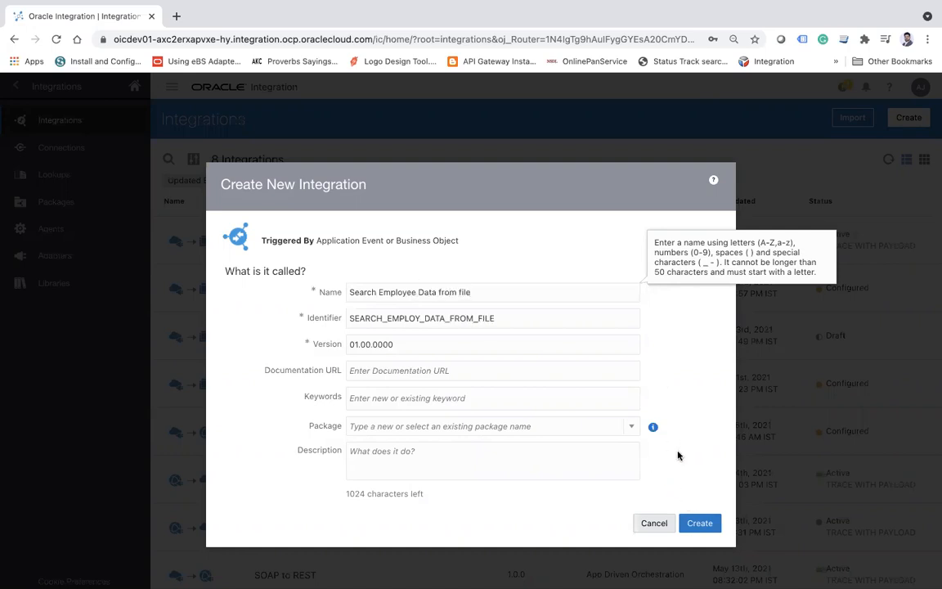
{"action": "left_click", "coordinate": [700, 523]}
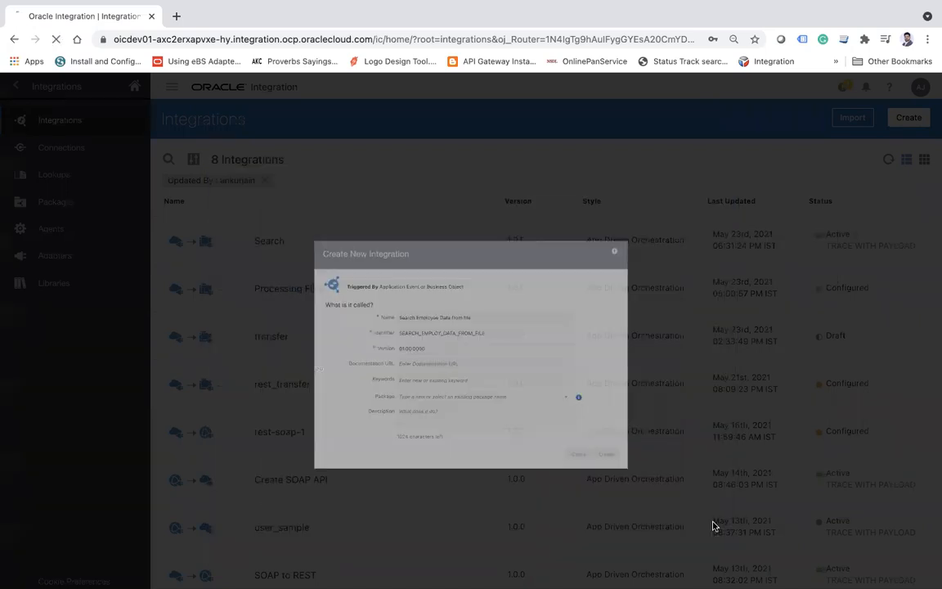
{"action": "left_click", "coordinate": [605, 455]}
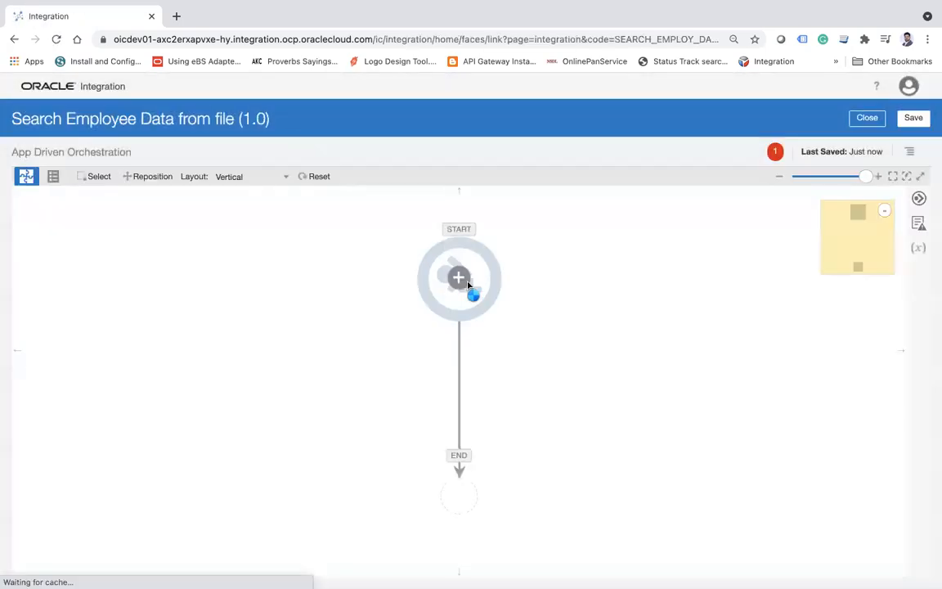
Step: Add a REST Inbound Conn trigger and name the endpoint SearchUserAPI
{"action": "left_click", "coordinate": [458, 278]}
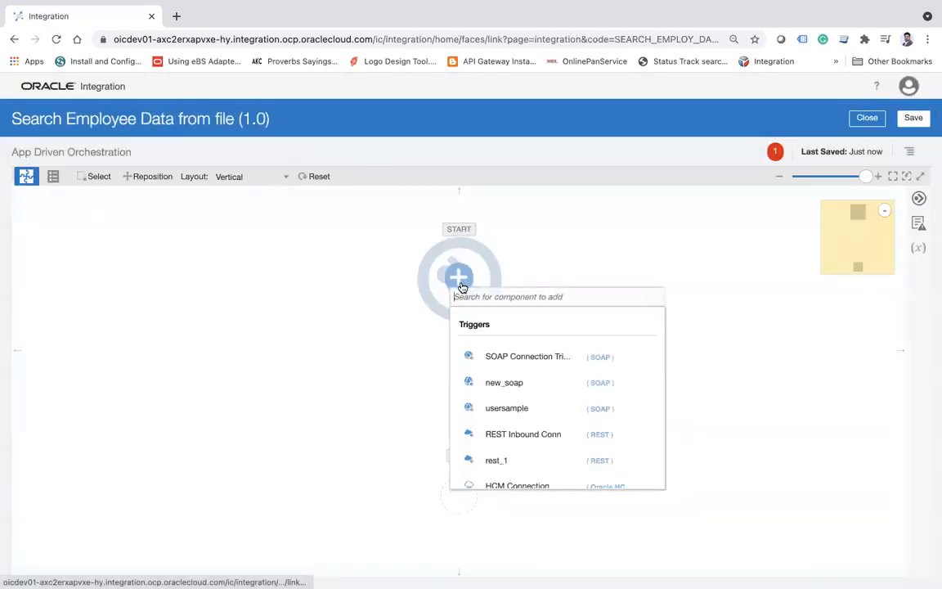
{"action": "type", "text": "rest"}
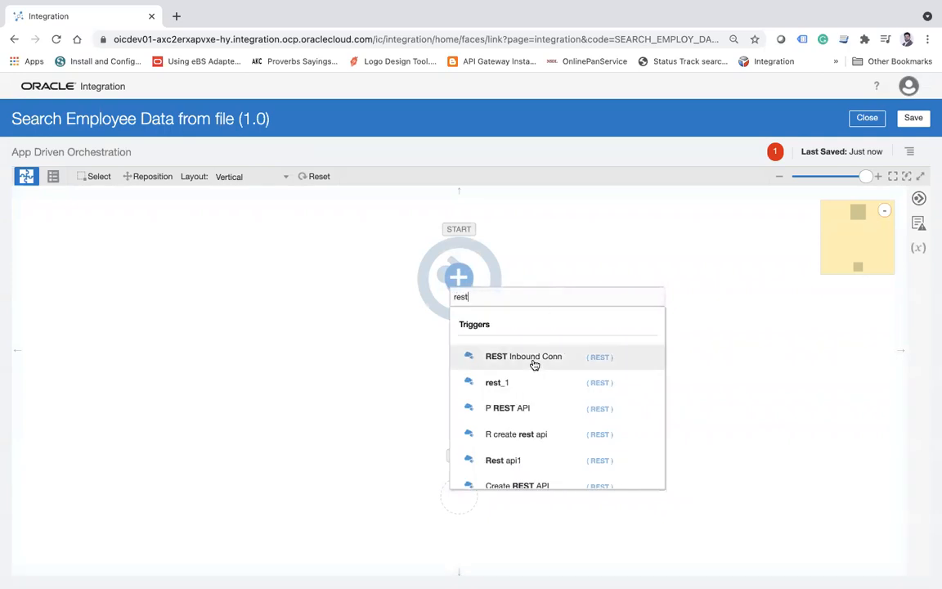
{"action": "left_click", "coordinate": [523, 357]}
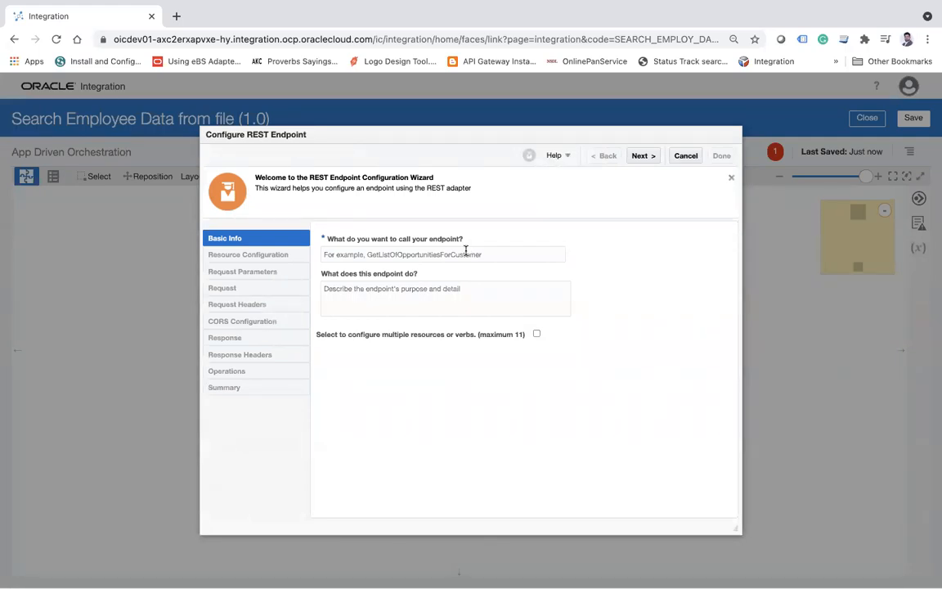
{"action": "left_click", "coordinate": [441, 255]}
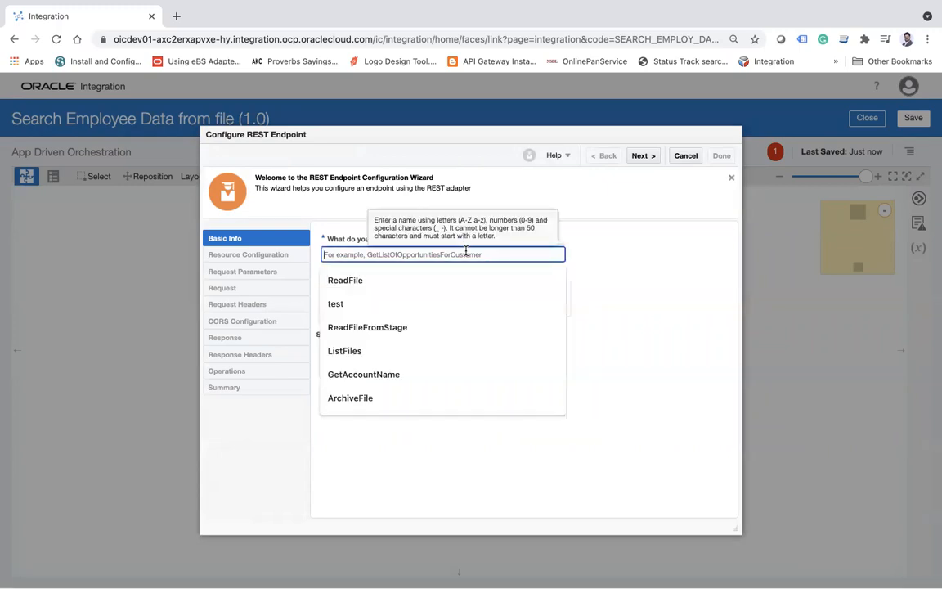
{"action": "type", "text": "Seach"}
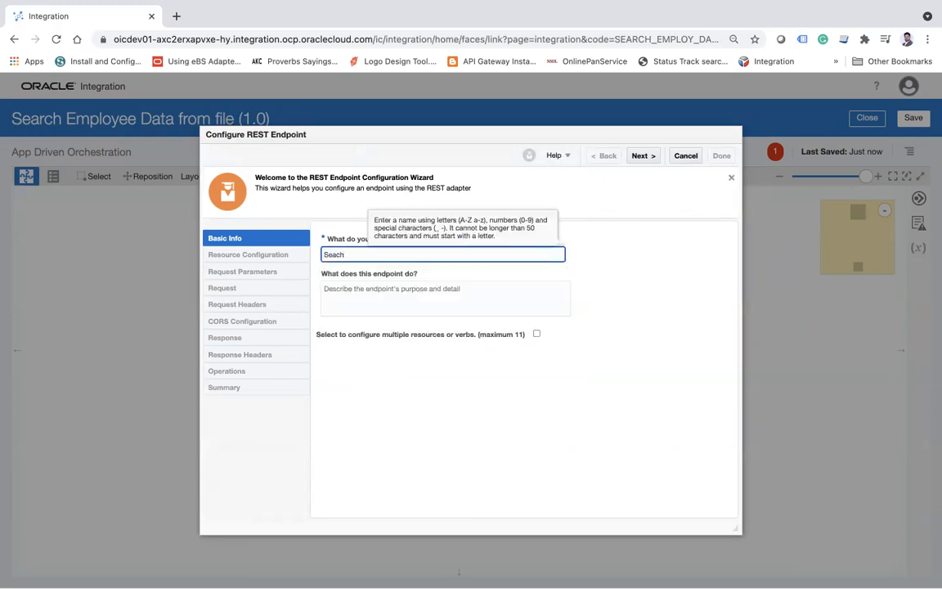
{"action": "type", "text": "UserAPI"}
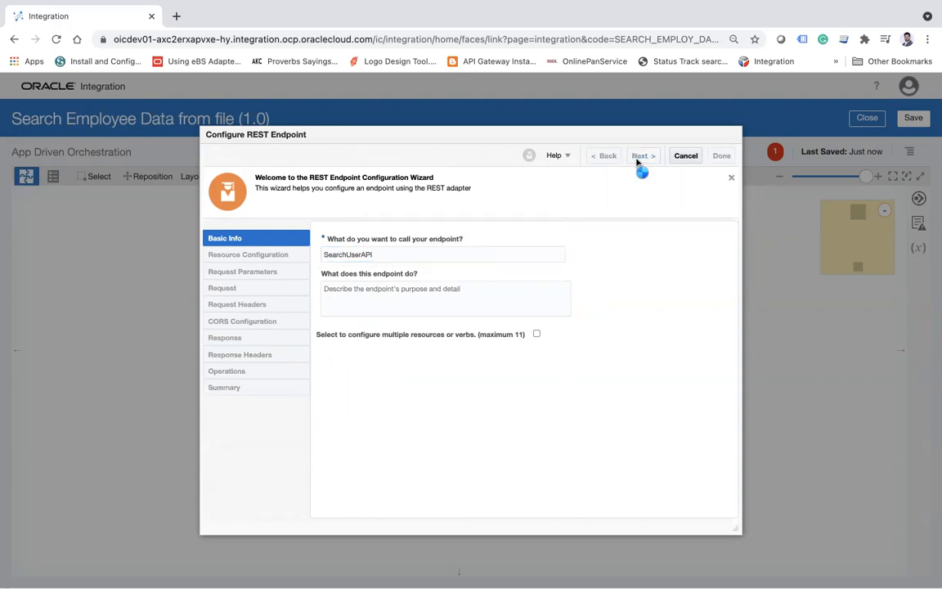
Step: Define the resource as GET on /search/{id} that sends back a response
{"action": "left_click", "coordinate": [643, 155]}
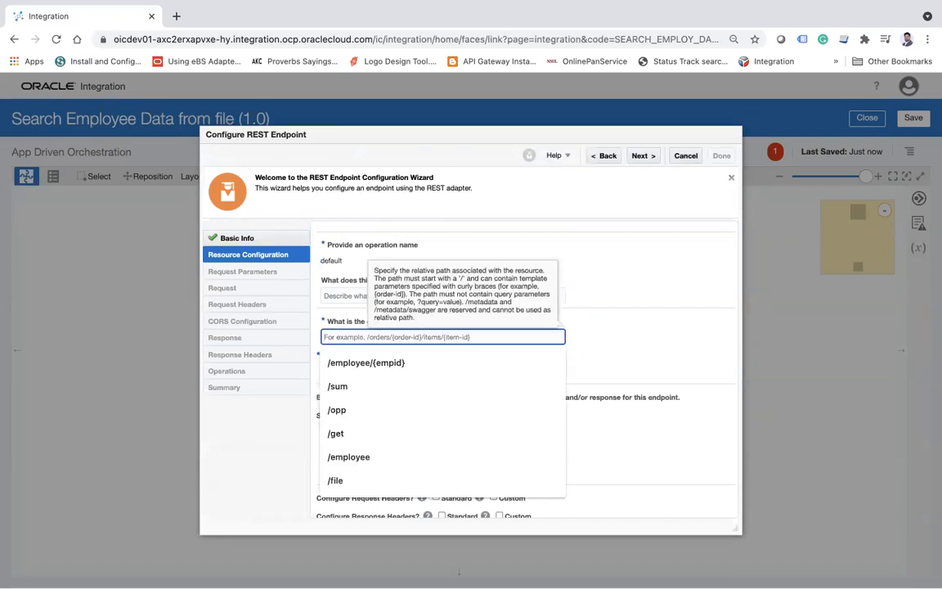
{"action": "type", "text": "/search/"}
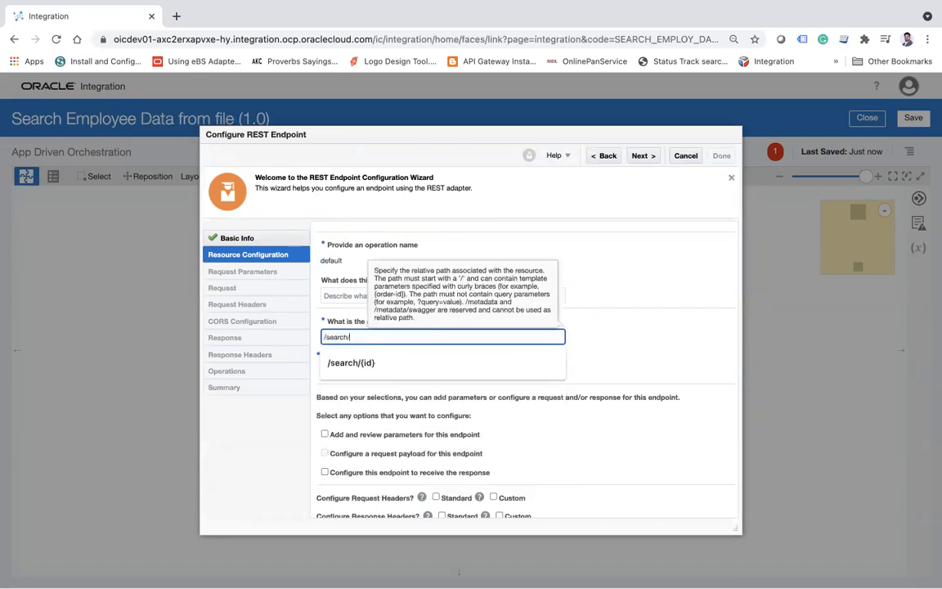
{"action": "left_click", "coordinate": [350, 363]}
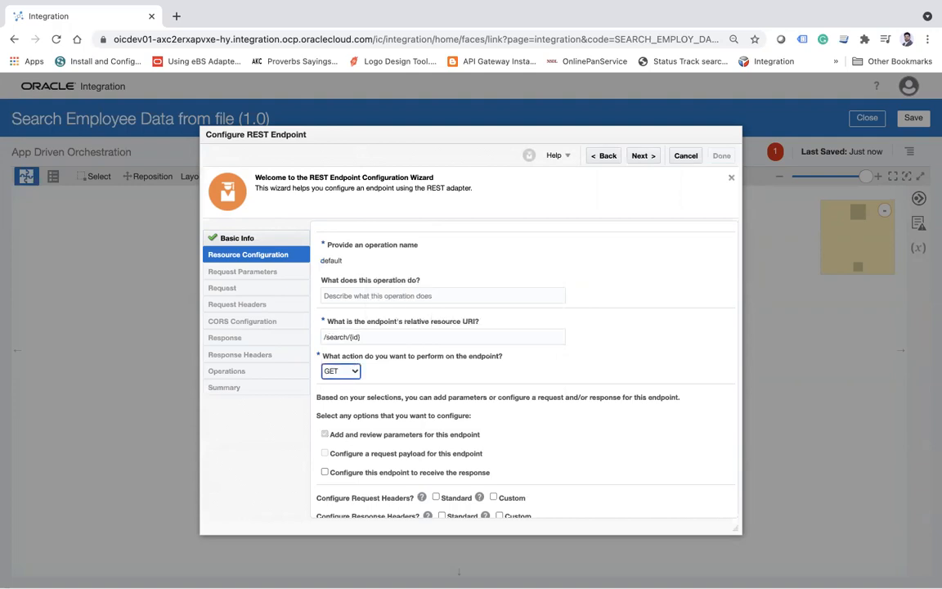
{"action": "left_click", "coordinate": [324, 471]}
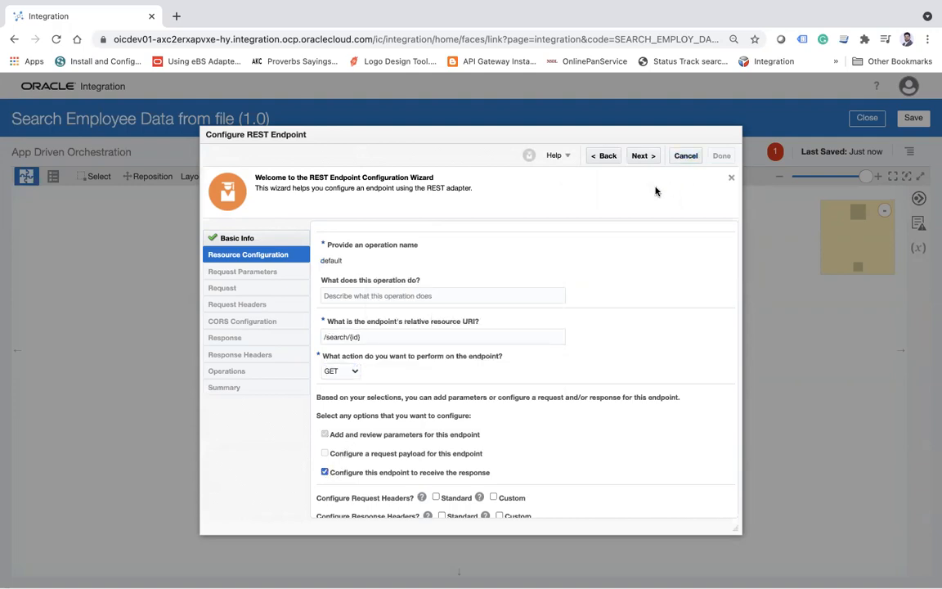
{"action": "left_click", "coordinate": [642, 155]}
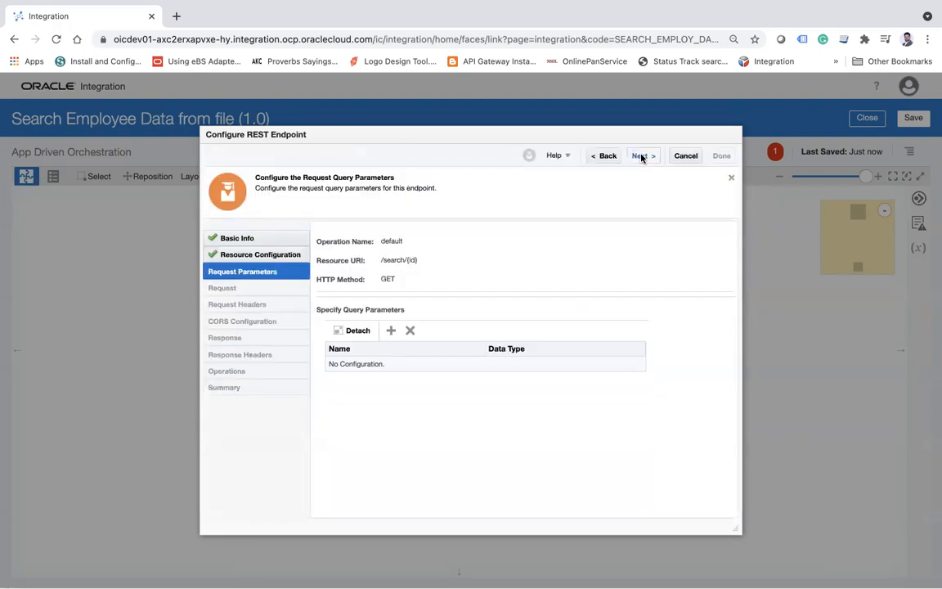
Step: Give the response an inline JSON sample with emailaddress, firstname and lastname
{"action": "left_click", "coordinate": [641, 156]}
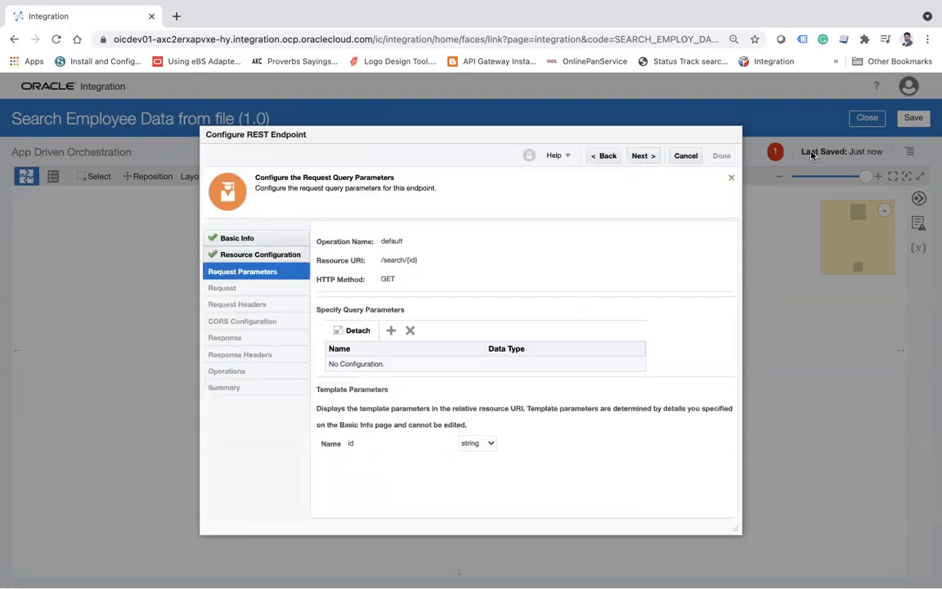
{"action": "left_click", "coordinate": [643, 156]}
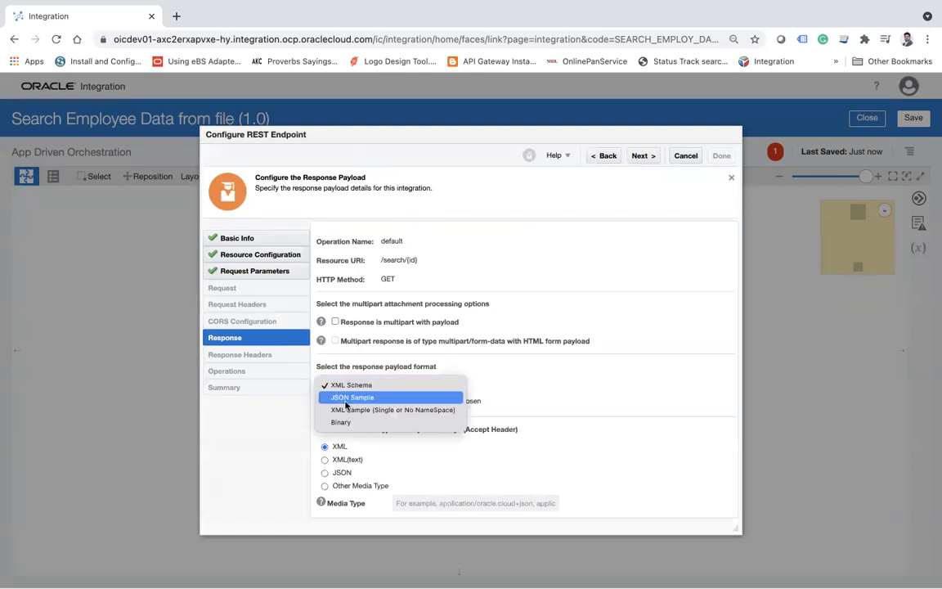
{"action": "left_click", "coordinate": [351, 397]}
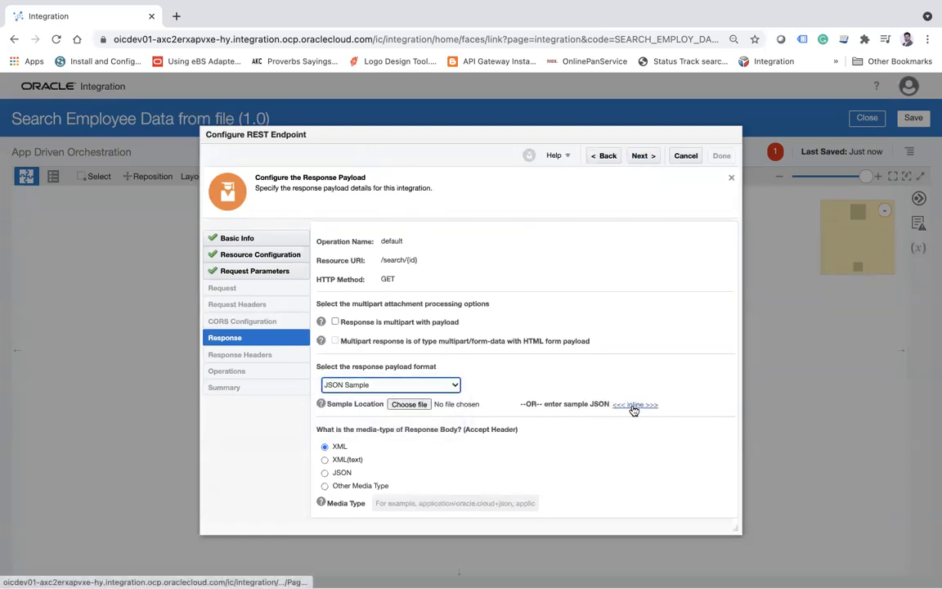
{"action": "left_click", "coordinate": [635, 404]}
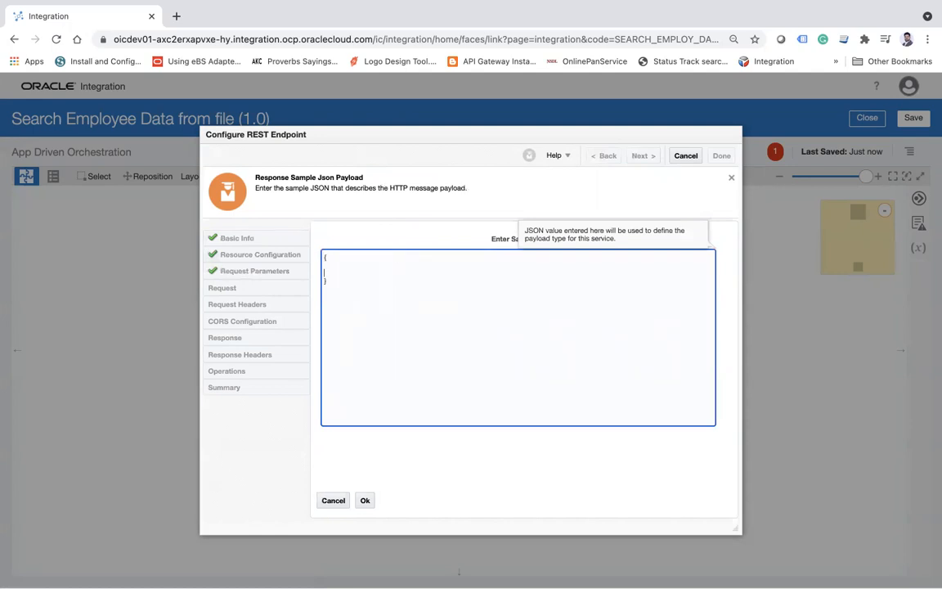
{"action": "type", "text": "\"email\""}
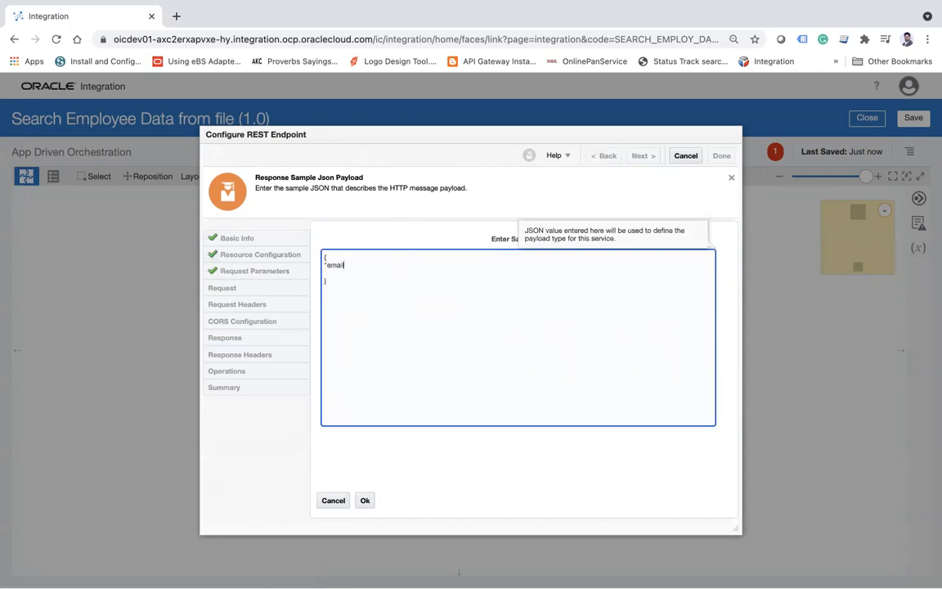
{"action": "type", "text": "address"}
{"action": "type", "text": "\"firstname"}
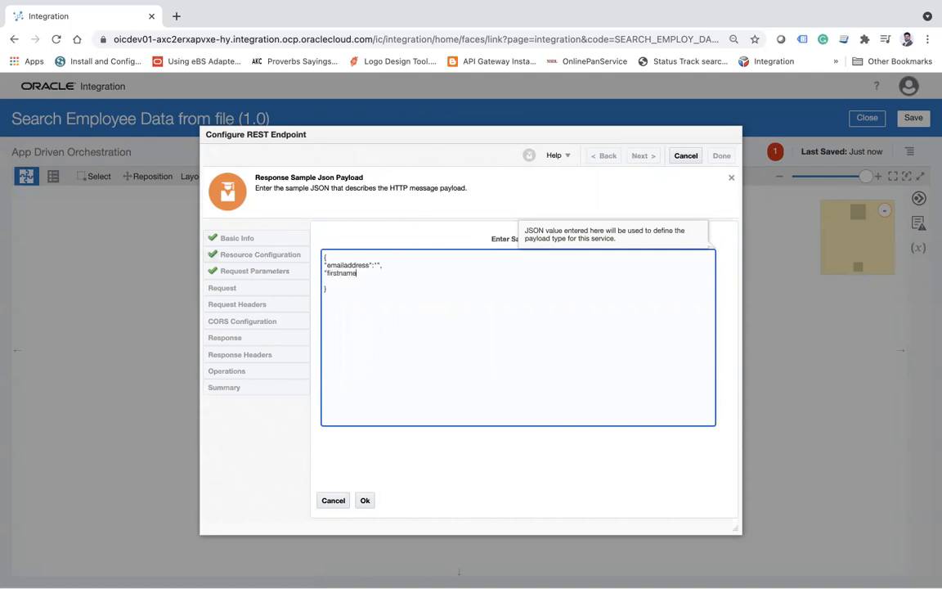
{"action": "type", "text": "\":\"\","}
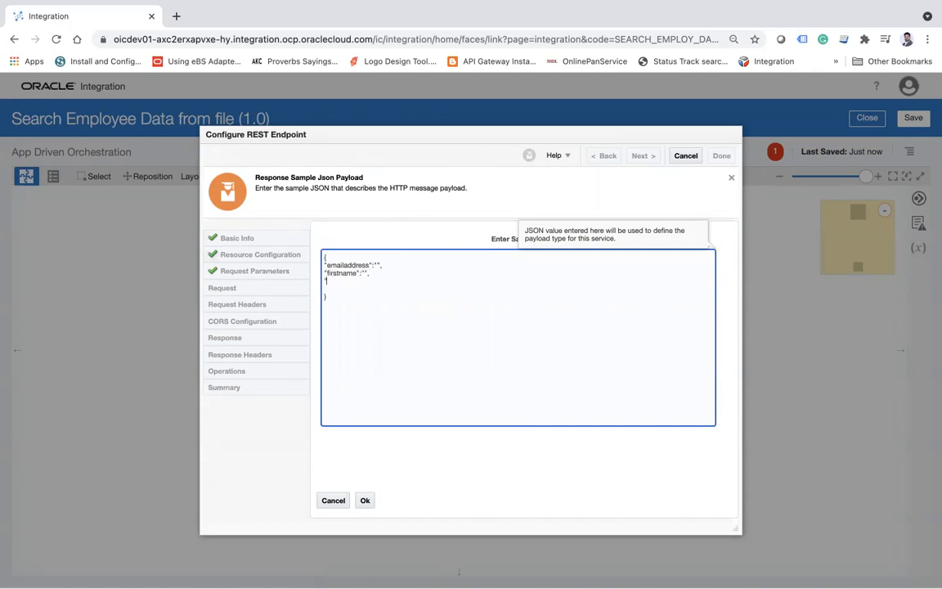
{"action": "type", "text": "\"lastname\":\"\""}
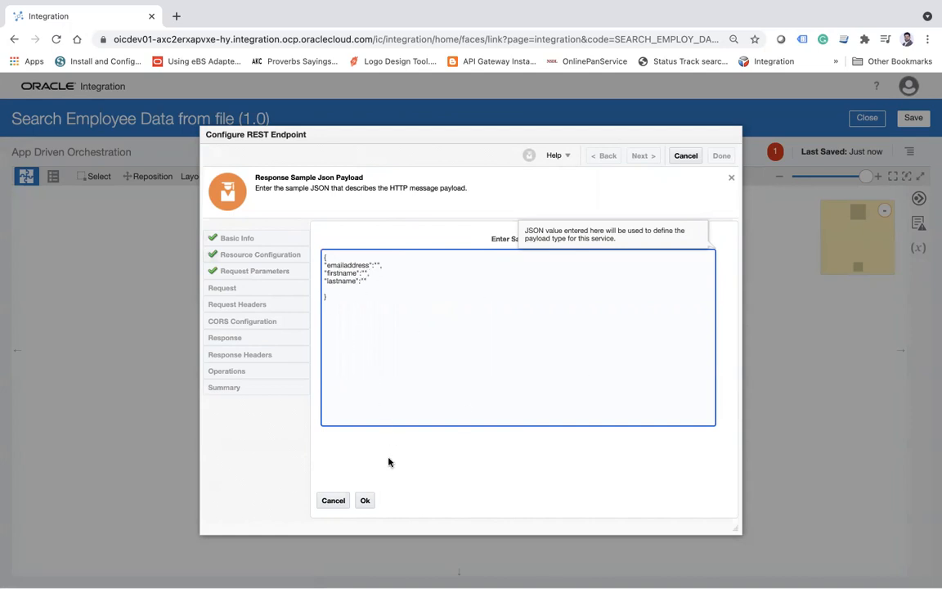
{"action": "left_click", "coordinate": [364, 500]}
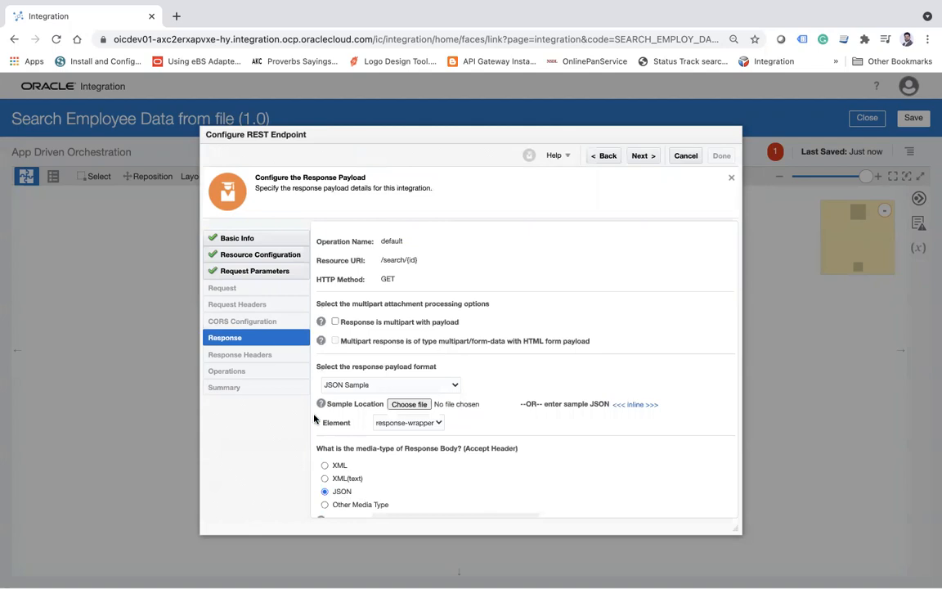
Step: Finish the SearchUserAPI endpoint wizard so the trigger lands on the canvas
{"action": "left_click", "coordinate": [642, 156]}
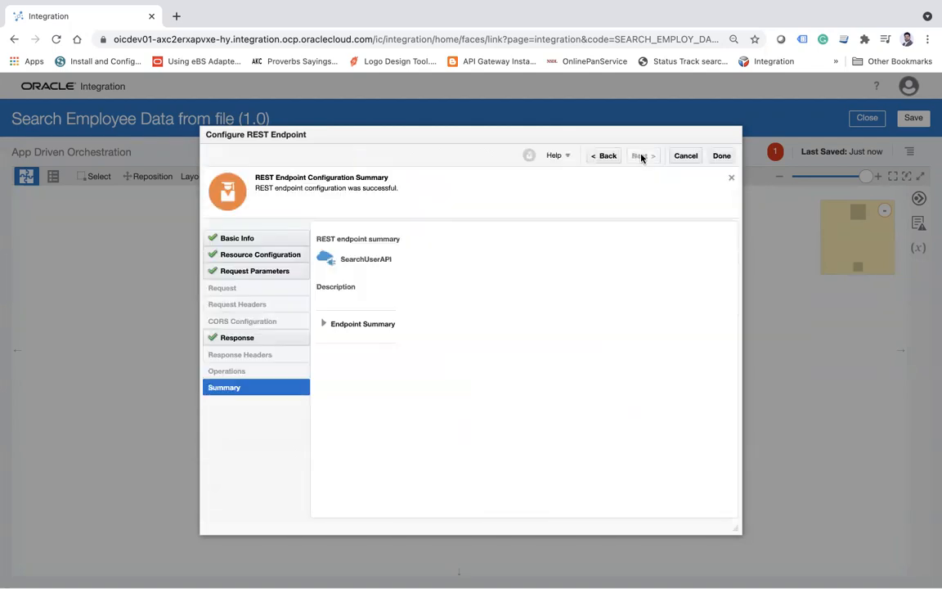
{"action": "left_click", "coordinate": [720, 156]}
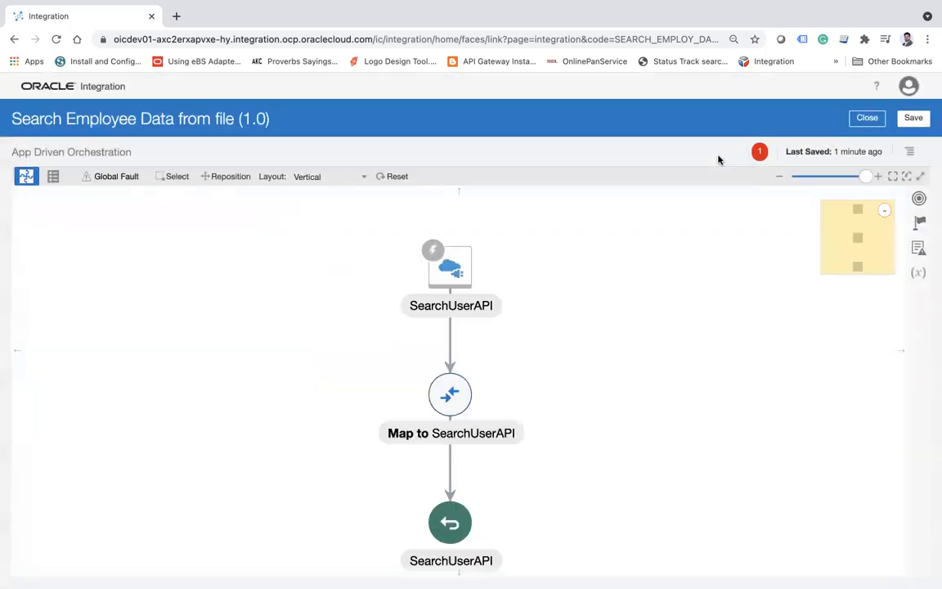
Step: Lay the flow out horizontally and add an FTP connection invoke after SearchUserAPI
{"action": "left_click", "coordinate": [327, 176]}
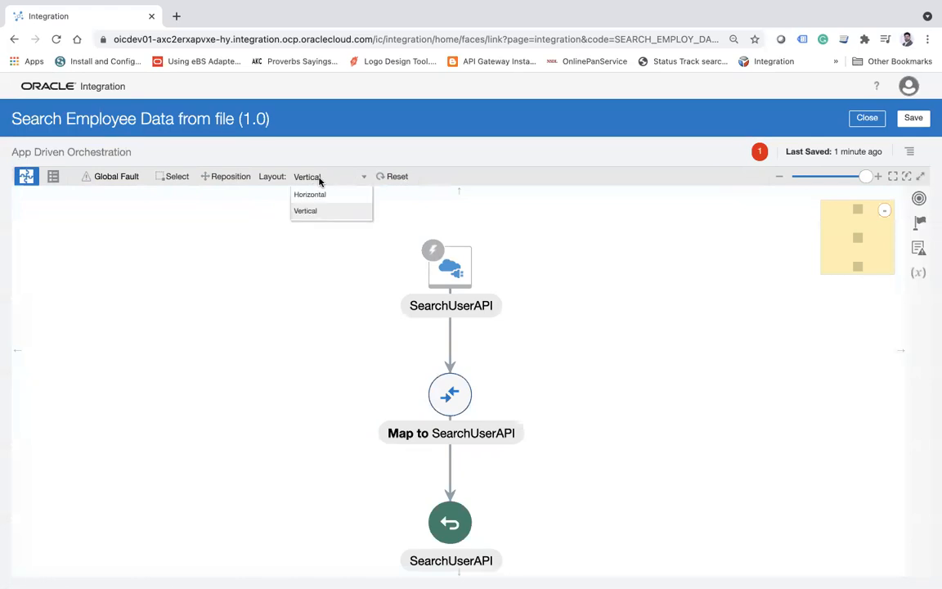
{"action": "left_click", "coordinate": [309, 195]}
{"action": "type", "text": "ftp"}
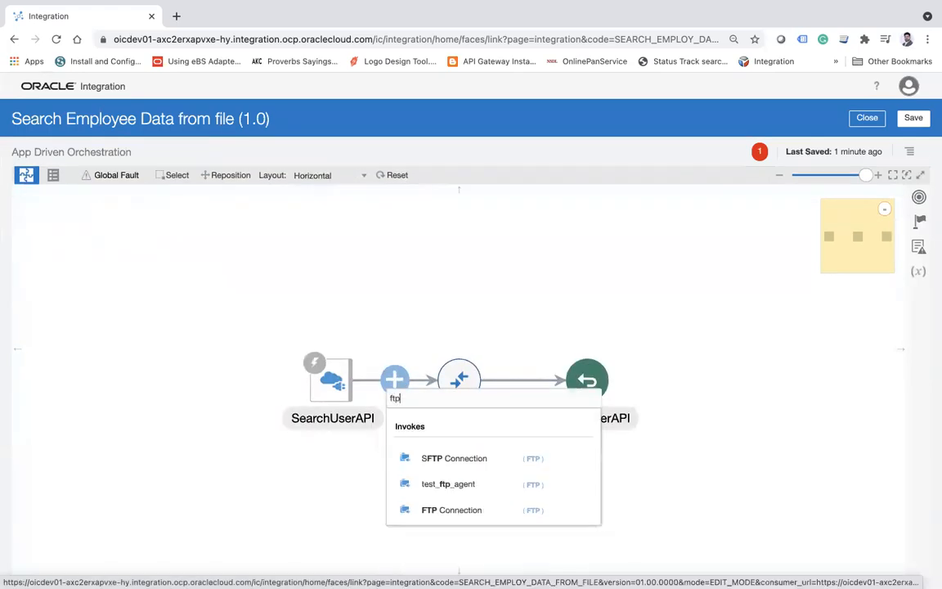
{"action": "left_click", "coordinate": [451, 510]}
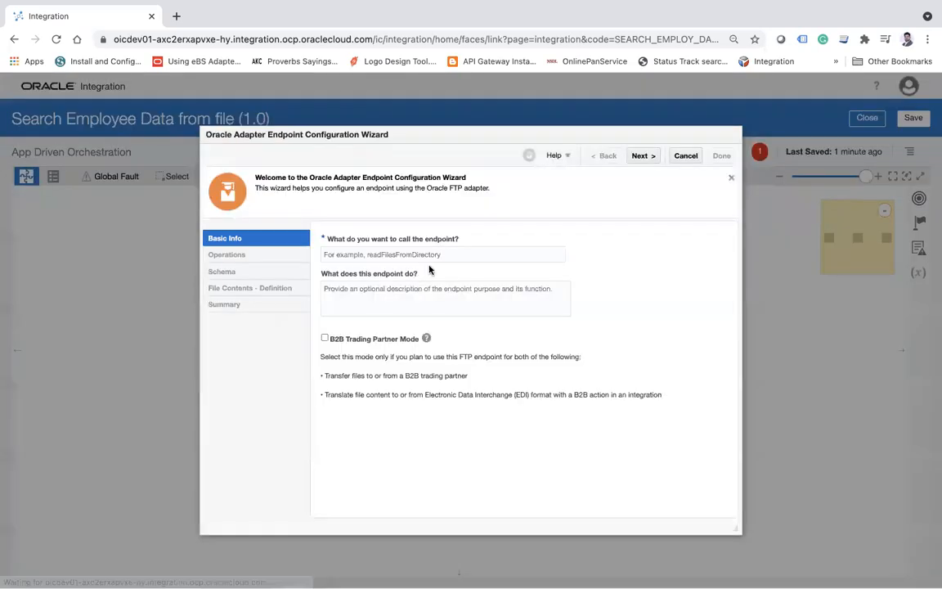
Step: Name the FTP endpoint ReadFile and move to its operation settings
{"action": "type", "text": "Re"}
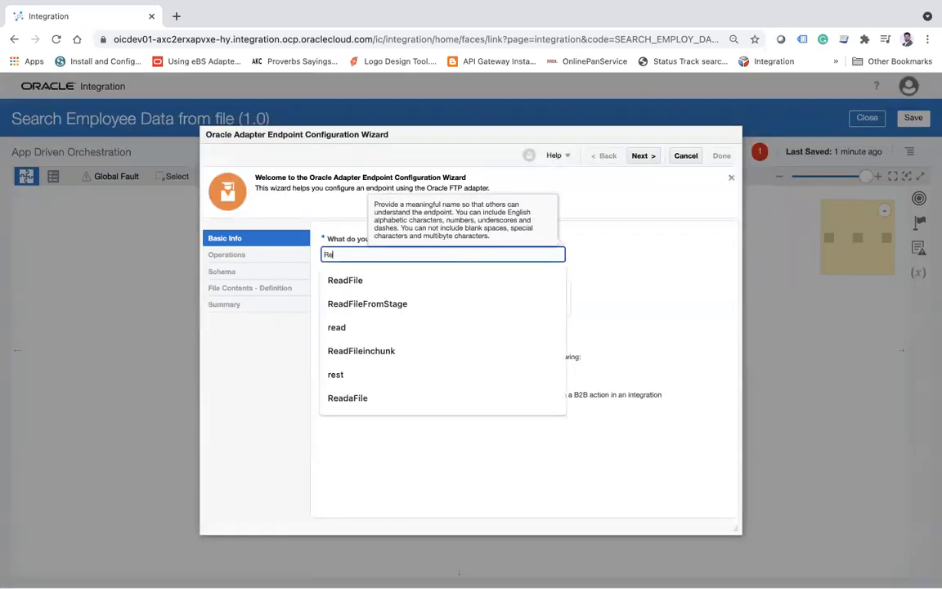
{"action": "left_click", "coordinate": [345, 280]}
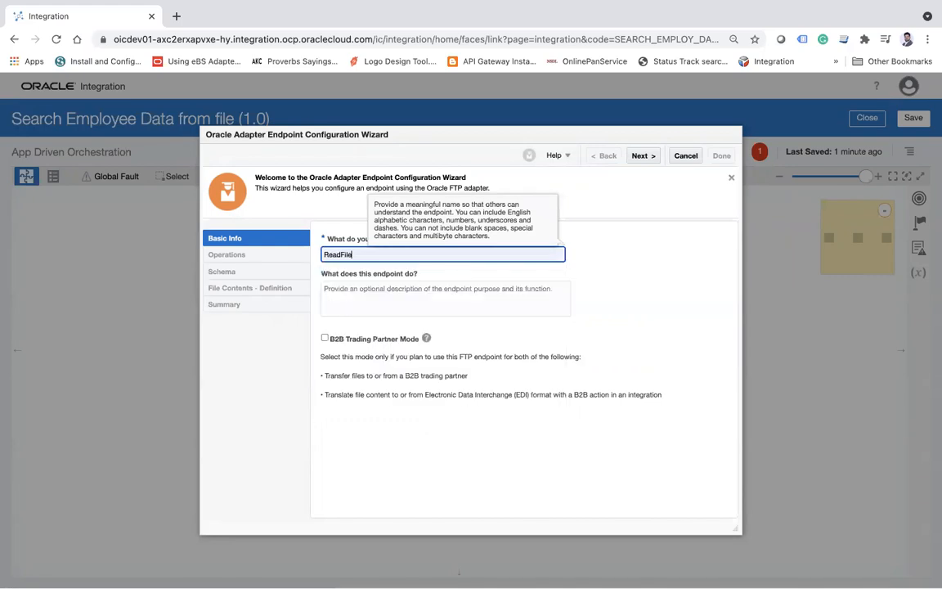
{"action": "left_click", "coordinate": [642, 155]}
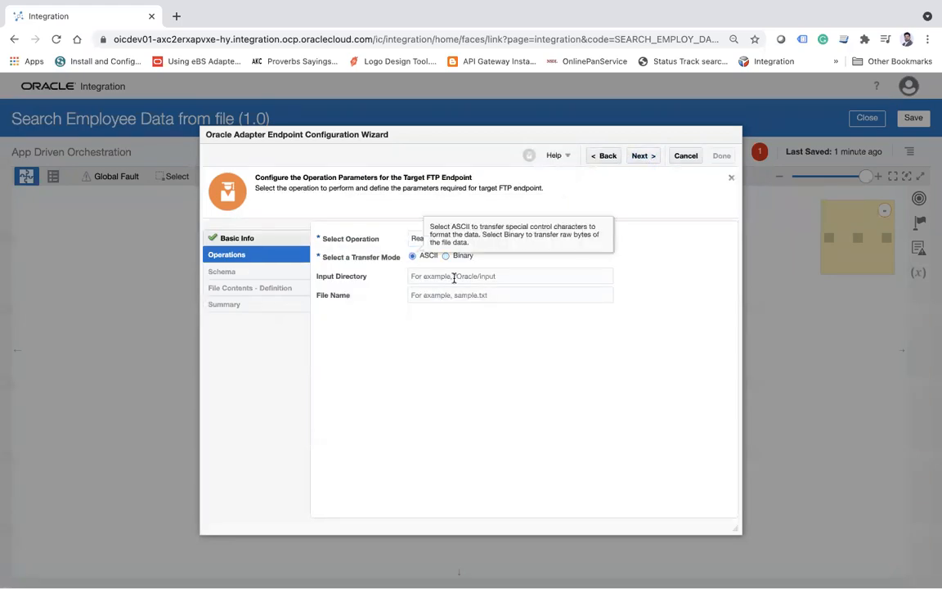
Step: Read Employee.csv from directory /home/opc/my in ASCII and continue to the file schema
{"action": "type", "text": "/home/opc/b11"}
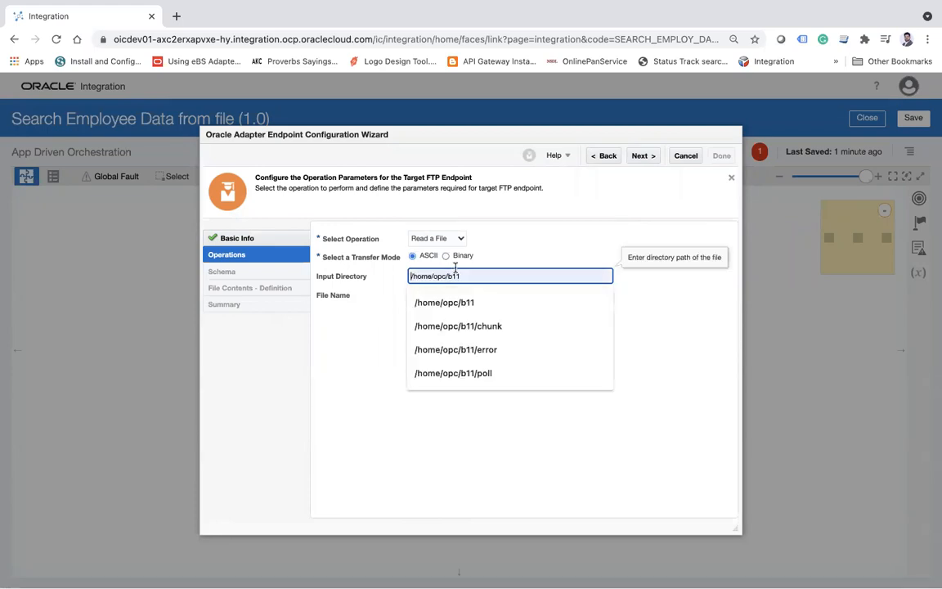
{"action": "type", "text": "/home/opc/m"}
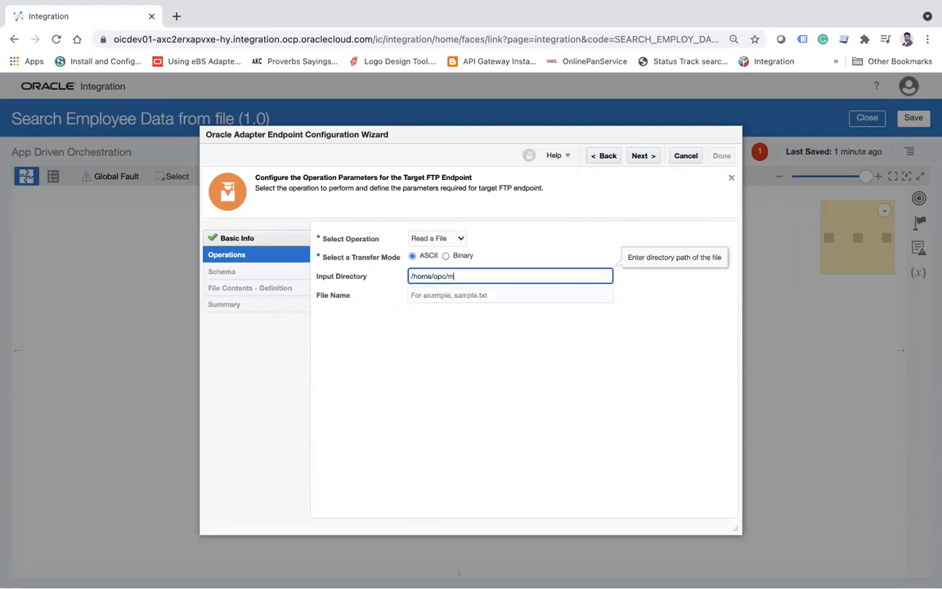
{"action": "left_click", "coordinate": [510, 294]}
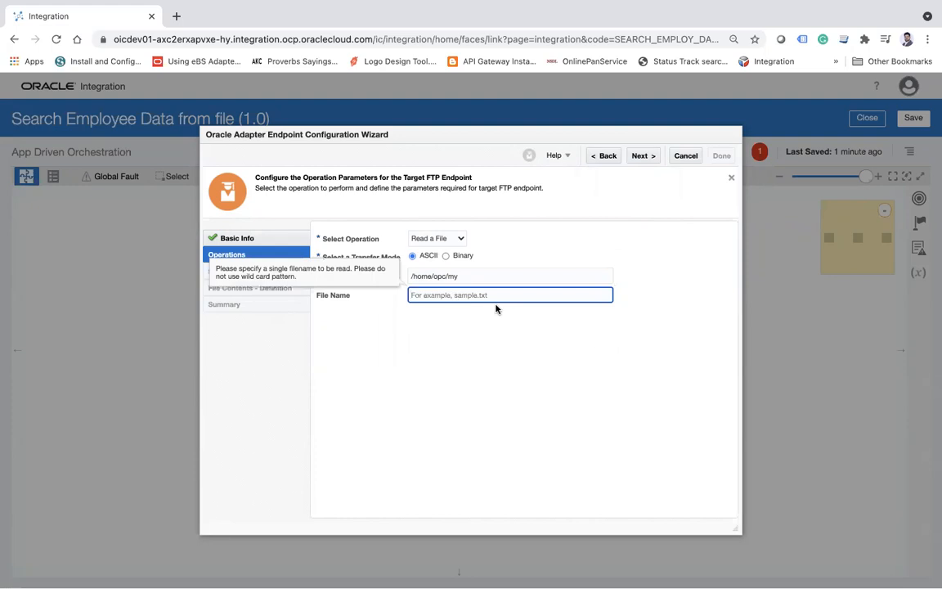
{"action": "type", "text": "Emp"}
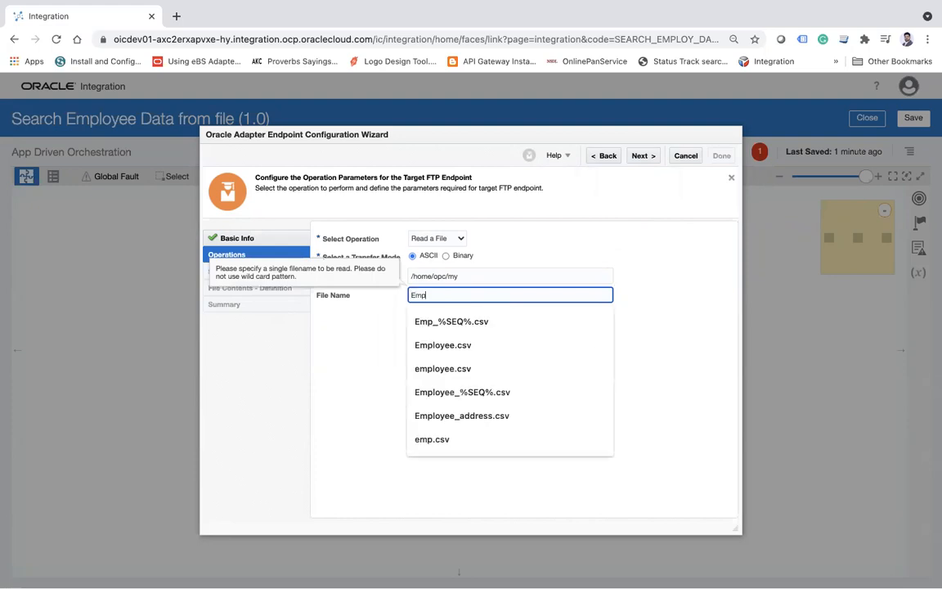
{"action": "left_click", "coordinate": [442, 343]}
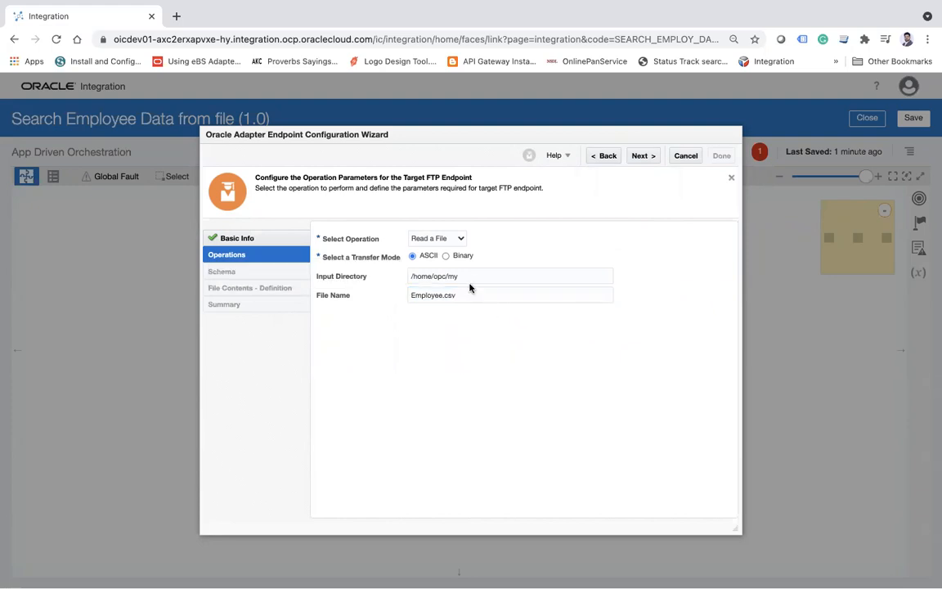
{"action": "left_click", "coordinate": [511, 274]}
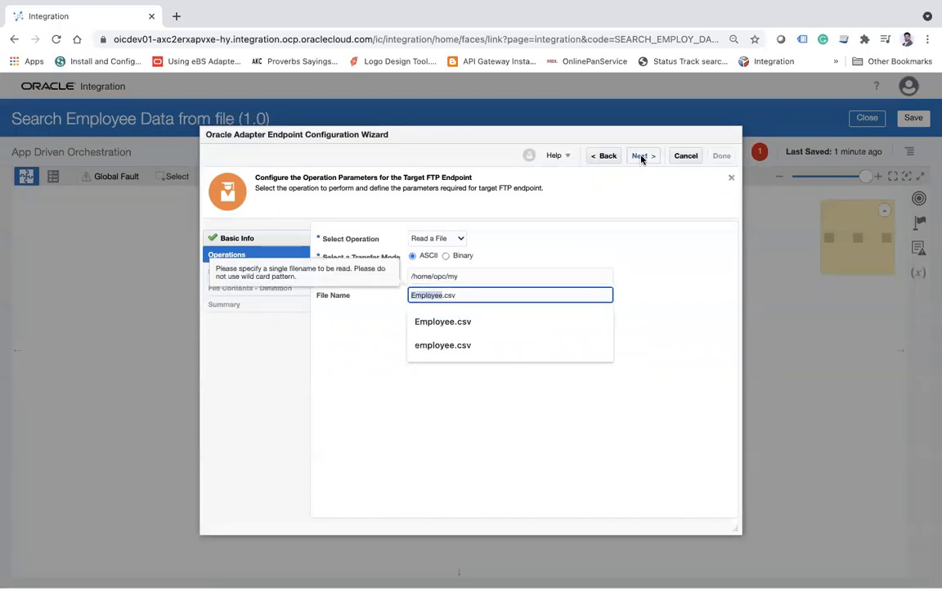
{"action": "left_click", "coordinate": [642, 155]}
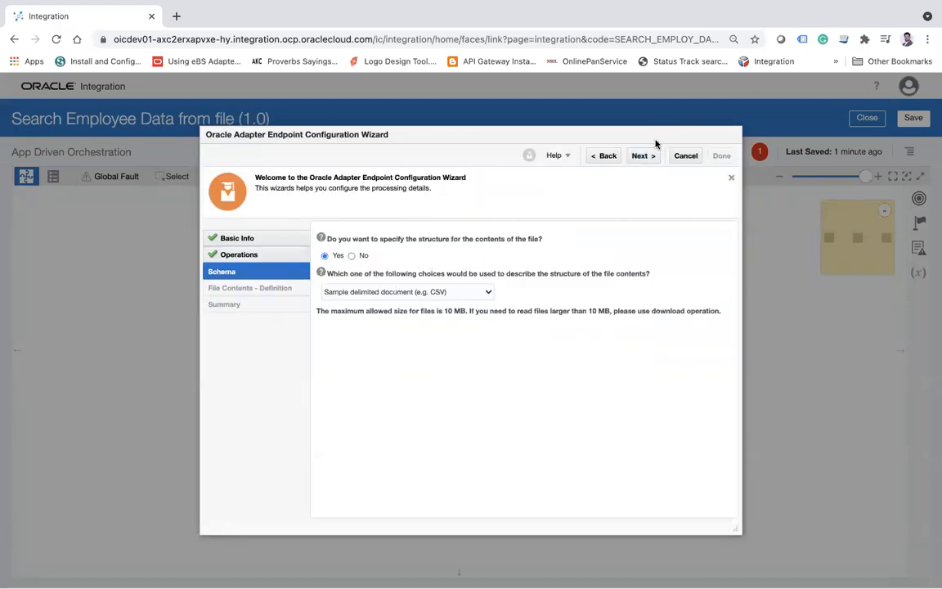
Step: Define the CSV structure with Employee record and recordset names from the sample file
{"action": "left_click", "coordinate": [642, 156]}
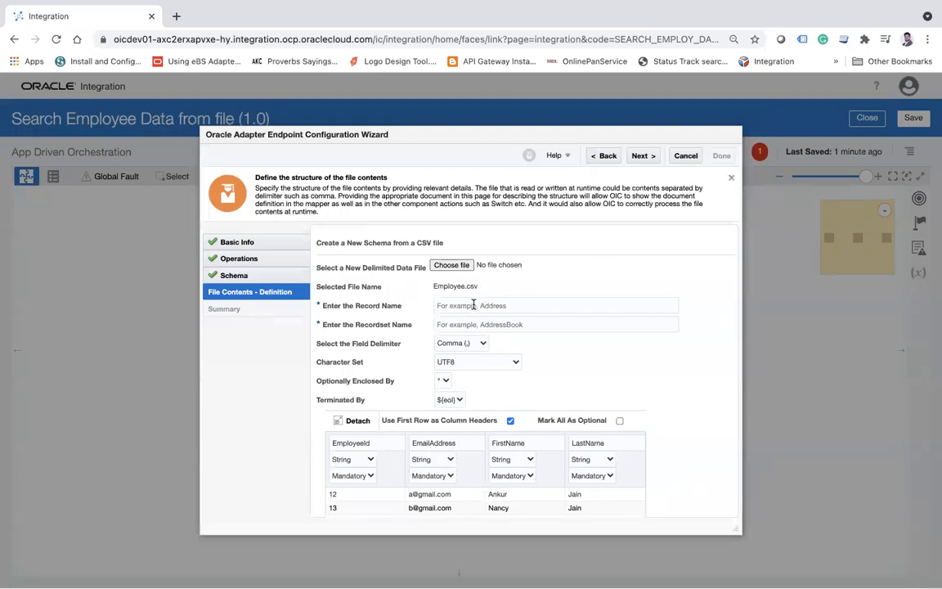
{"action": "type", "text": "Employee"}
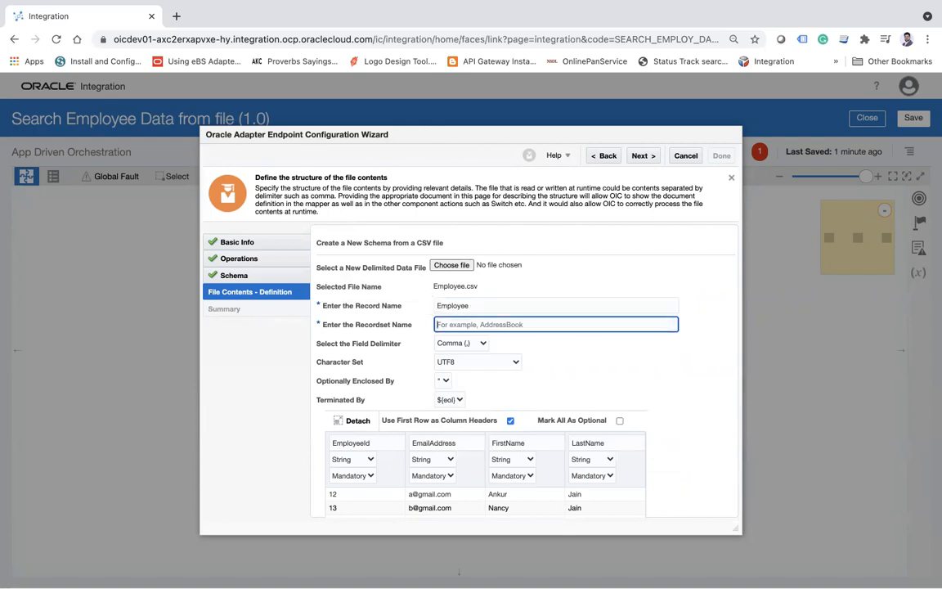
{"action": "type", "text": "Employee"}
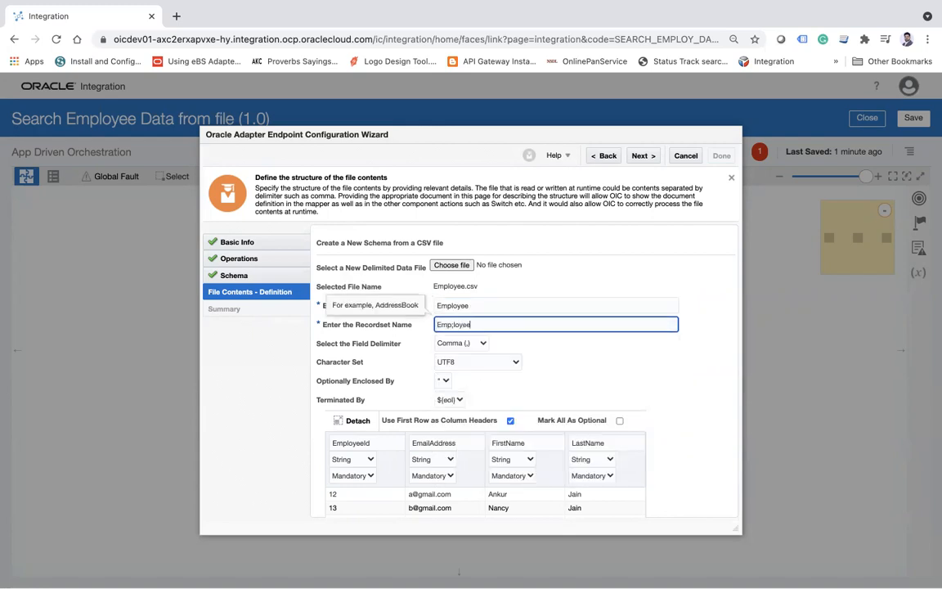
{"action": "type", "text": "Employ"}
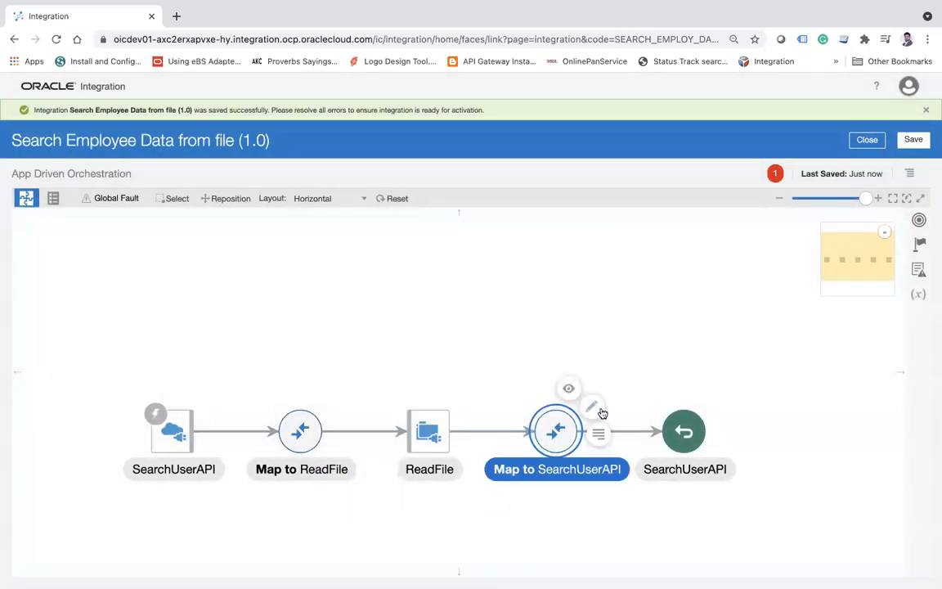
Step: Edit the Map to SearchUserAPI and expand ReadFile Response down to the Employee fields
{"action": "left_click", "coordinate": [594, 408]}
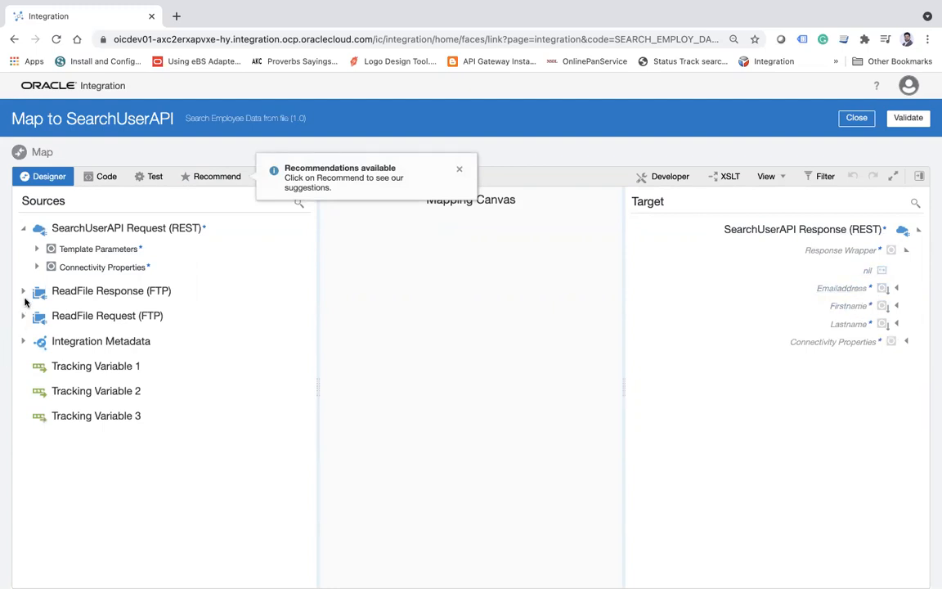
{"action": "left_click", "coordinate": [23, 291]}
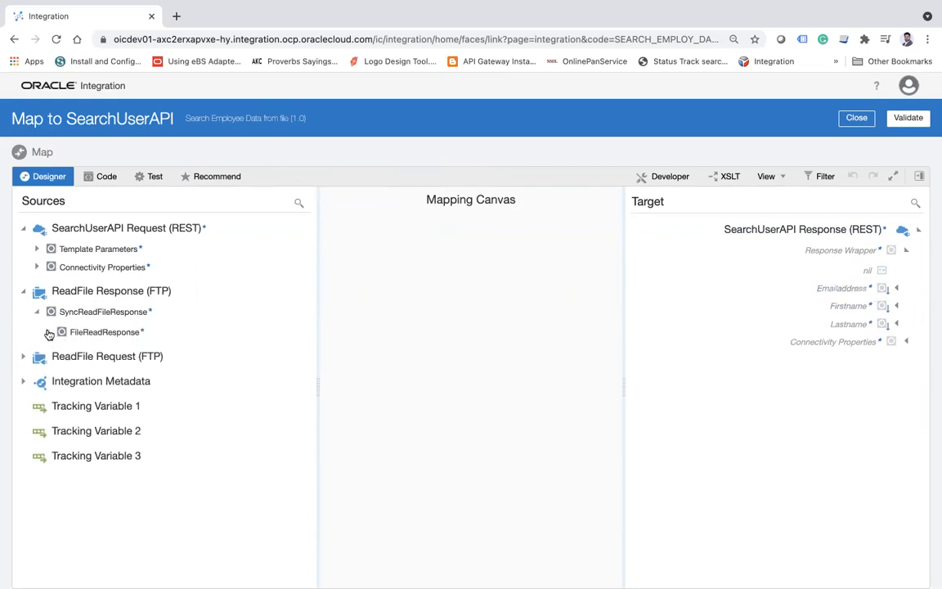
{"action": "left_click", "coordinate": [47, 330]}
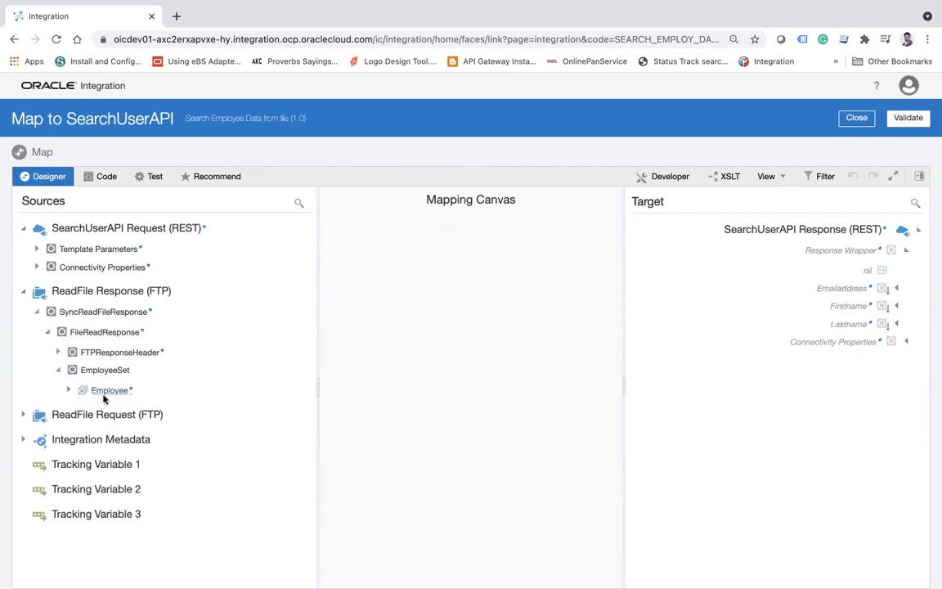
{"action": "left_click", "coordinate": [68, 389]}
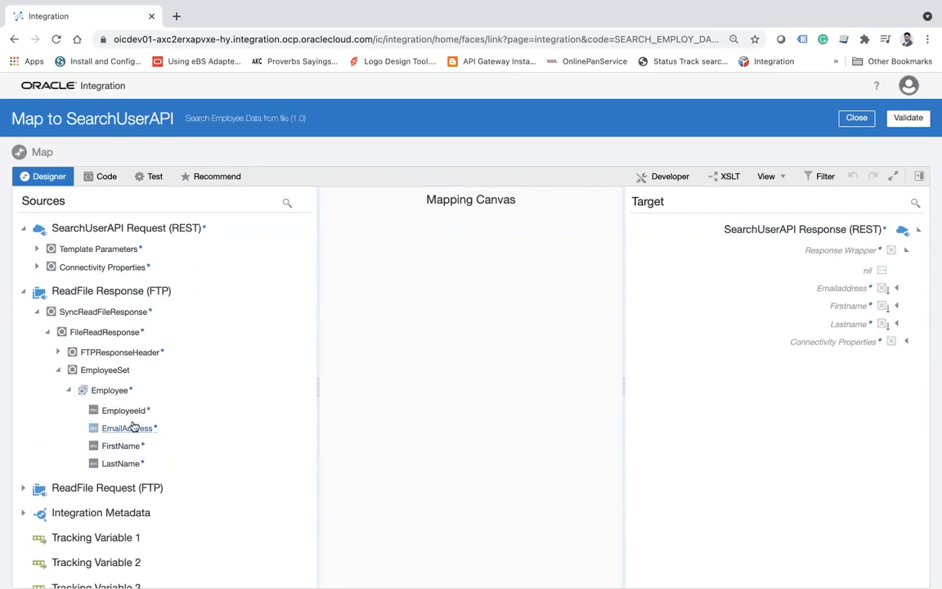
Step: Show the Components panel and switch the target to XSLT mapping
{"action": "left_click", "coordinate": [918, 176]}
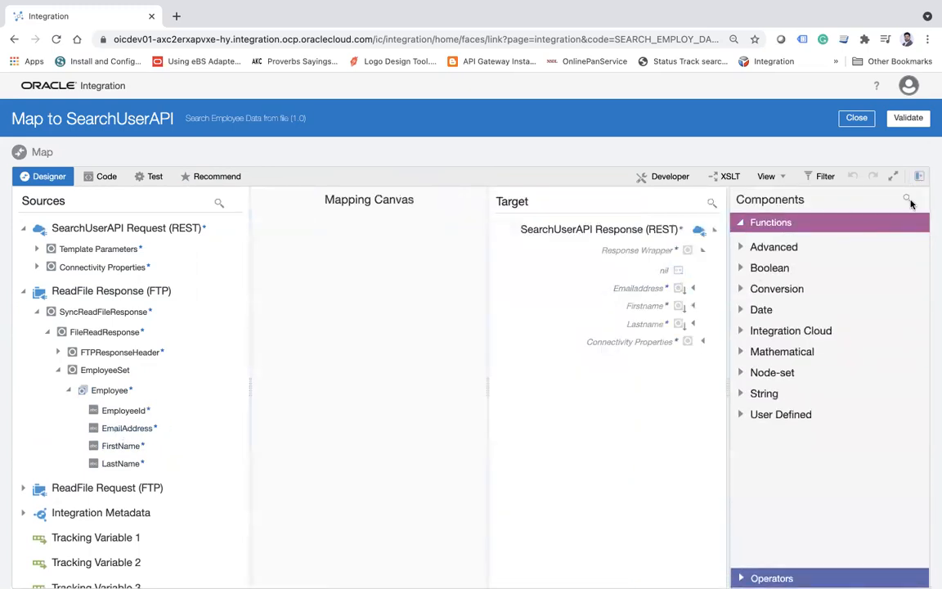
{"action": "left_click", "coordinate": [726, 176]}
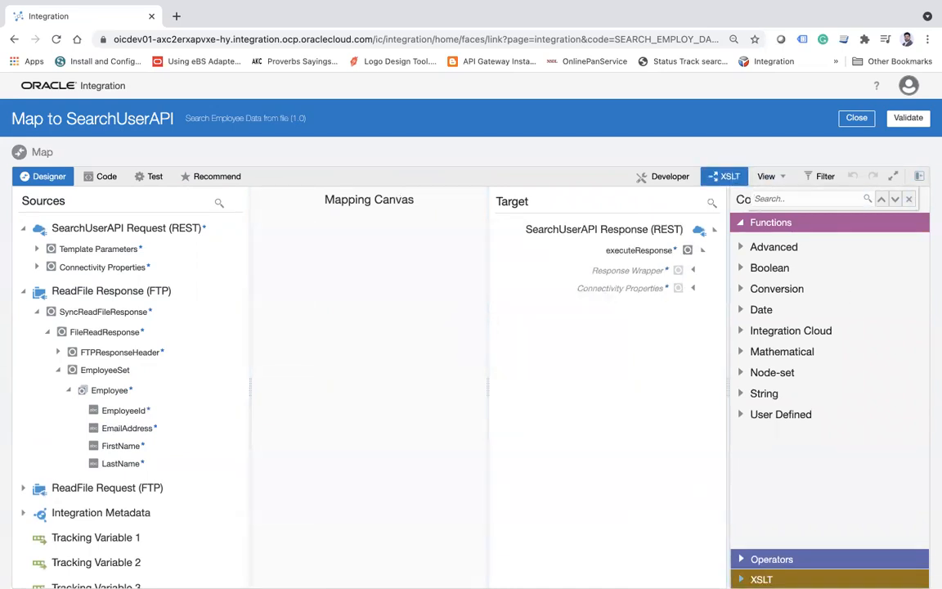
Step: Wrap Emailaddress in an if comparing EmployeeId to the request id
{"action": "left_click", "coordinate": [760, 262]}
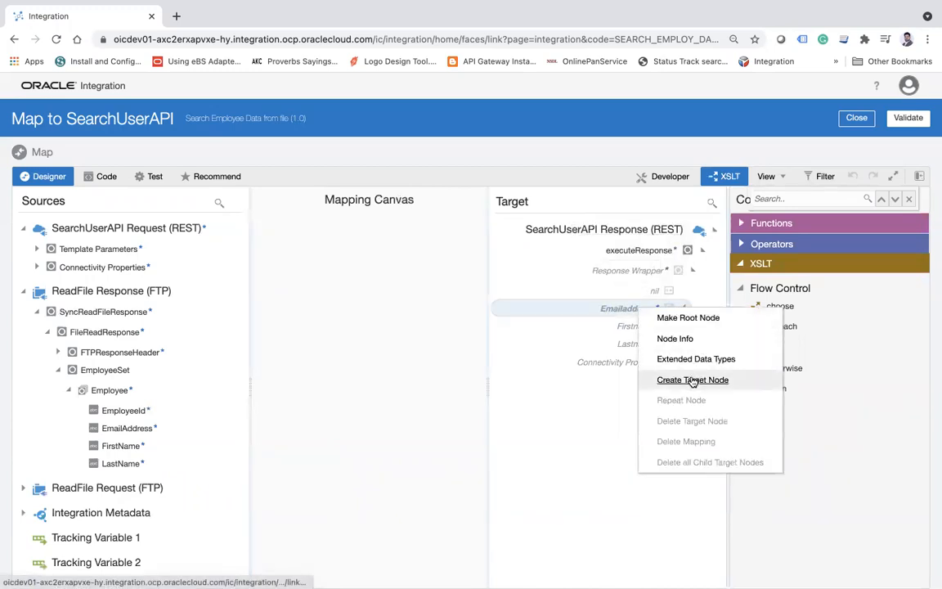
{"action": "left_click", "coordinate": [693, 379]}
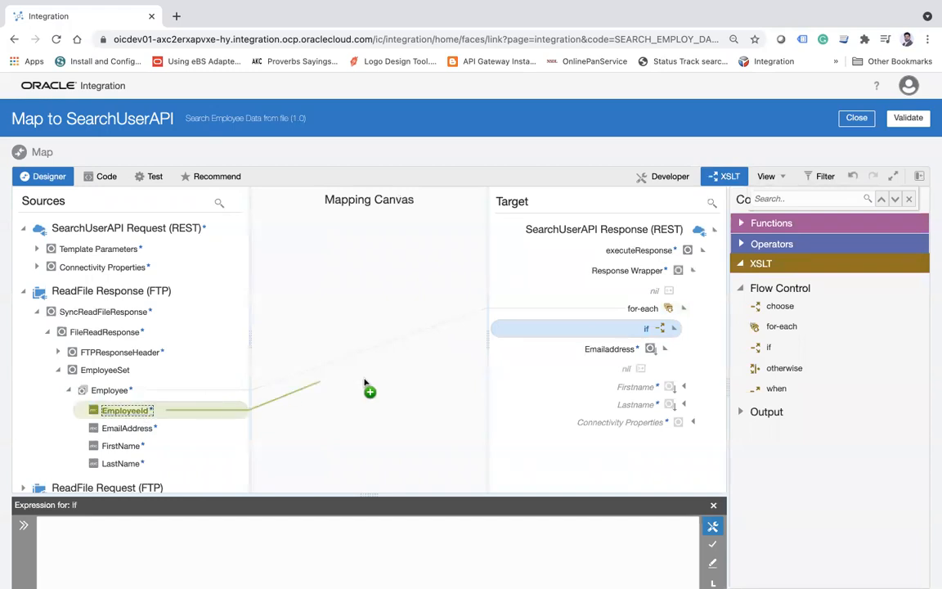
{"action": "left_click_drag", "start_coordinate": [128, 409], "coordinate": [646, 327]}
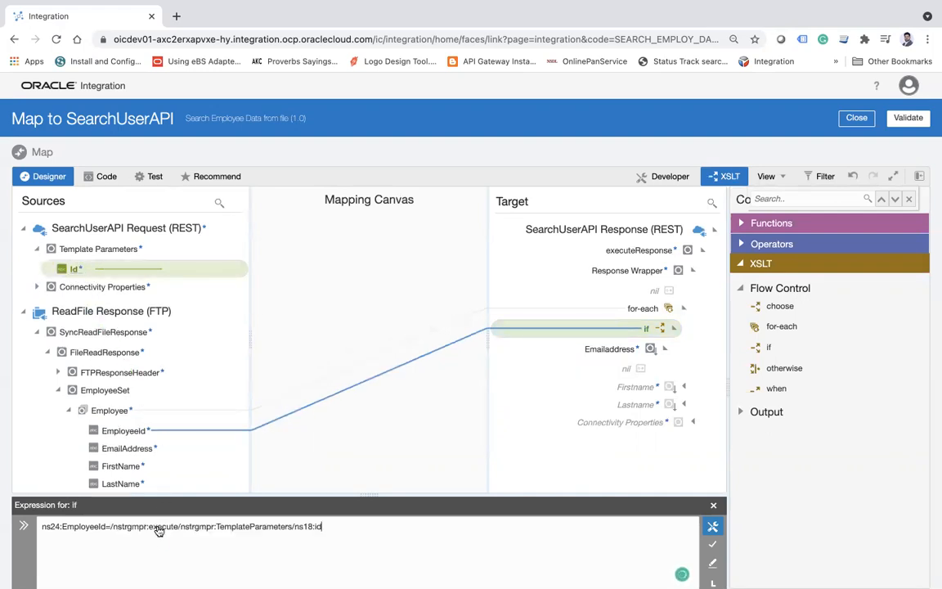
Step: Map EmailAddress, FirstName and LastName onto Emailaddress, Firstname and Lastname
{"action": "scroll", "scroll_direction": "down", "scroll_amount": 3}
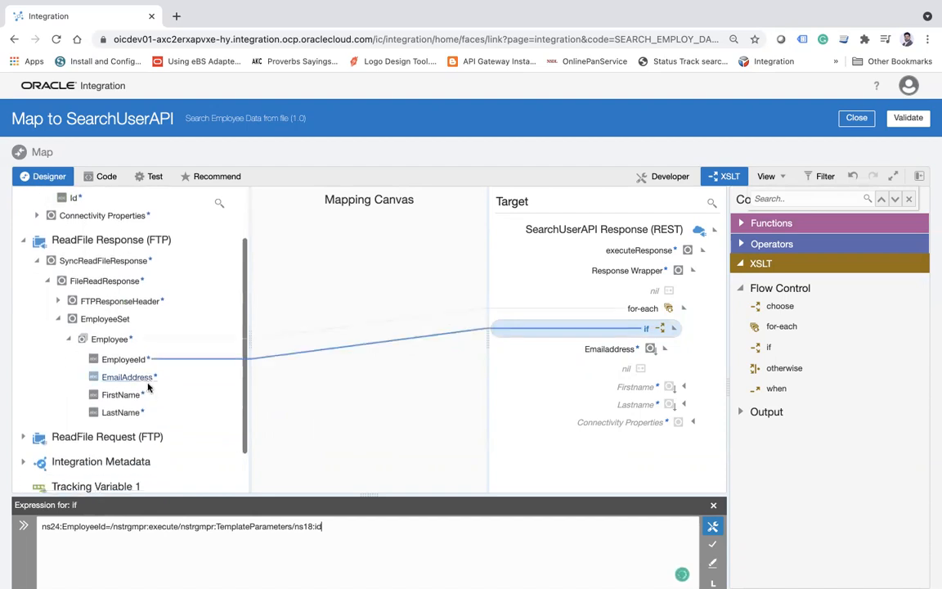
{"action": "left_click_drag", "start_coordinate": [128, 376], "coordinate": [636, 350]}
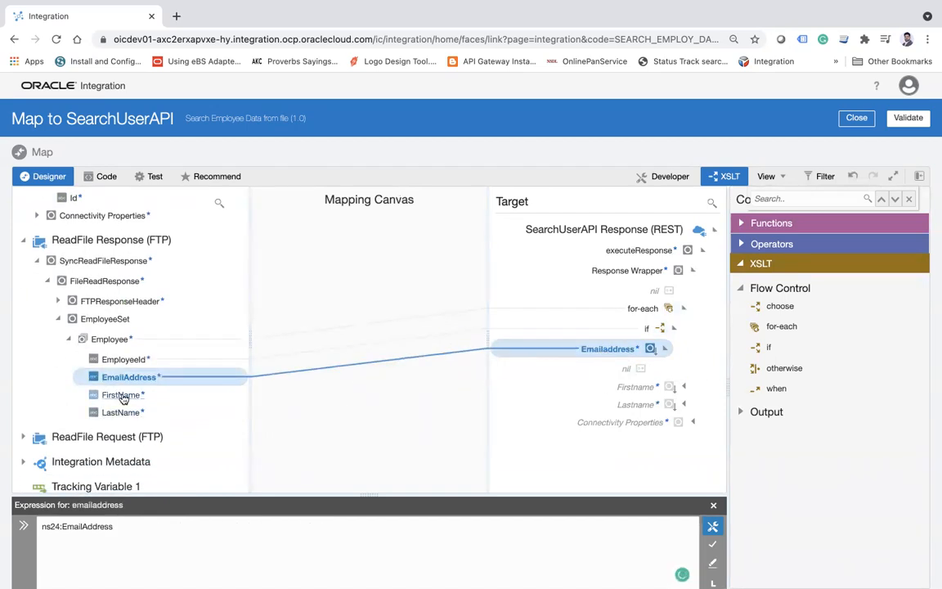
{"action": "left_click", "coordinate": [121, 394]}
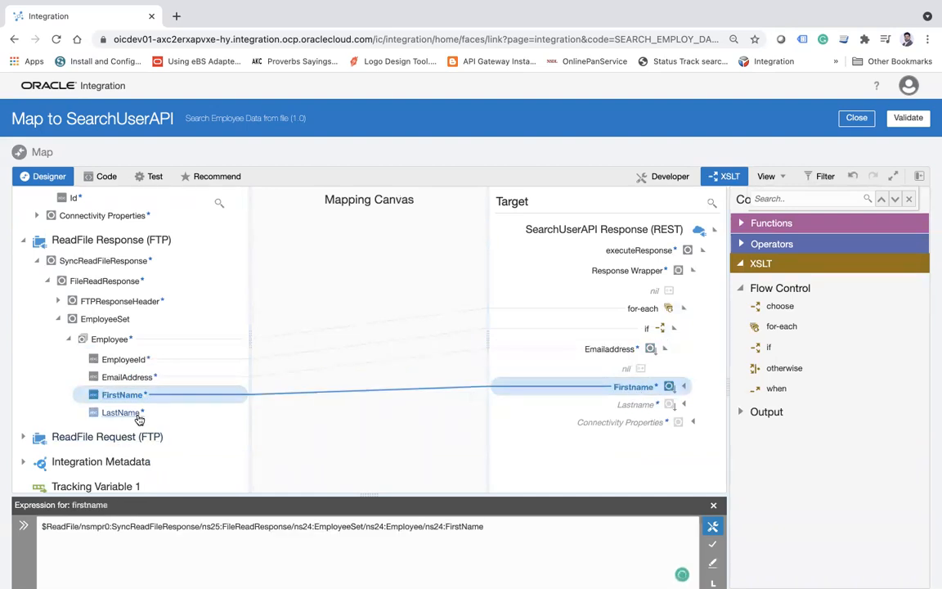
{"action": "left_click", "coordinate": [123, 412]}
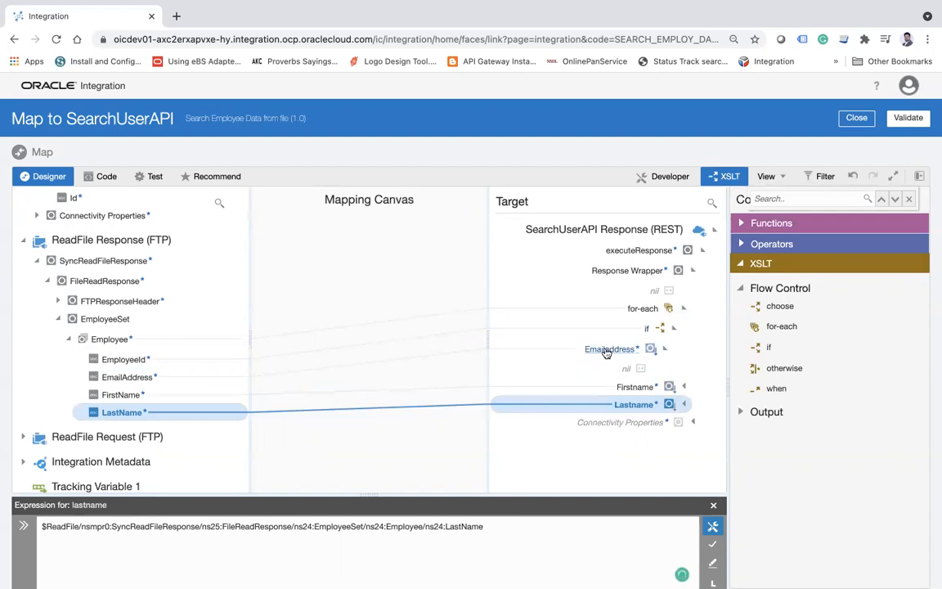
{"action": "mouse_move", "coordinate": [628, 361]}
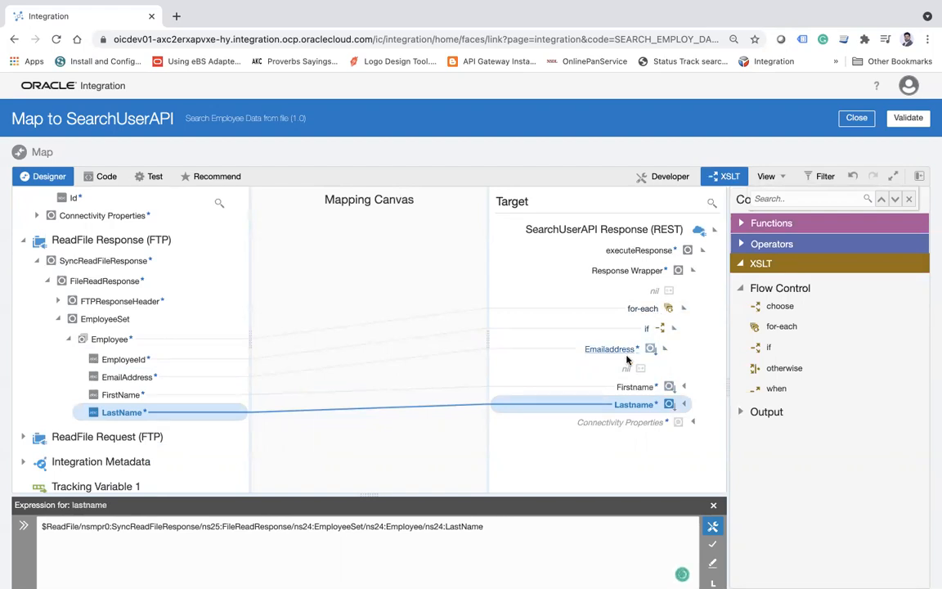
{"action": "mouse_move", "coordinate": [623, 358]}
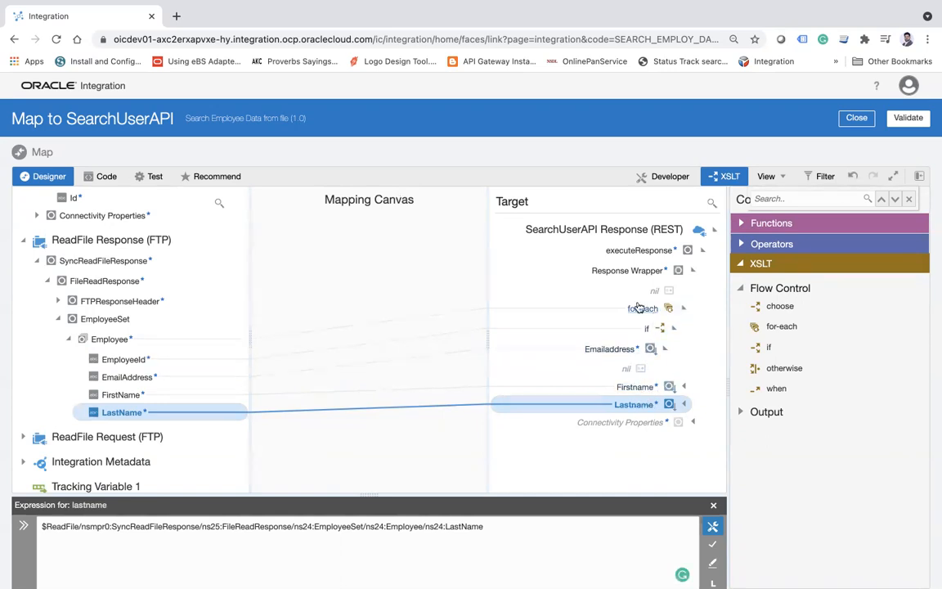
Step: In Code view, move firstname and lastname inside the xsl:if as ns24:FirstName and ns24:LastName
{"action": "left_click", "coordinate": [105, 176]}
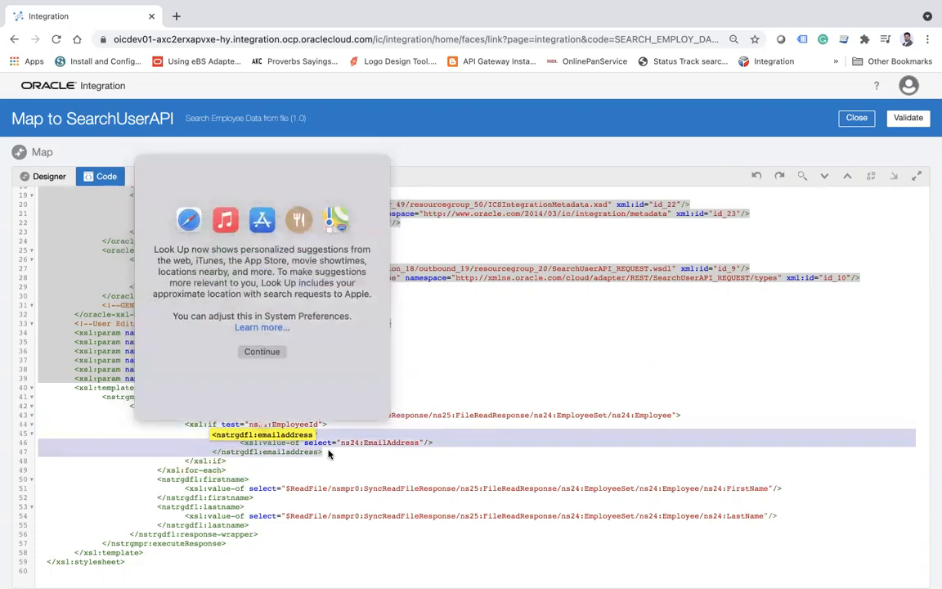
{"action": "left_click", "coordinate": [262, 350]}
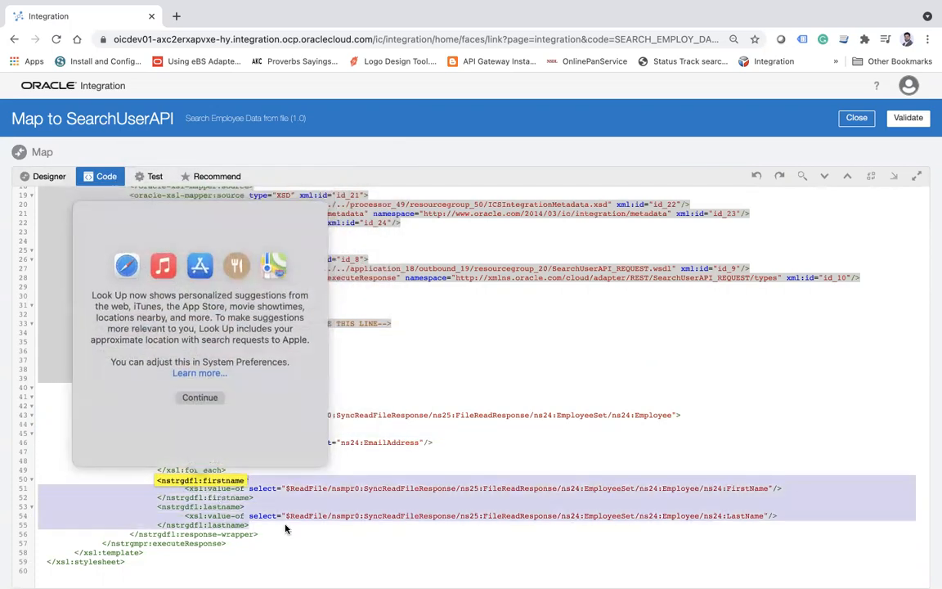
{"action": "left_click", "coordinate": [200, 397]}
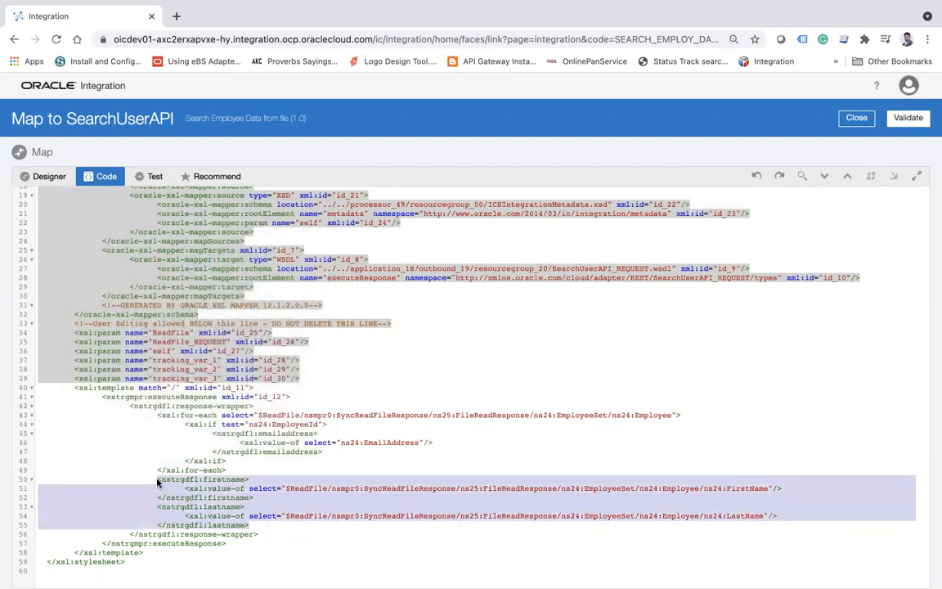
{"action": "mouse_move", "coordinate": [425, 464]}
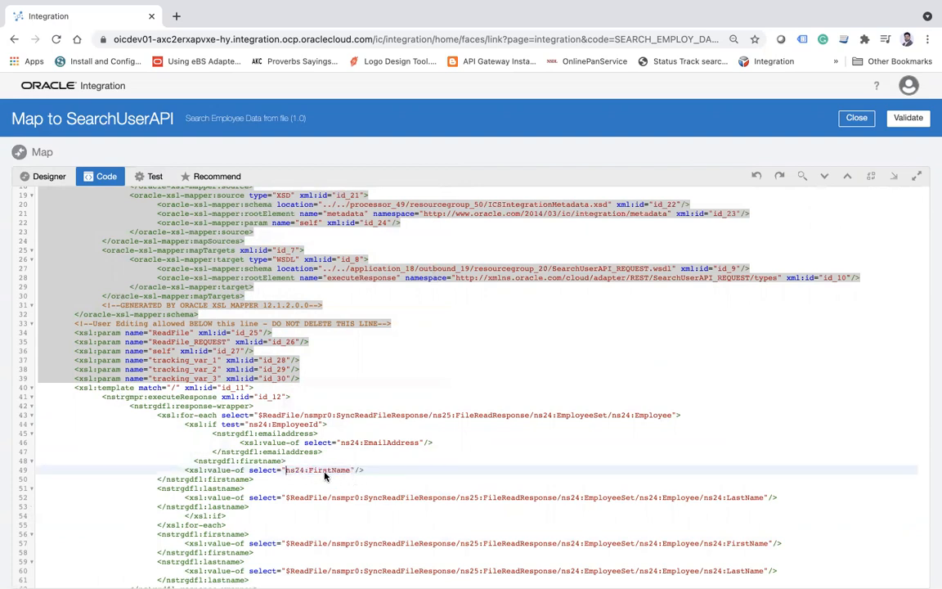
{"action": "mouse_move", "coordinate": [286, 504]}
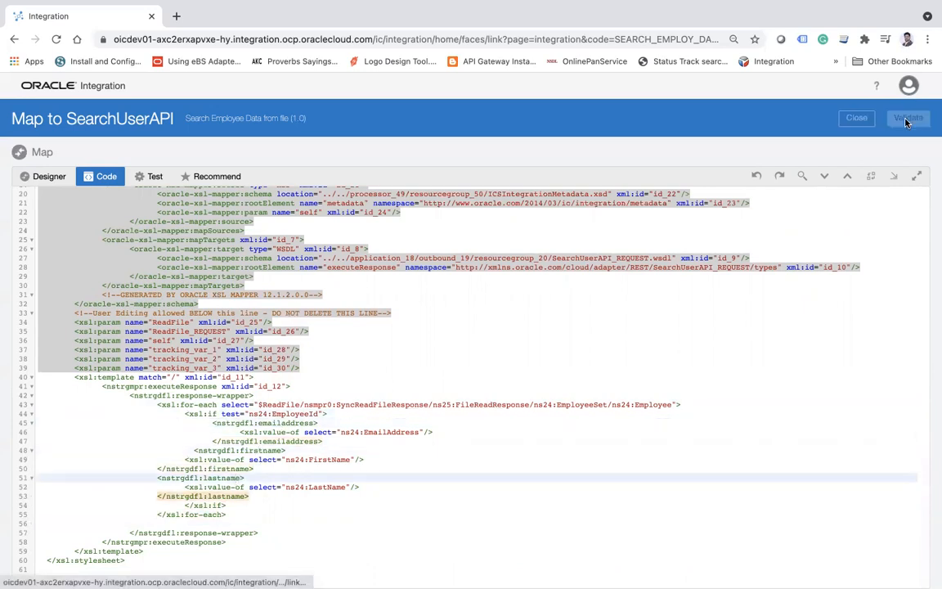
Step: Validate the edited XSLT mapping and head back toward the designer view
{"action": "left_click", "coordinate": [907, 118]}
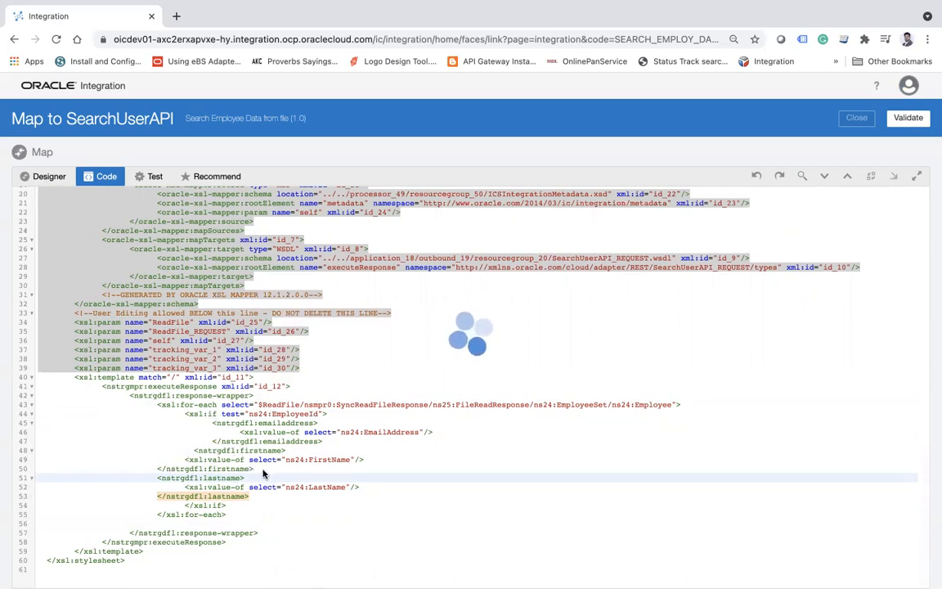
{"action": "left_click", "coordinate": [908, 118]}
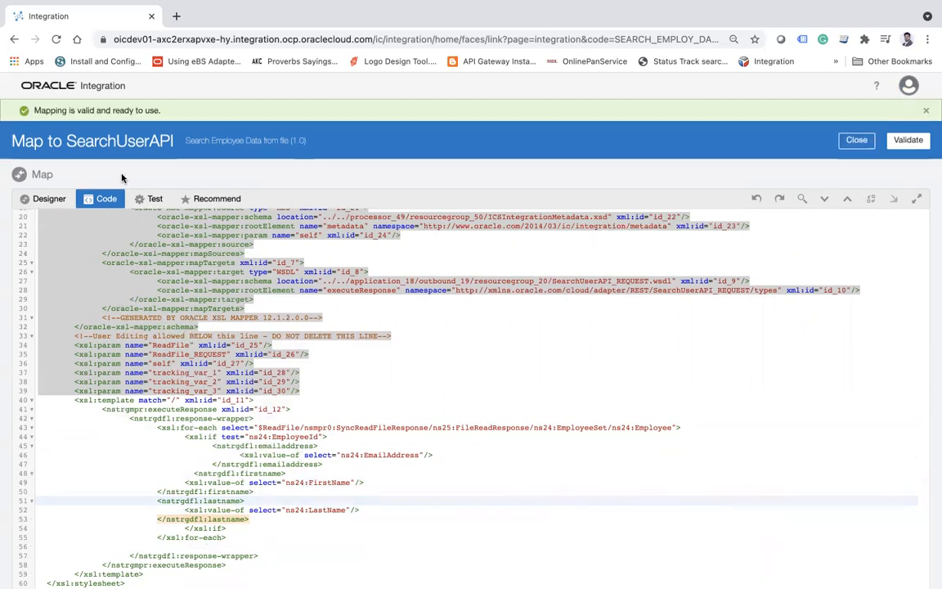
{"action": "left_click", "coordinate": [49, 199]}
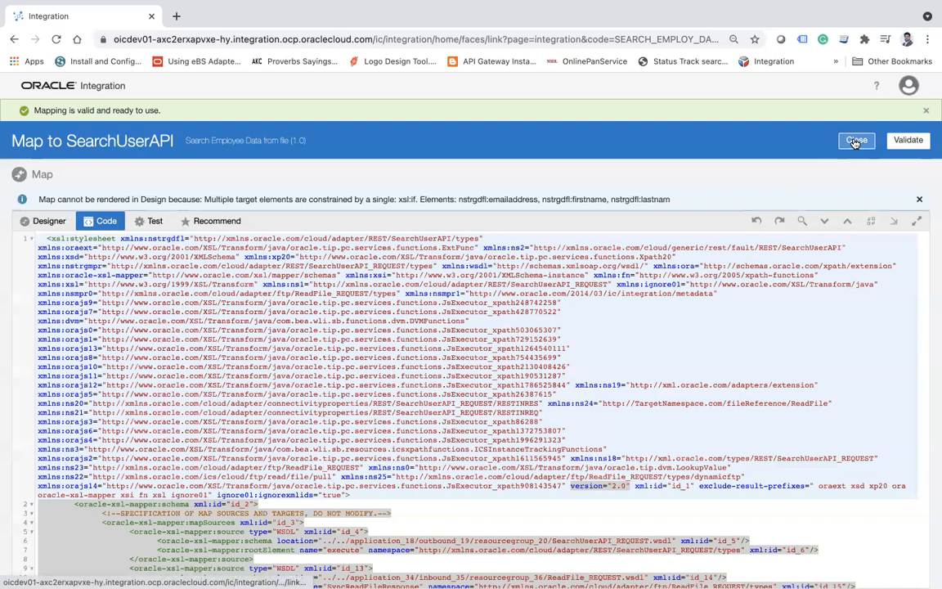
Step: Set id as the primary tracking identifier, save the integration and return to the list
{"action": "left_click", "coordinate": [856, 141]}
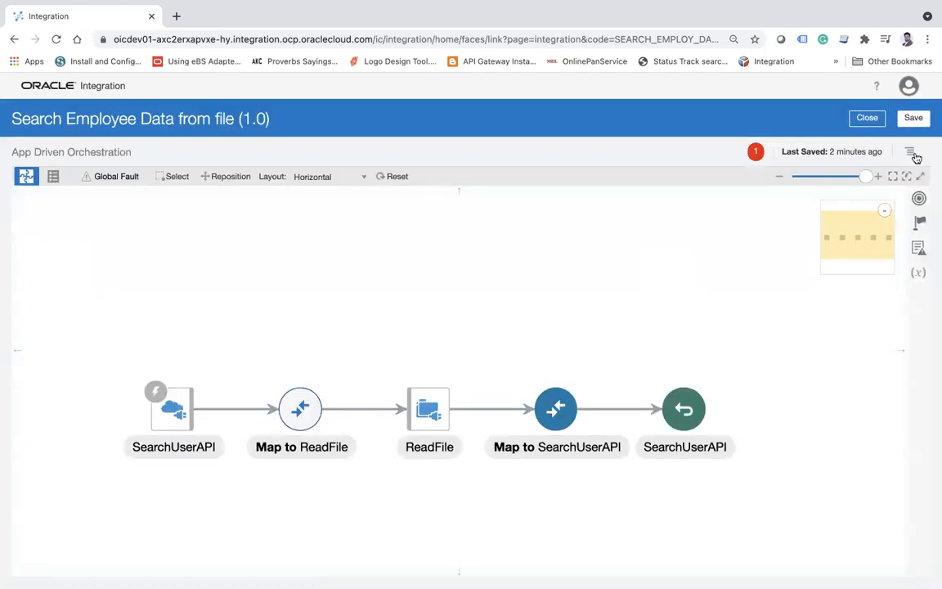
{"action": "left_click", "coordinate": [909, 152]}
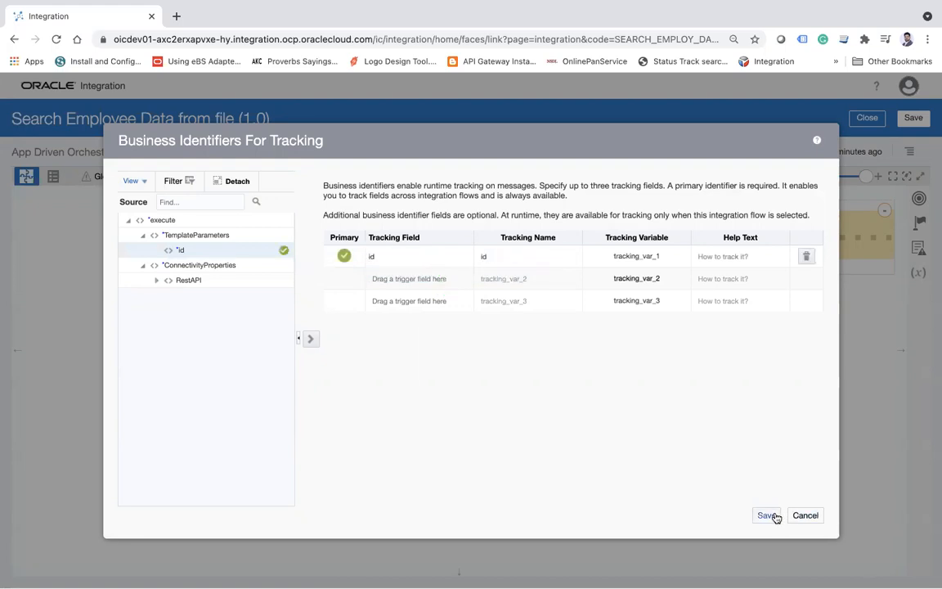
{"action": "left_click", "coordinate": [765, 515]}
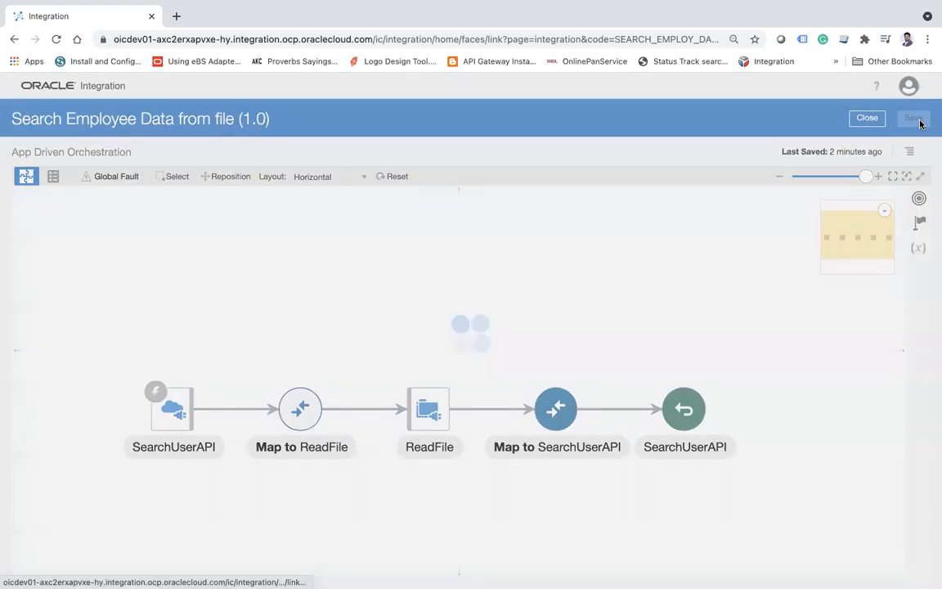
{"action": "left_click", "coordinate": [912, 118]}
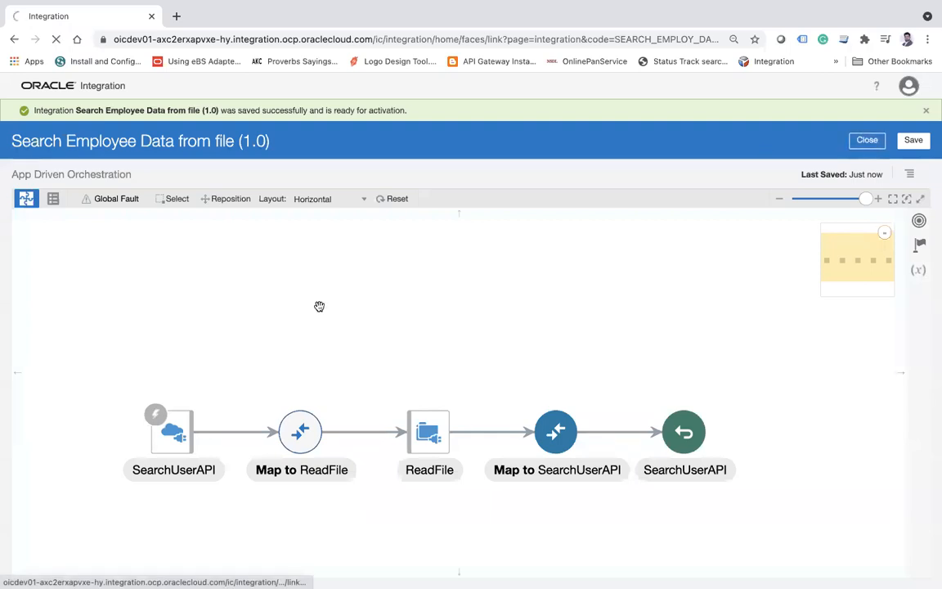
{"action": "left_click", "coordinate": [867, 141]}
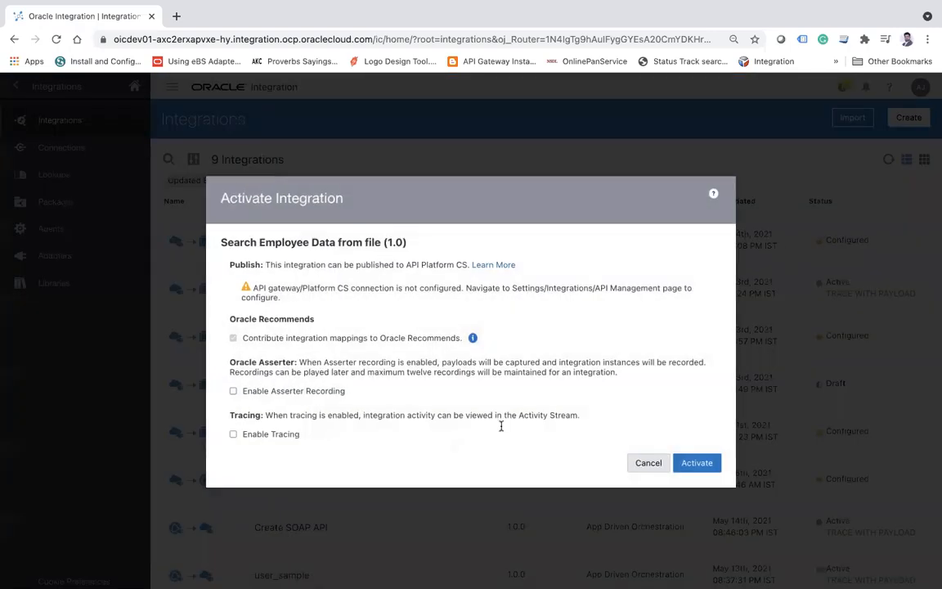
Step: Activate Search Employee Data from file with Enable Tracing checked
{"action": "left_click", "coordinate": [232, 434]}
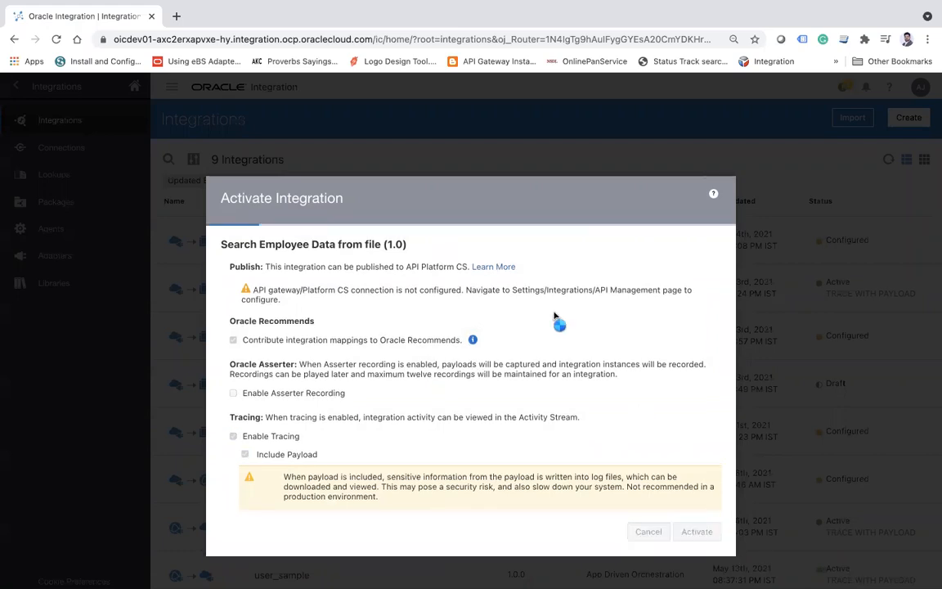
{"action": "left_click", "coordinate": [697, 531]}
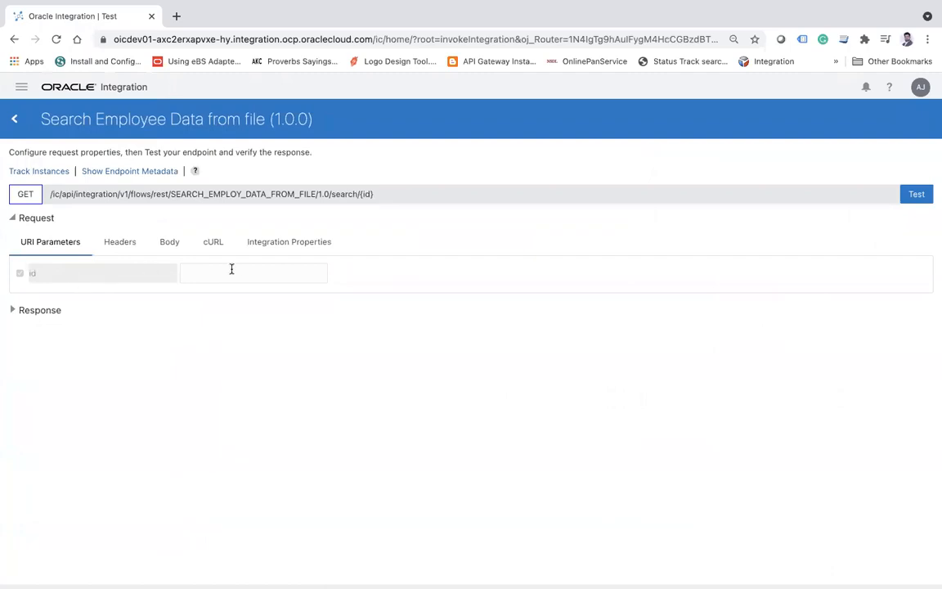
Step: Send a test request to GET /search/{id} with id 12
{"action": "type", "text": "12"}
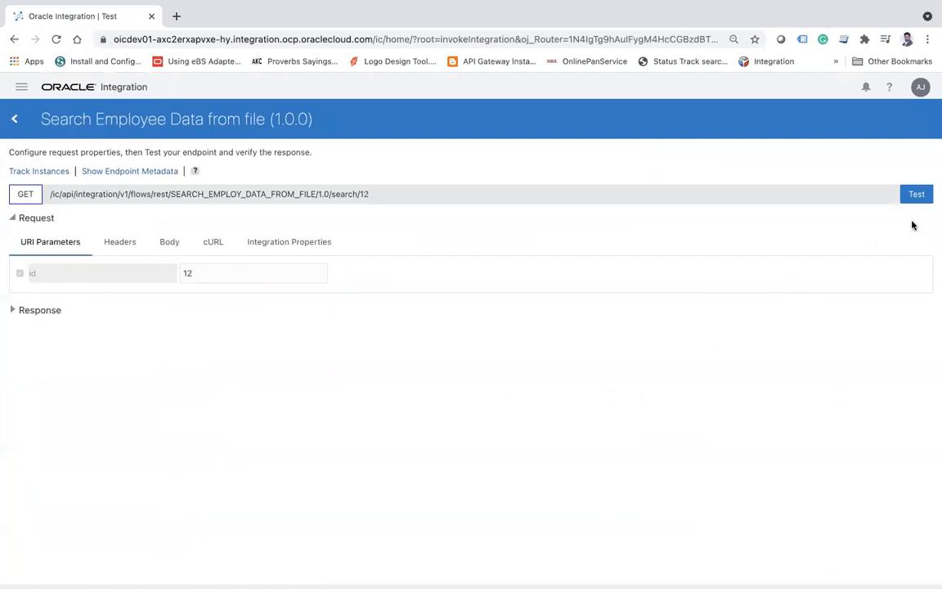
{"action": "left_click", "coordinate": [916, 192]}
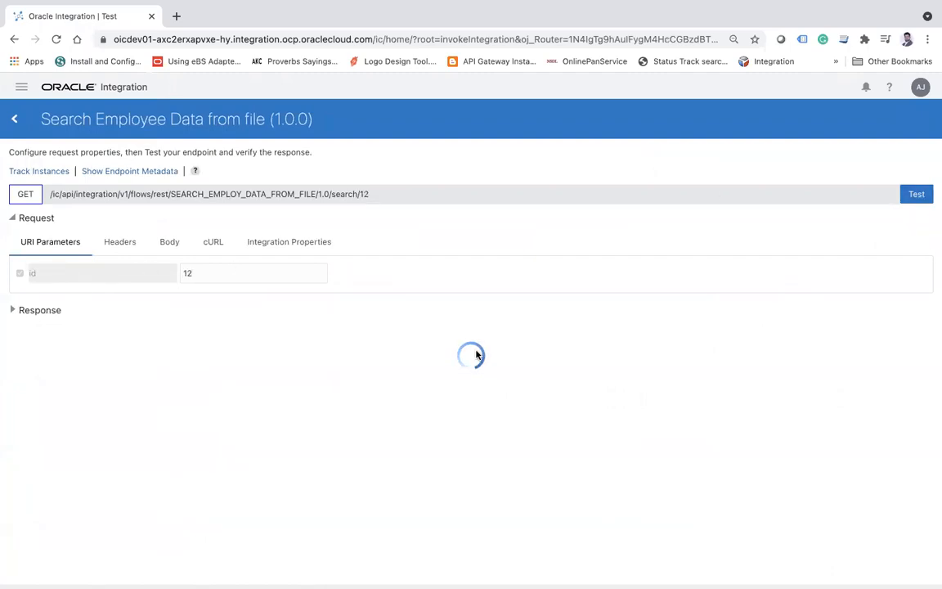
{"action": "left_click", "coordinate": [916, 192]}
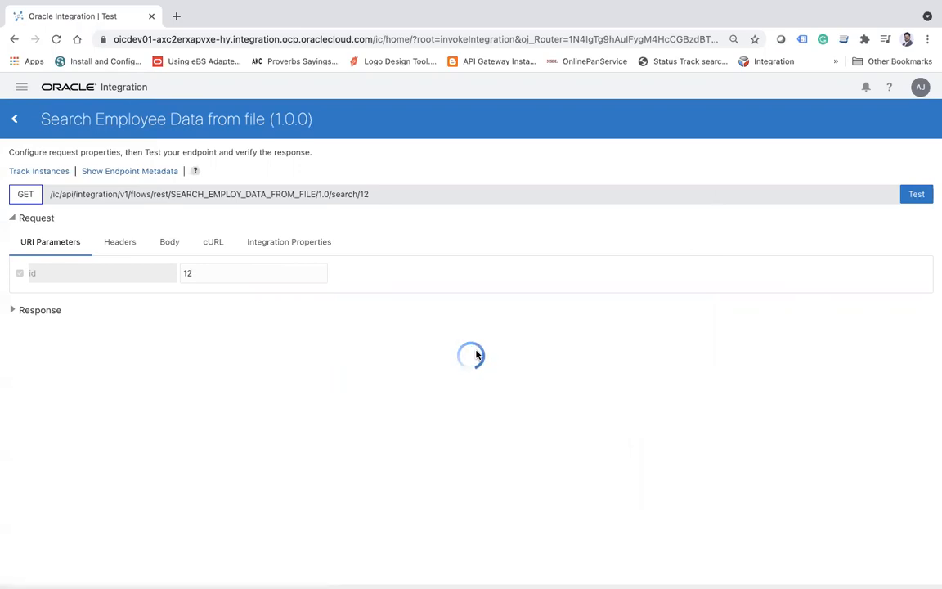
{"action": "left_click", "coordinate": [915, 192]}
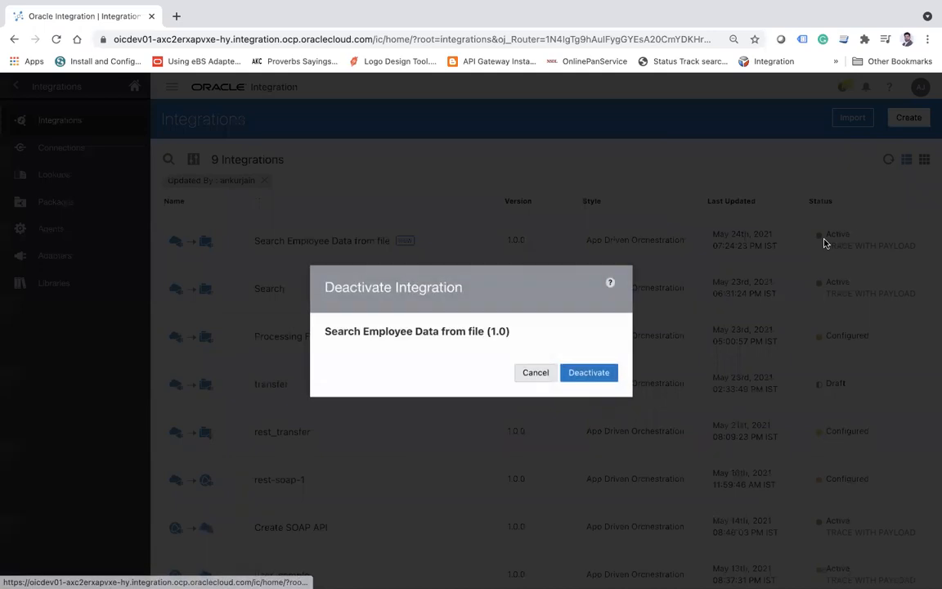
Step: Confirm deactivating Search Employee Data from file in the dialog
{"action": "left_click", "coordinate": [588, 373]}
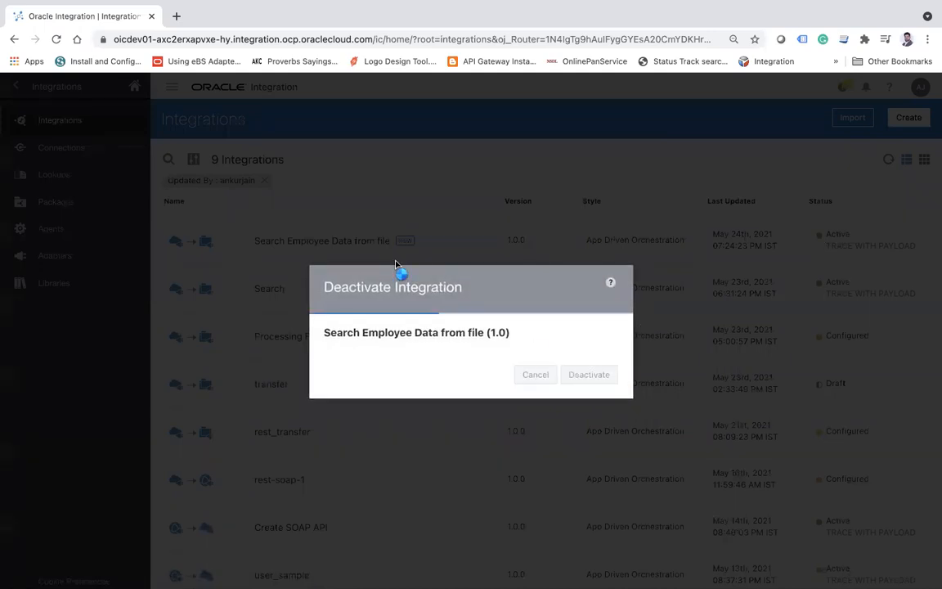
{"action": "left_click", "coordinate": [588, 372]}
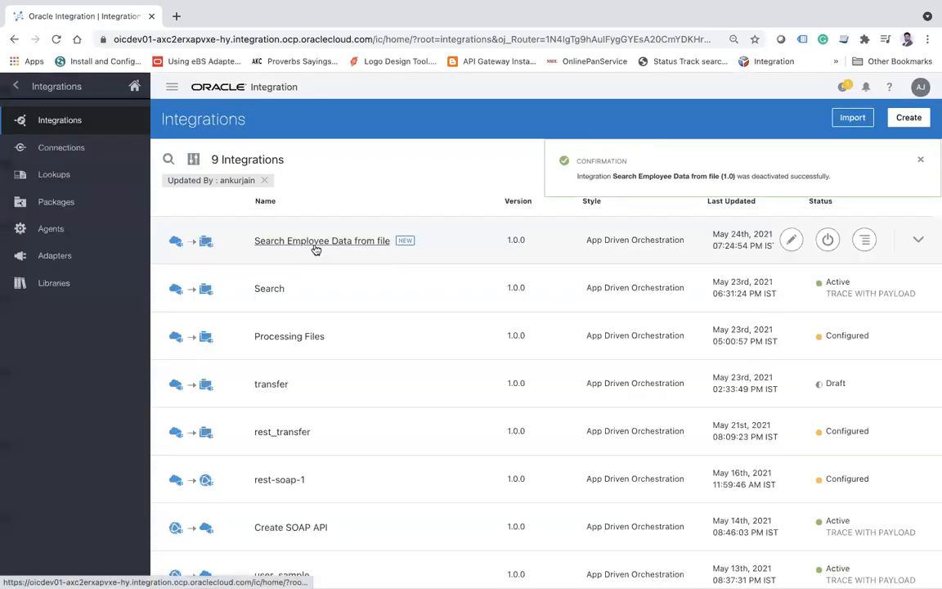
Step: Delete the firstname and lastname elements from the SearchUserAPI map XSLT, validate it, and return to Designer
{"action": "left_click", "coordinate": [320, 241]}
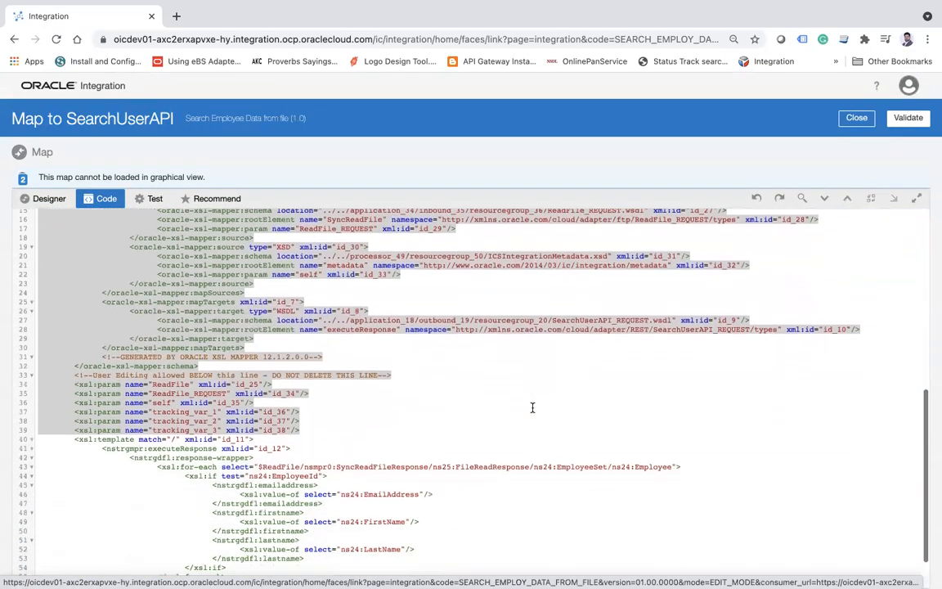
{"action": "scroll", "scroll_direction": "down", "scroll_amount": 3}
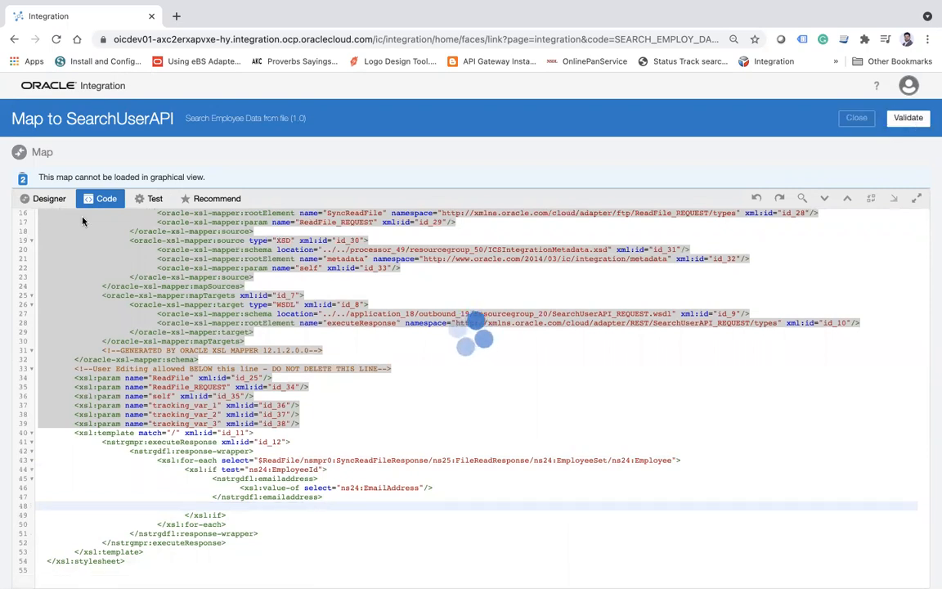
{"action": "left_click", "coordinate": [907, 118]}
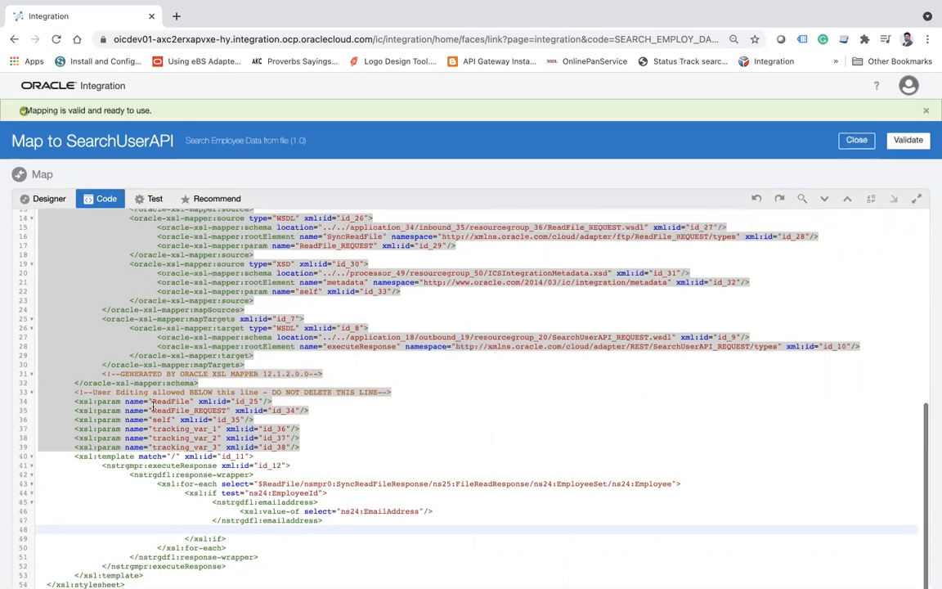
{"action": "left_click", "coordinate": [49, 197]}
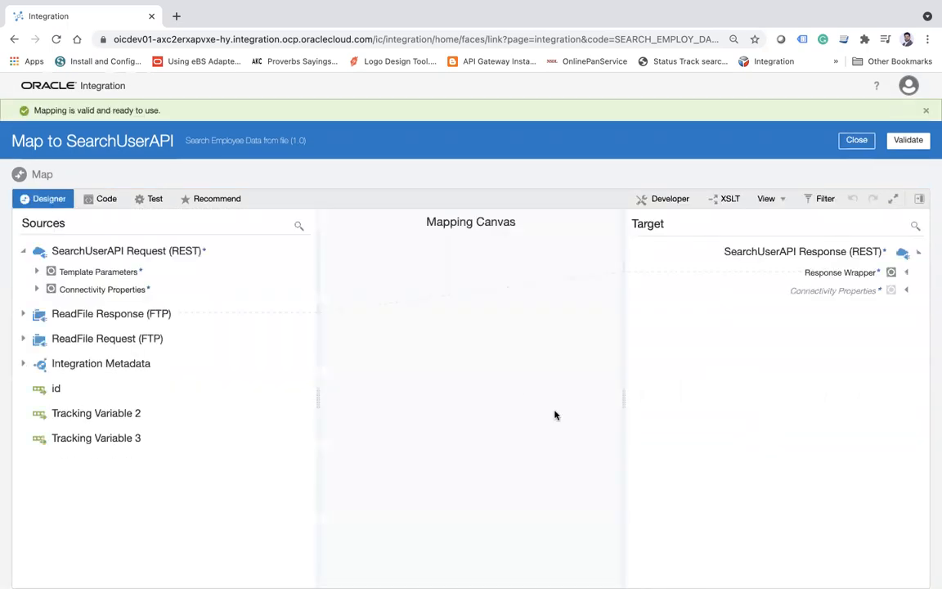
Step: Delete the old Emailaddress value-of mapping under the response wrapper
{"action": "left_click", "coordinate": [906, 272]}
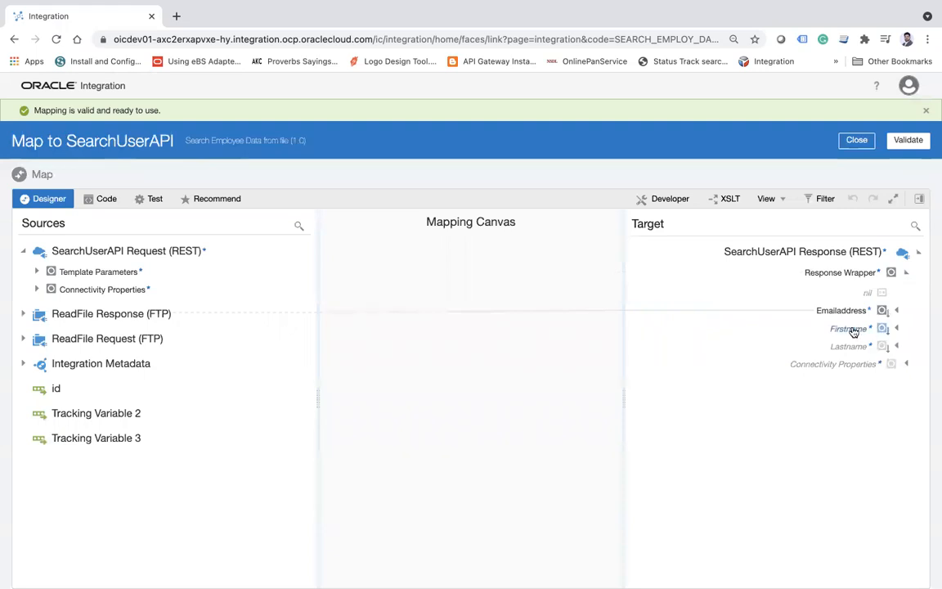
{"action": "mouse_move", "coordinate": [896, 315]}
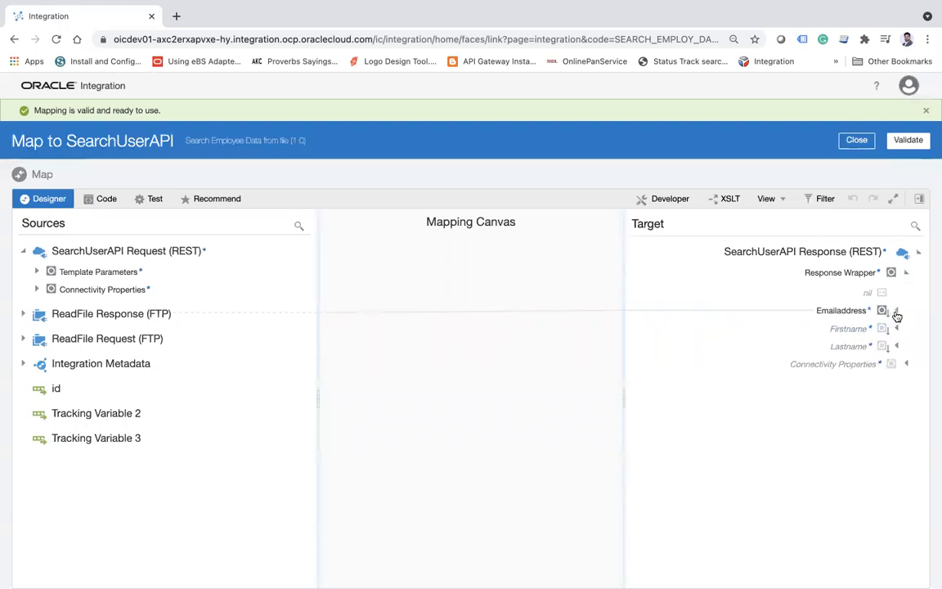
{"action": "left_click", "coordinate": [896, 310]}
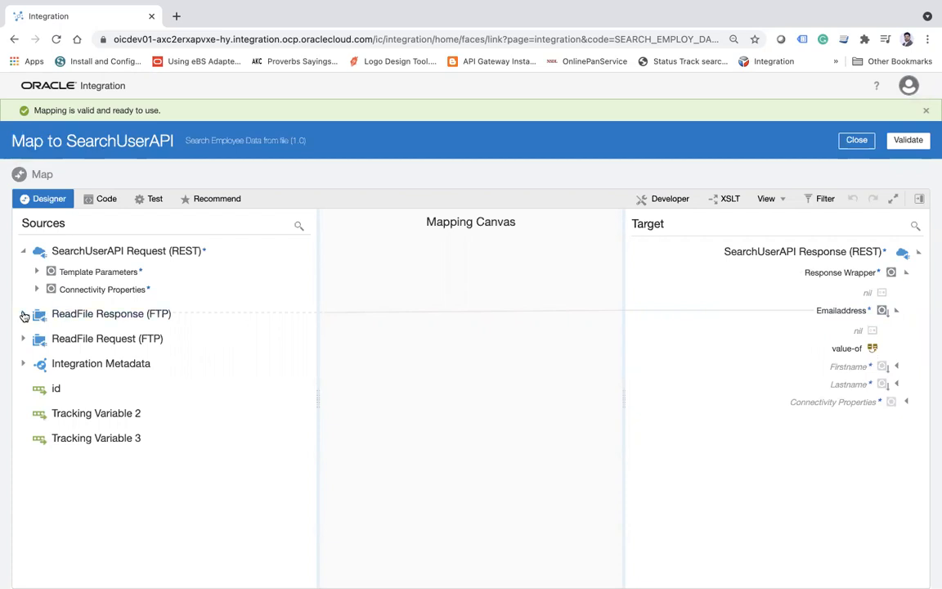
{"action": "left_click", "coordinate": [23, 314]}
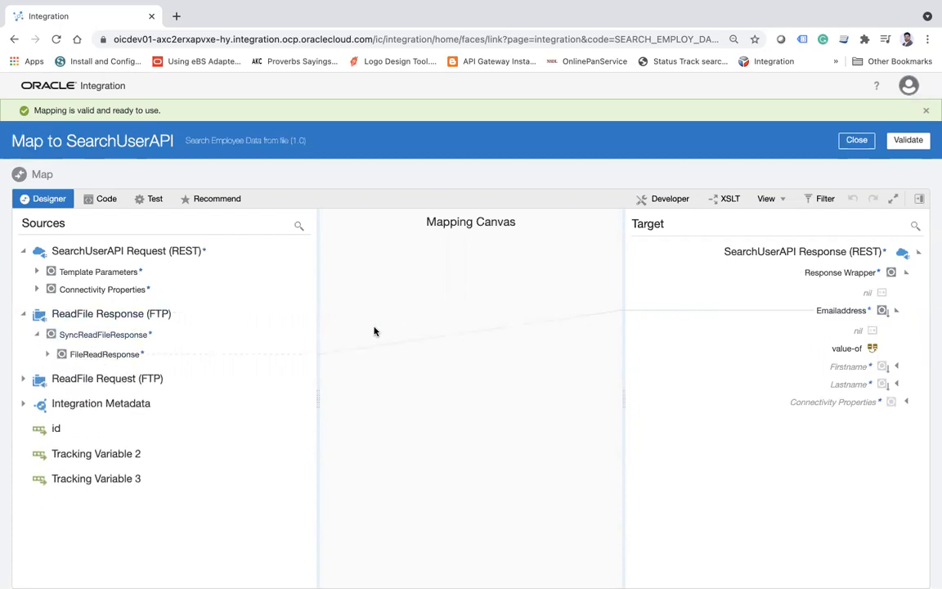
{"action": "right_click", "coordinate": [842, 311]}
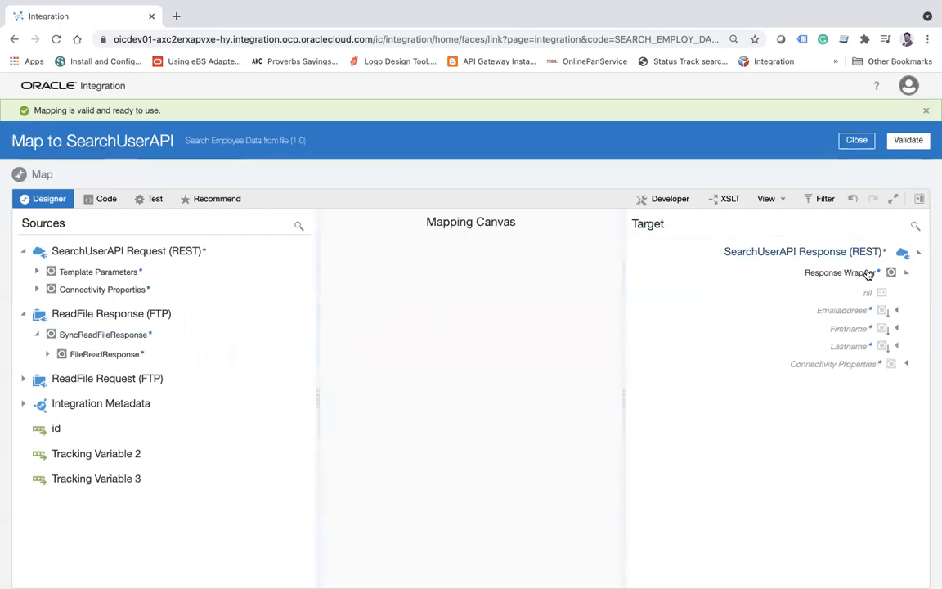
{"action": "right_click", "coordinate": [842, 311]}
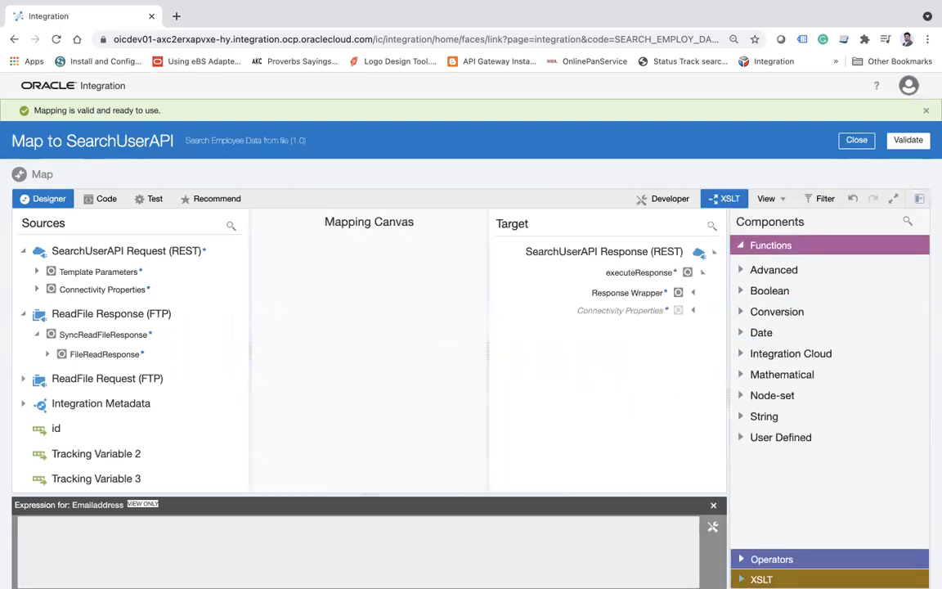
Step: Add a for-each over Employee with an if comparing EmployeeId to the id template parameter
{"action": "left_click", "coordinate": [693, 293]}
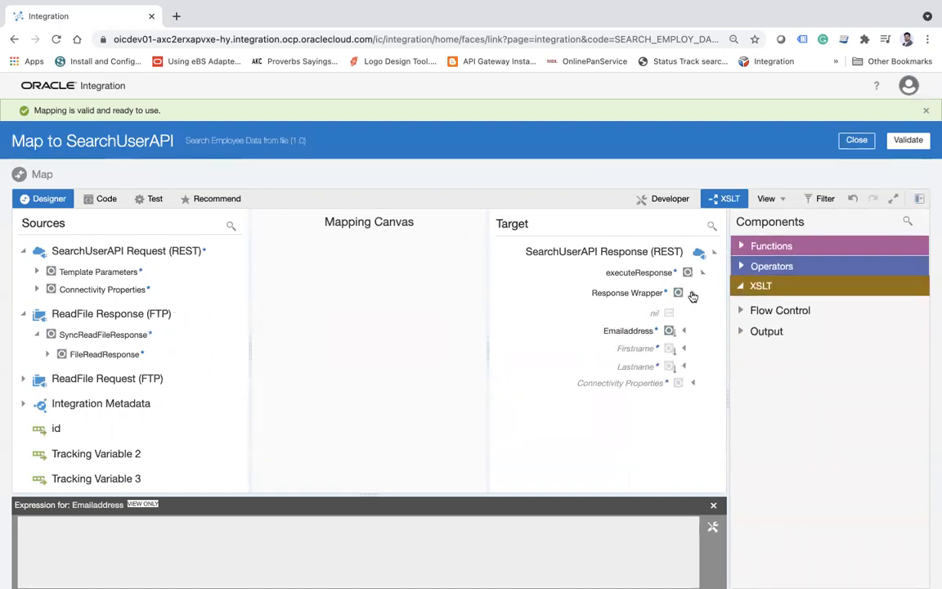
{"action": "left_click", "coordinate": [780, 311]}
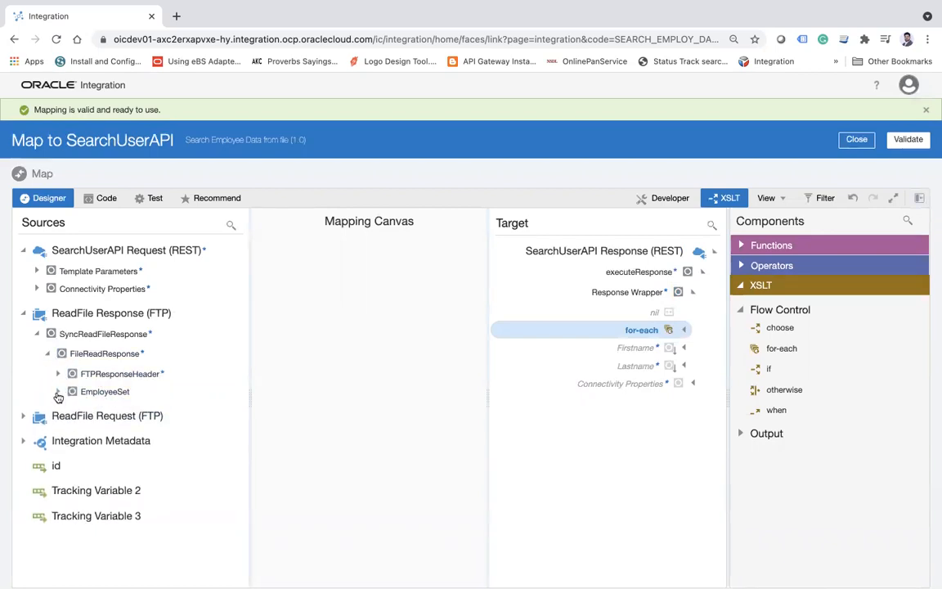
{"action": "left_click", "coordinate": [59, 390]}
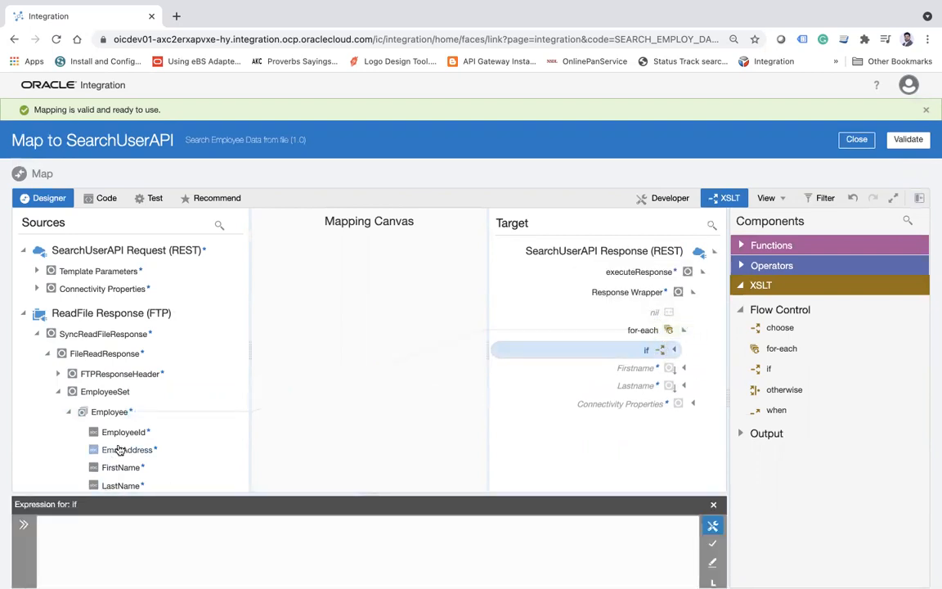
{"action": "left_click_drag", "start_coordinate": [128, 432], "coordinate": [634, 349]}
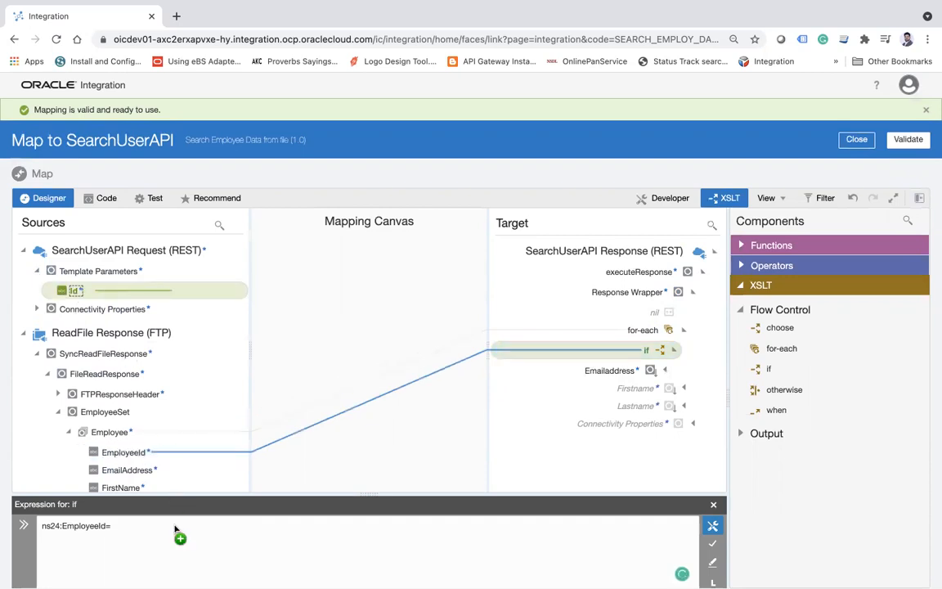
{"action": "type", "text": "/nstrgmpr:execute/nstrgmpr:TemplateParameters/ns18:id"}
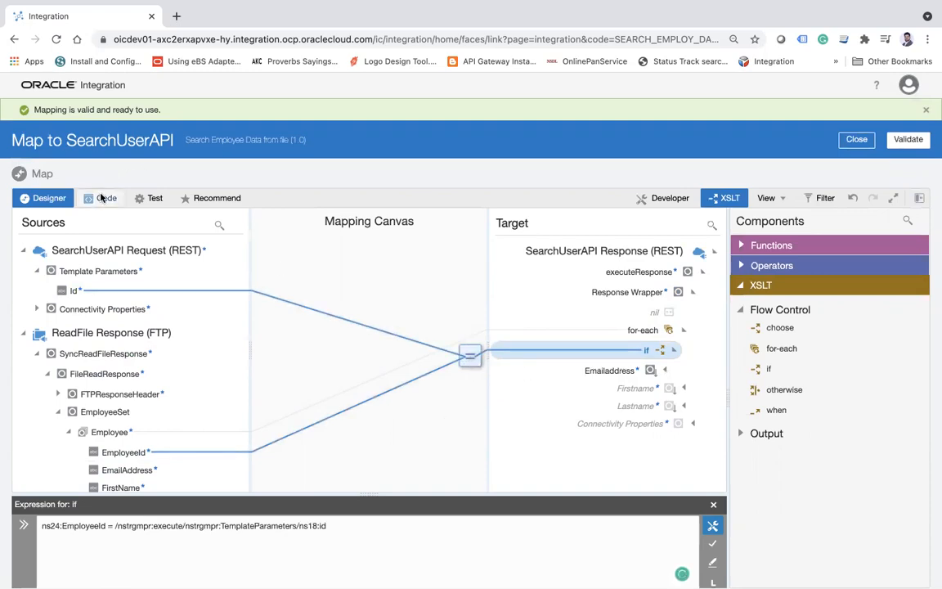
{"action": "left_click", "coordinate": [105, 198]}
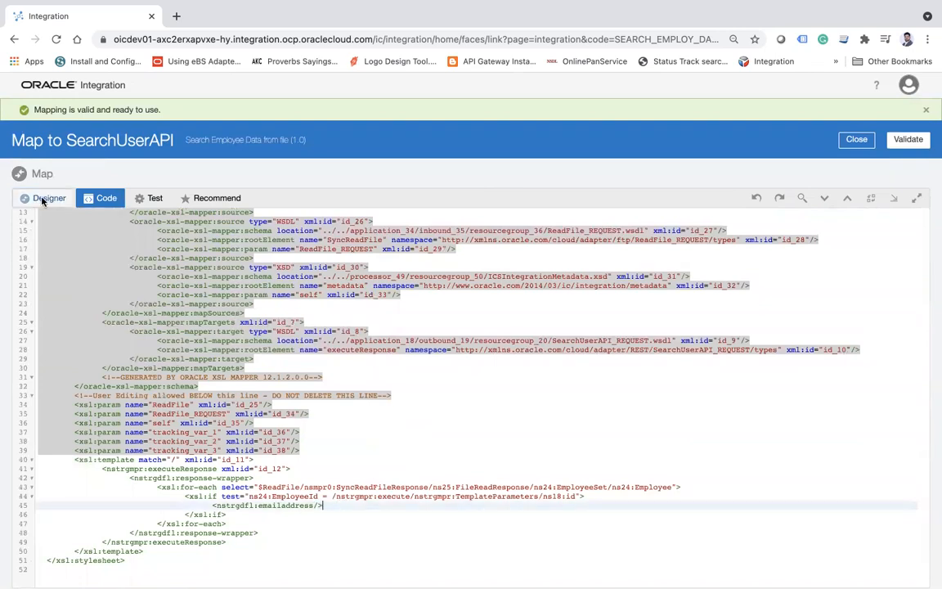
Step: Map EmailAddress, FirstName and LastName inside the id check, validate, and close the mapper
{"action": "left_click", "coordinate": [49, 198]}
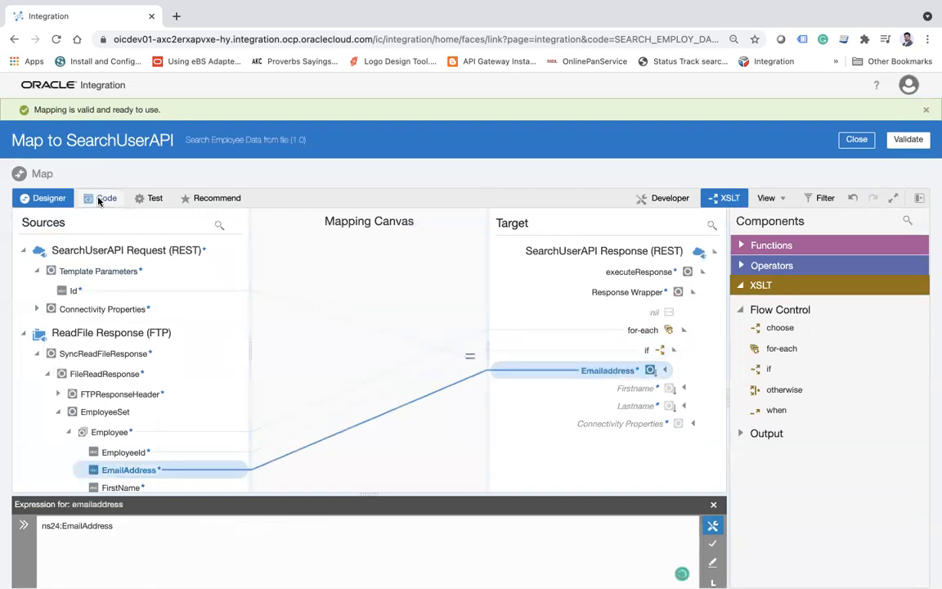
{"action": "left_click", "coordinate": [105, 198]}
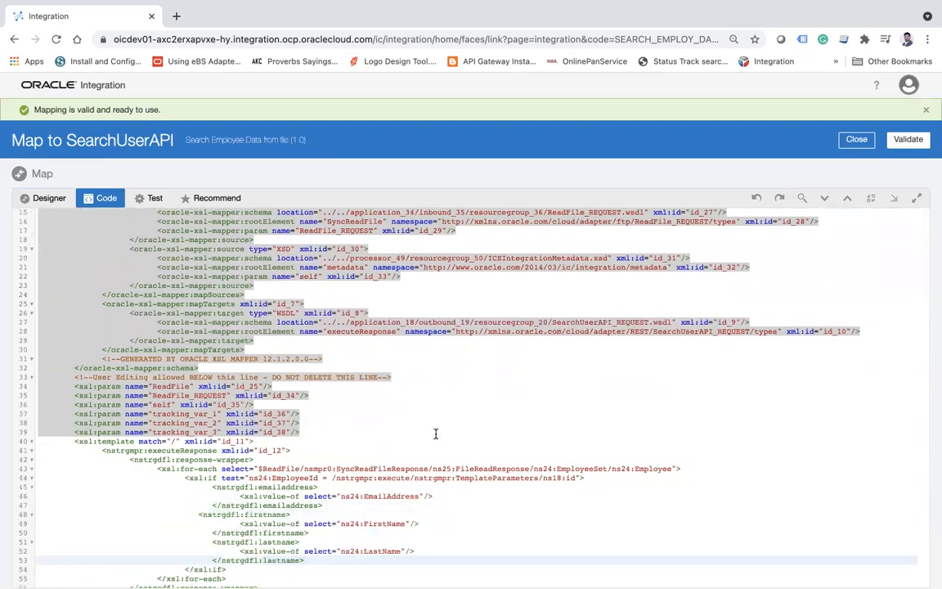
{"action": "scroll", "scroll_direction": "down", "scroll_amount": 3}
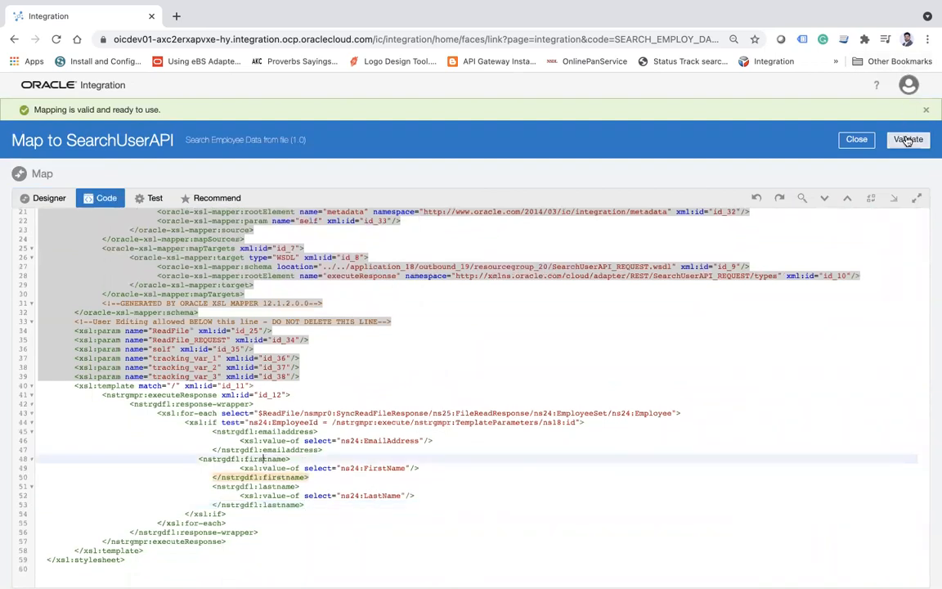
{"action": "left_click", "coordinate": [907, 139]}
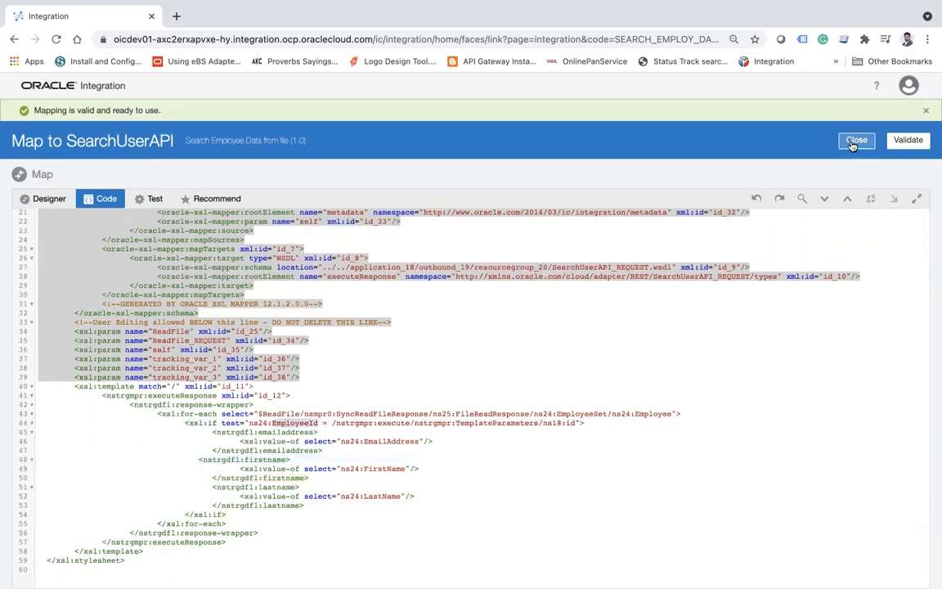
{"action": "left_click", "coordinate": [857, 140]}
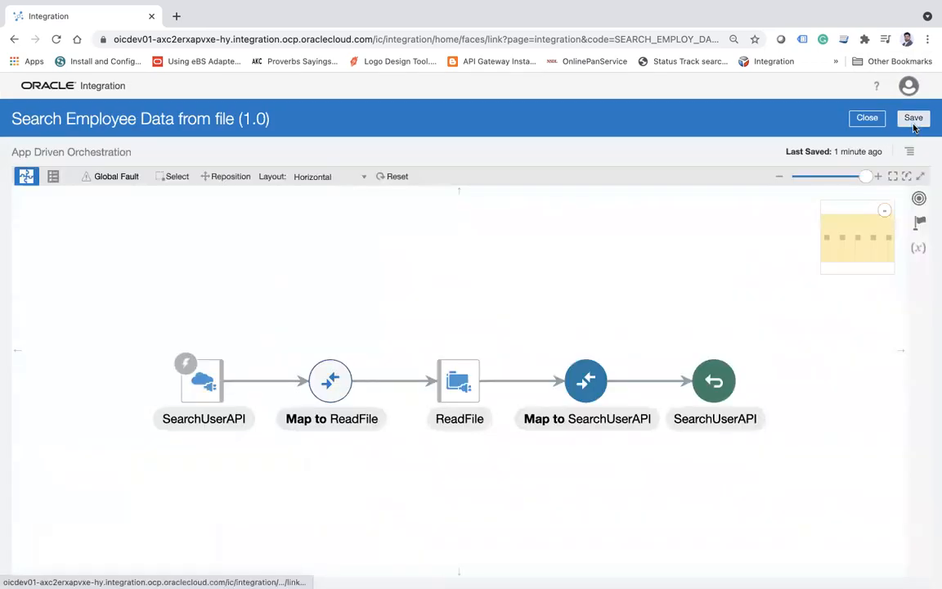
Step: Save the integration, return to the list, and confirm reactivating Search Employee Data from file
{"action": "left_click", "coordinate": [912, 118]}
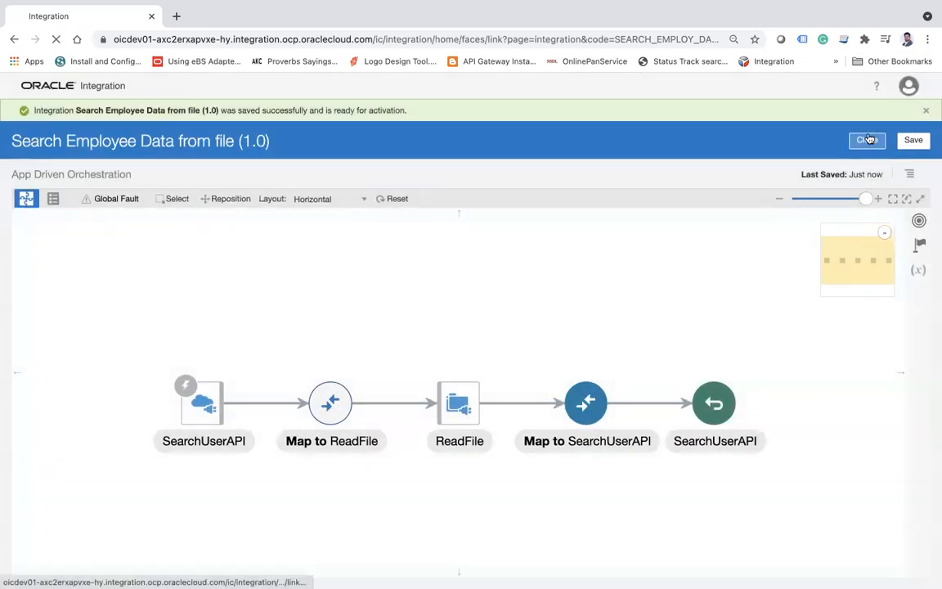
{"action": "left_click", "coordinate": [867, 141]}
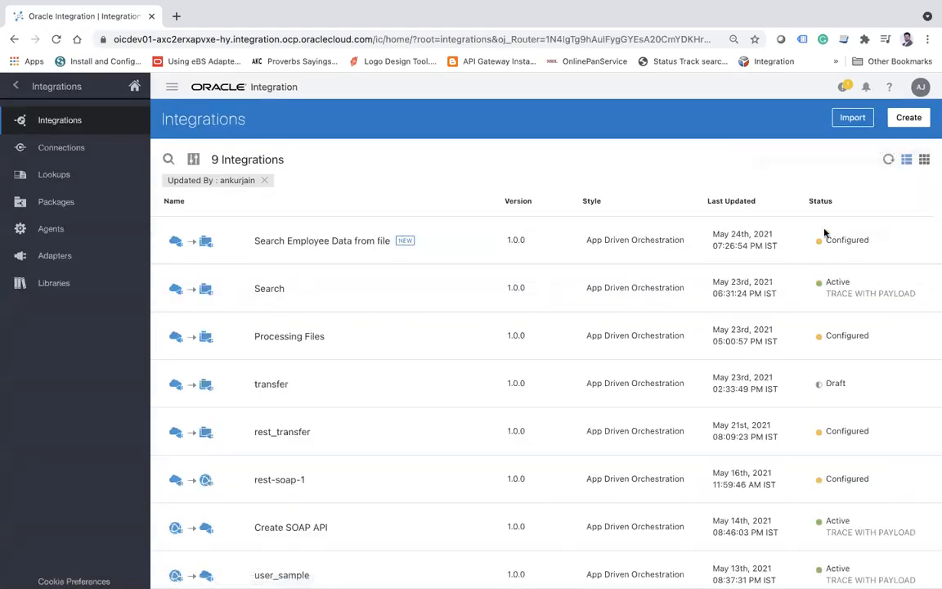
{"action": "mouse_move", "coordinate": [882, 163]}
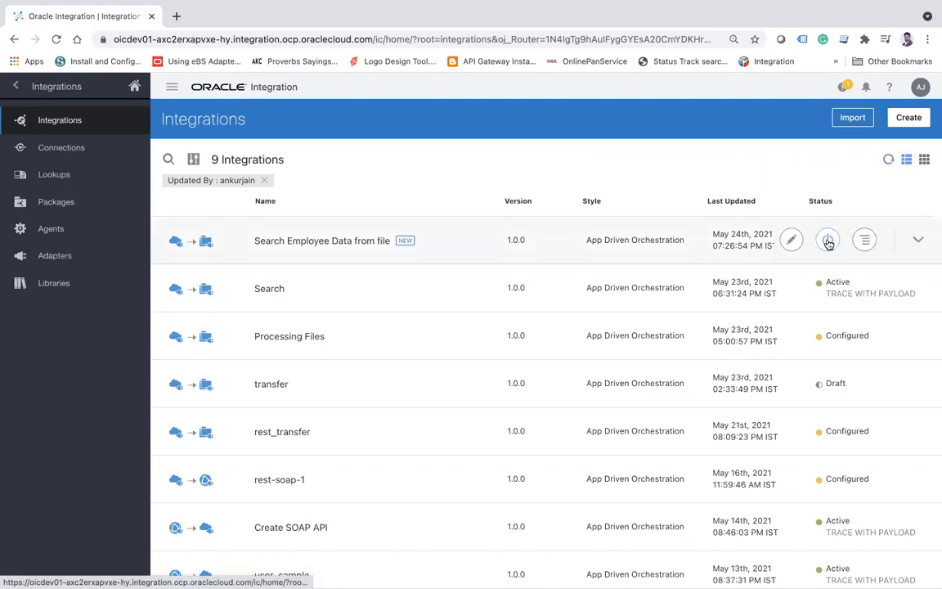
{"action": "left_click", "coordinate": [828, 239]}
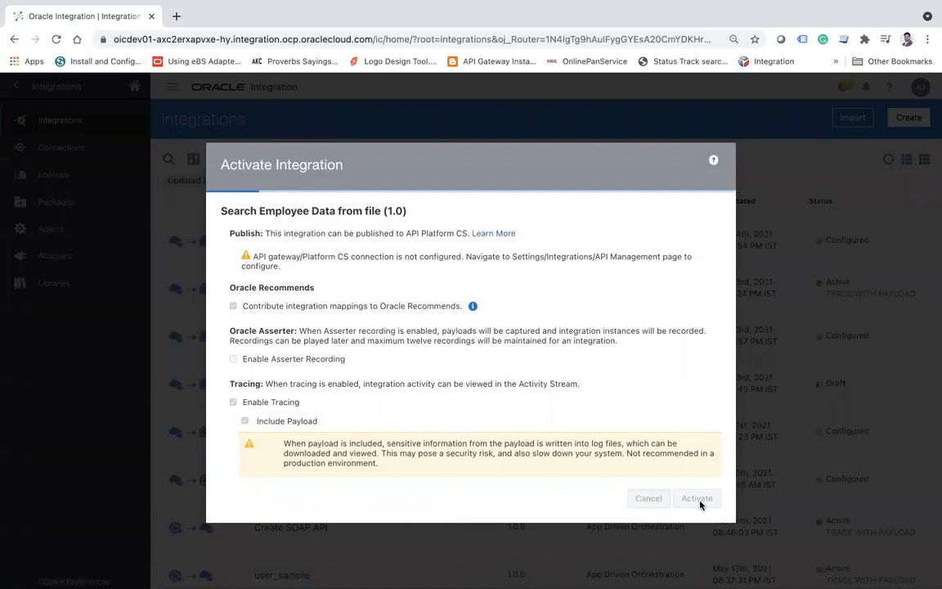
{"action": "left_click", "coordinate": [697, 497]}
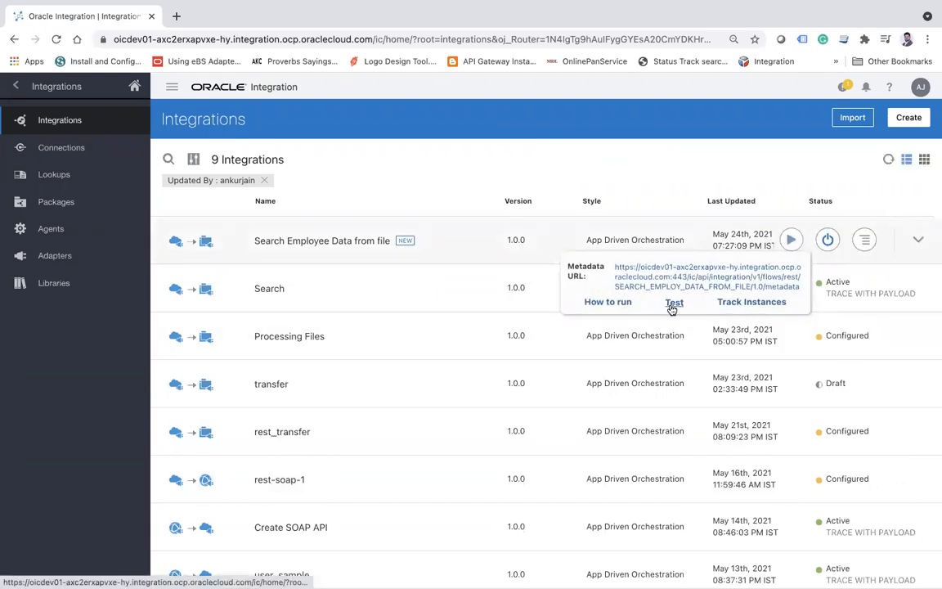
{"action": "left_click", "coordinate": [674, 301]}
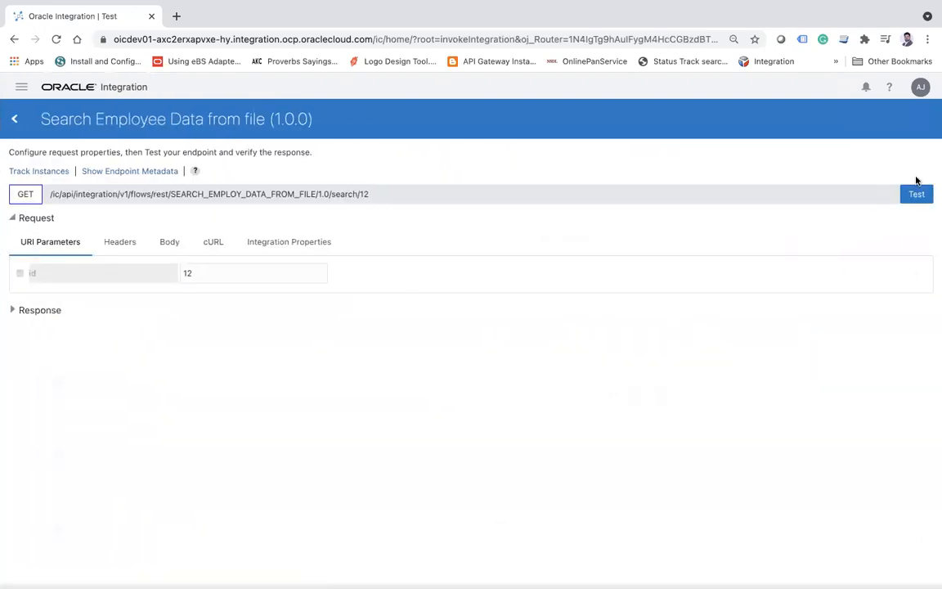
{"action": "left_click", "coordinate": [915, 193]}
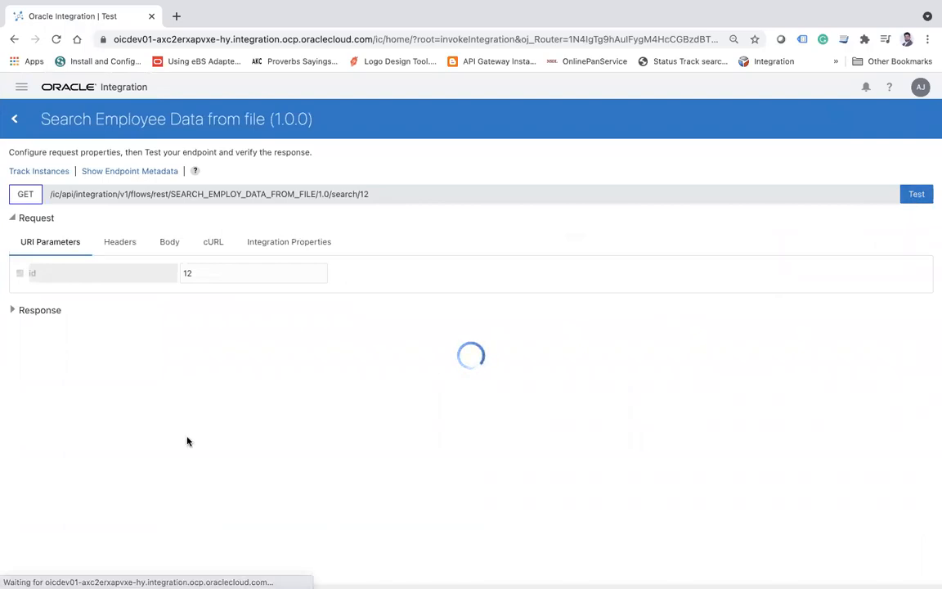
{"action": "mouse_move", "coordinate": [180, 386]}
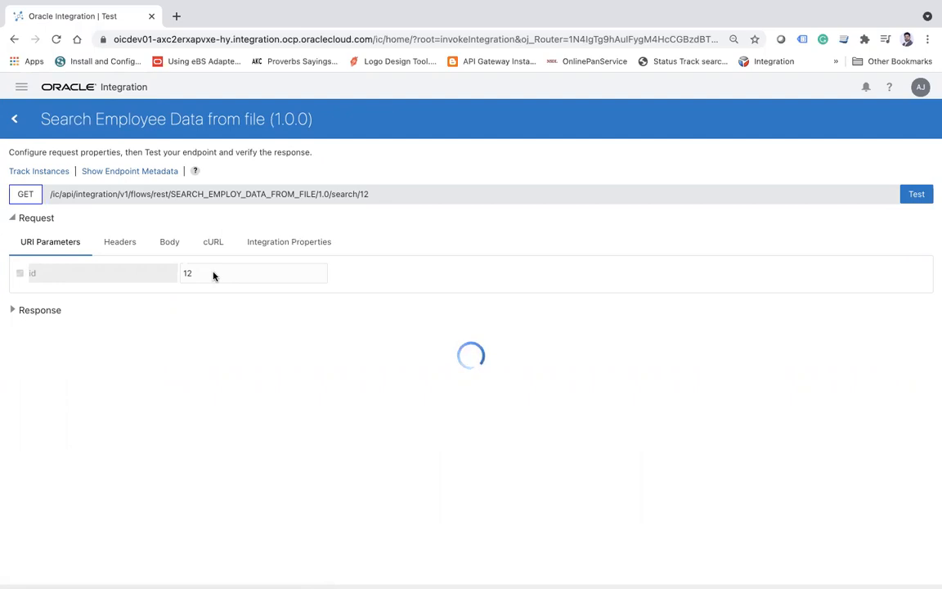
{"action": "left_click", "coordinate": [916, 193]}
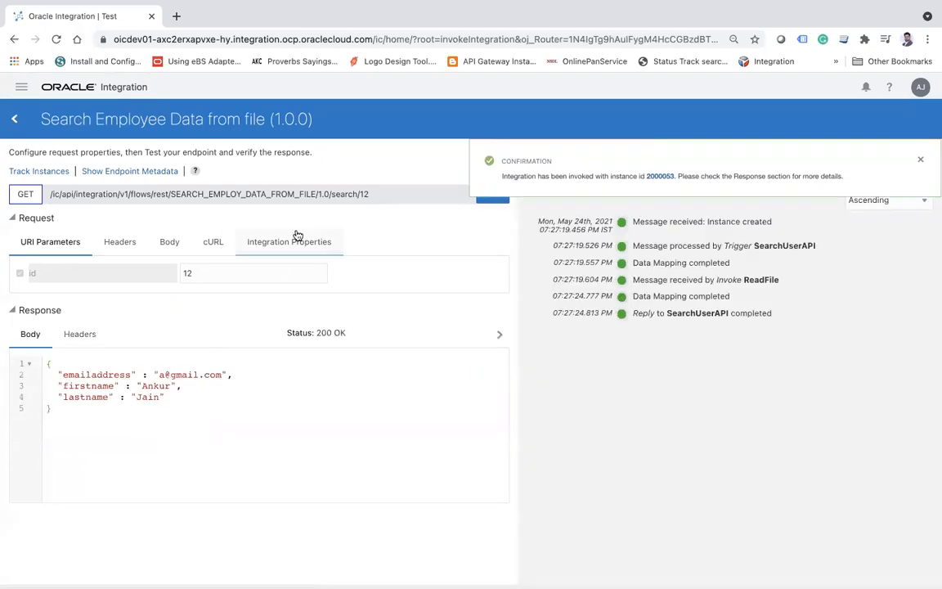
{"action": "type", "text": "13"}
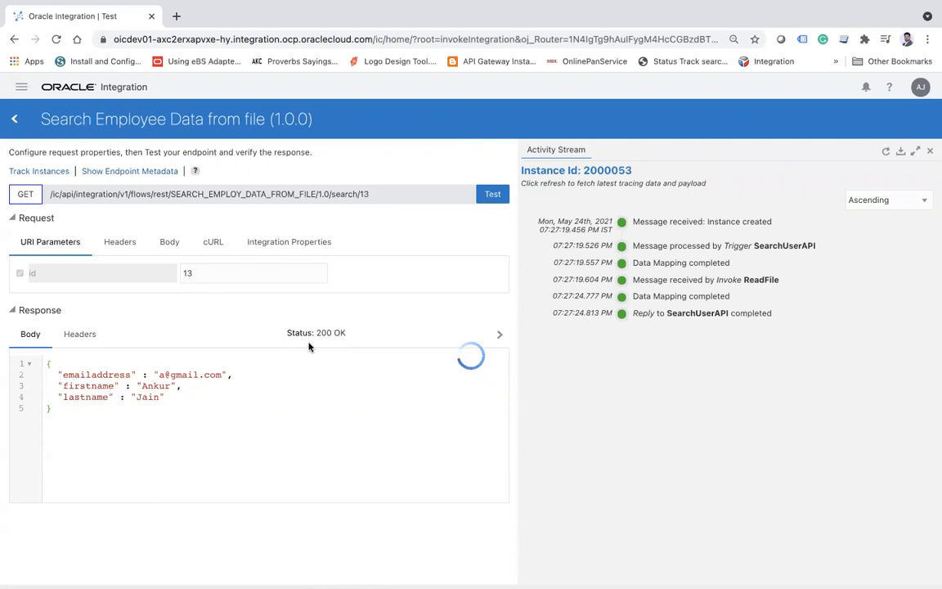
{"action": "left_click", "coordinate": [492, 193]}
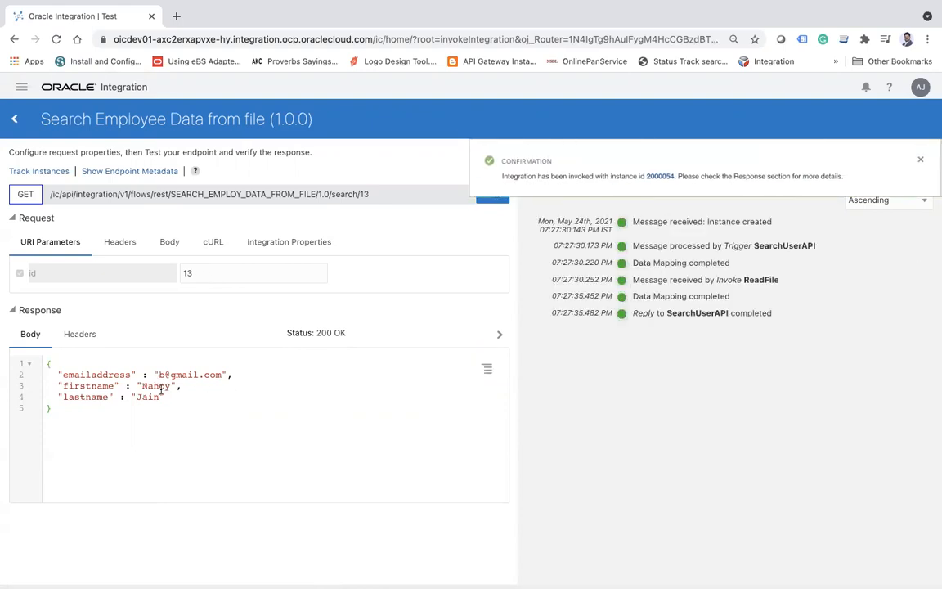
{"action": "type", "text": "14"}
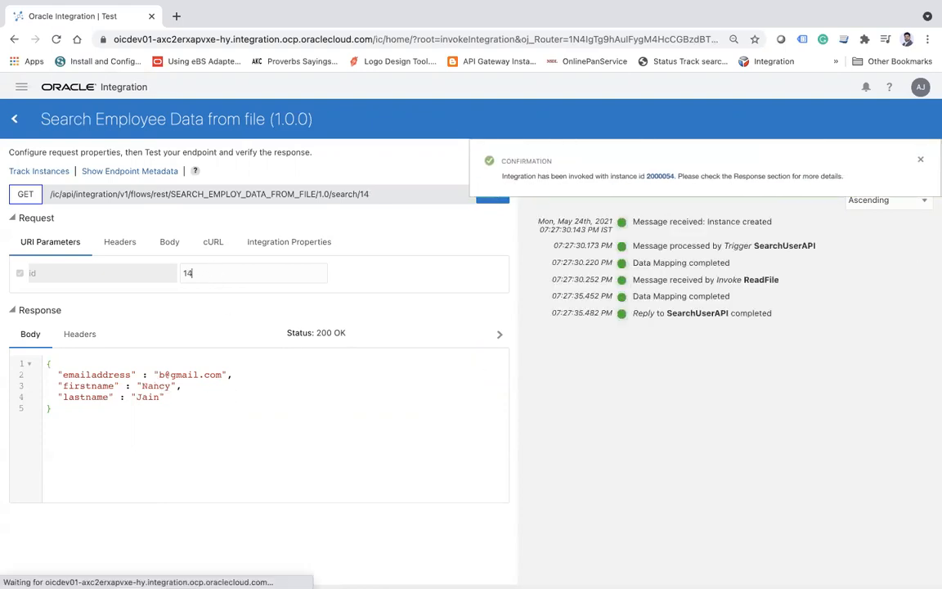
{"action": "left_click", "coordinate": [490, 193]}
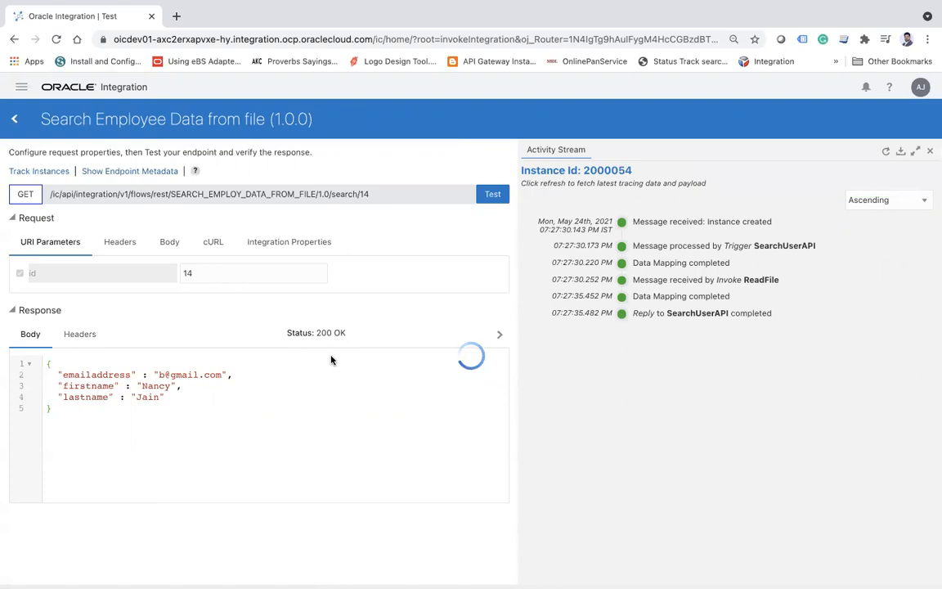
{"action": "left_click", "coordinate": [492, 193]}
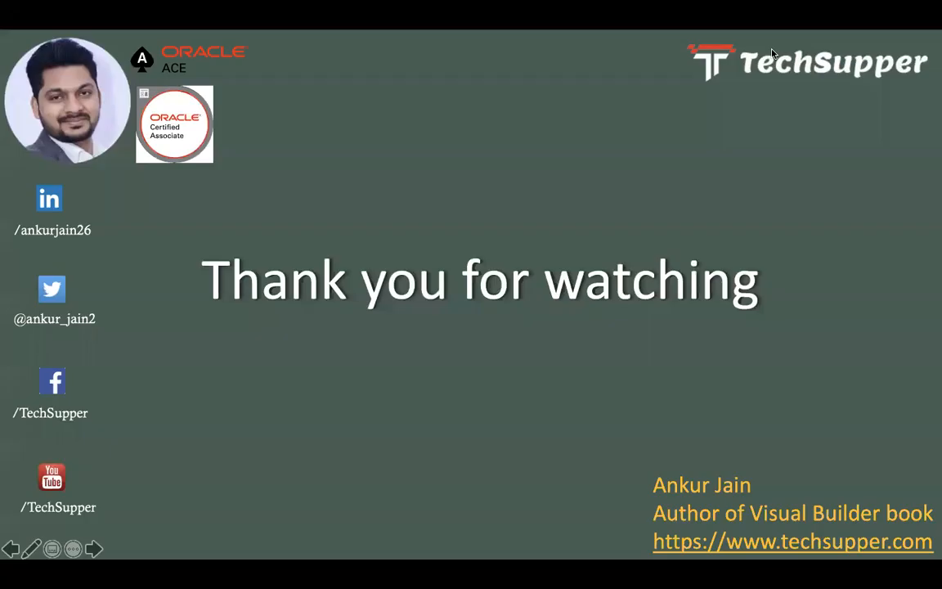
{"action": "mouse_move", "coordinate": [746, 548]}
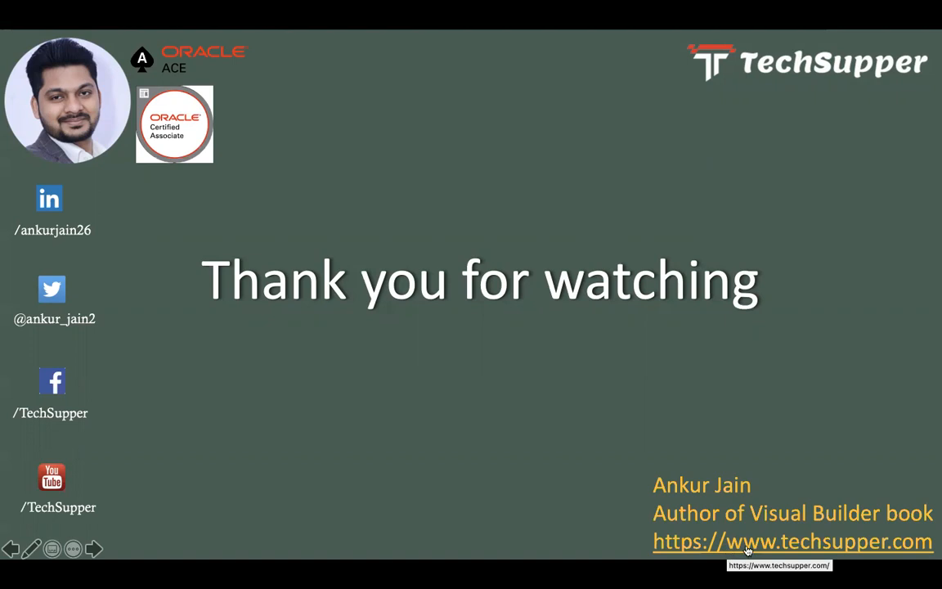
{"action": "mouse_move", "coordinate": [523, 377]}
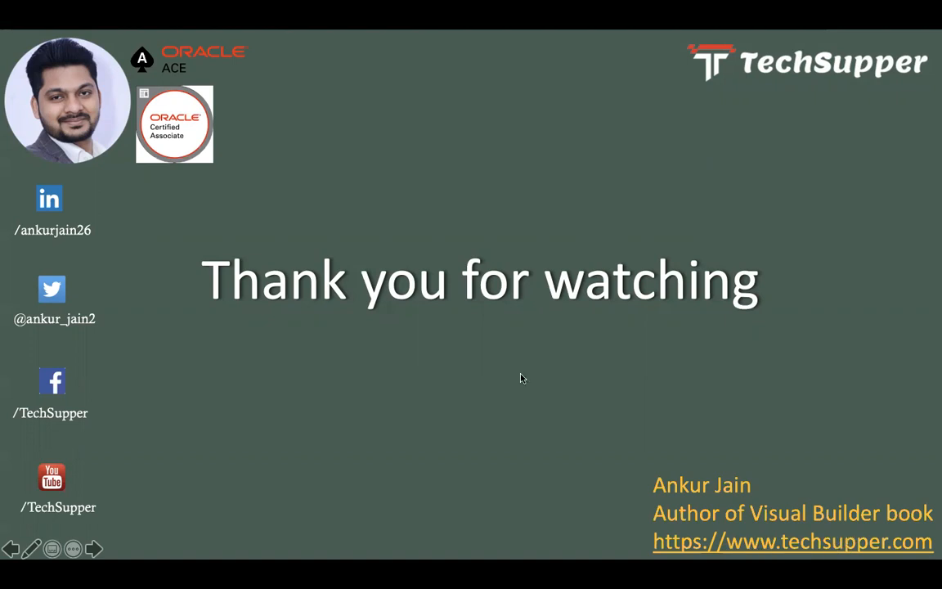